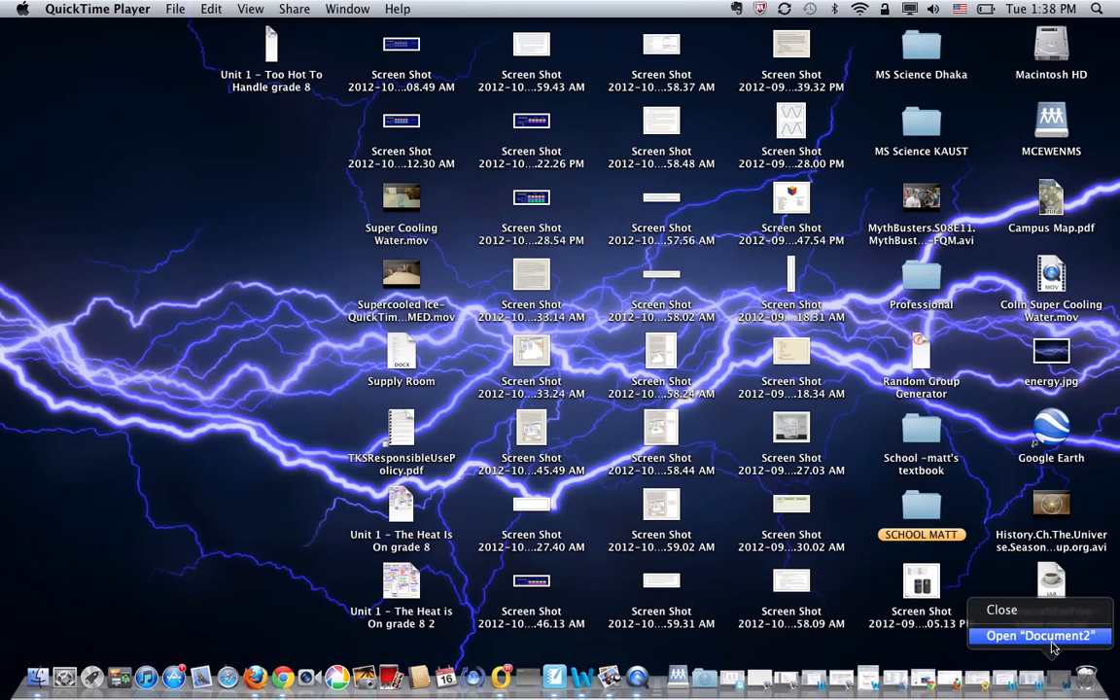
- Reopen the Document2 worksheet in Word from Word's Dock icon
left_click(1041, 635)
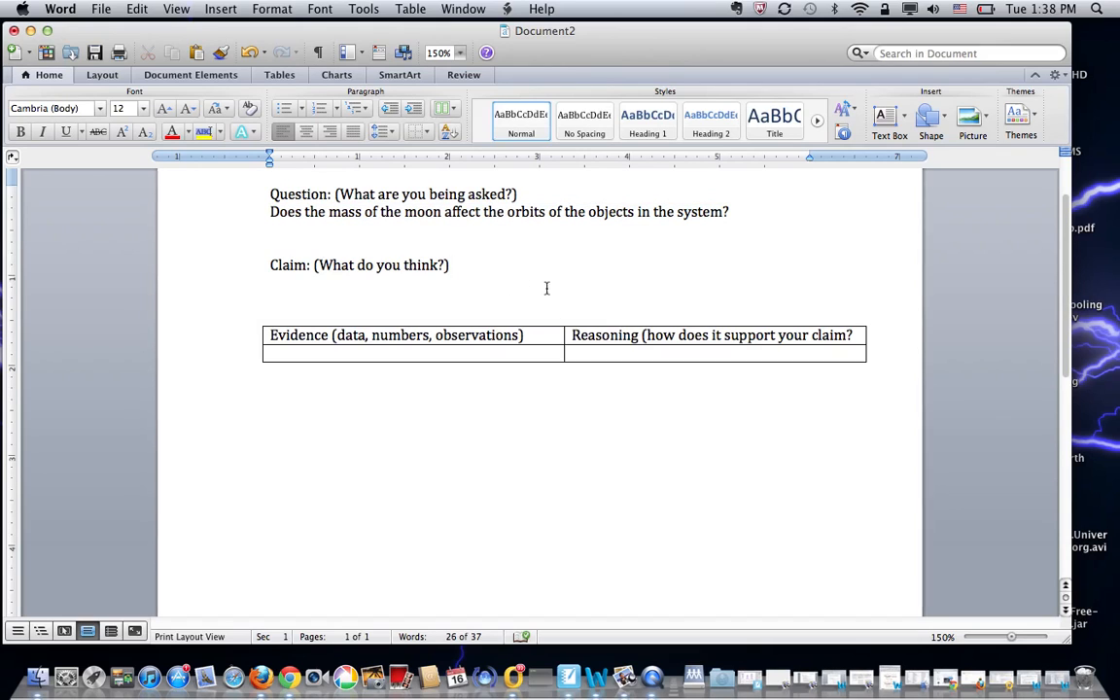
left_click(270, 282)
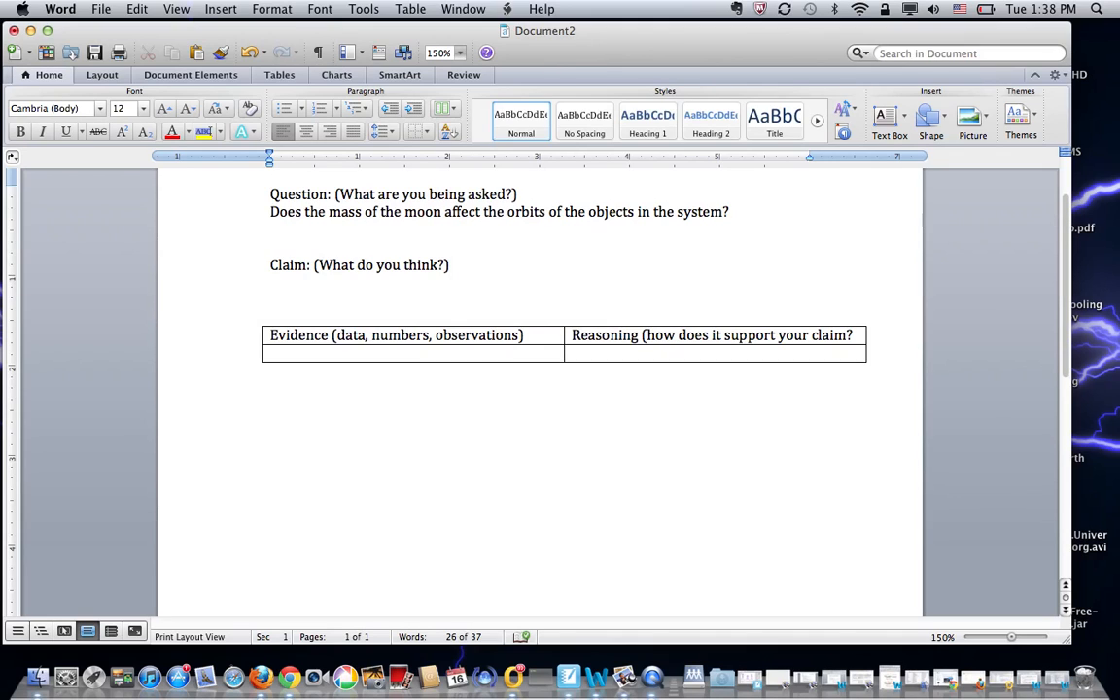
left_click(270, 282)
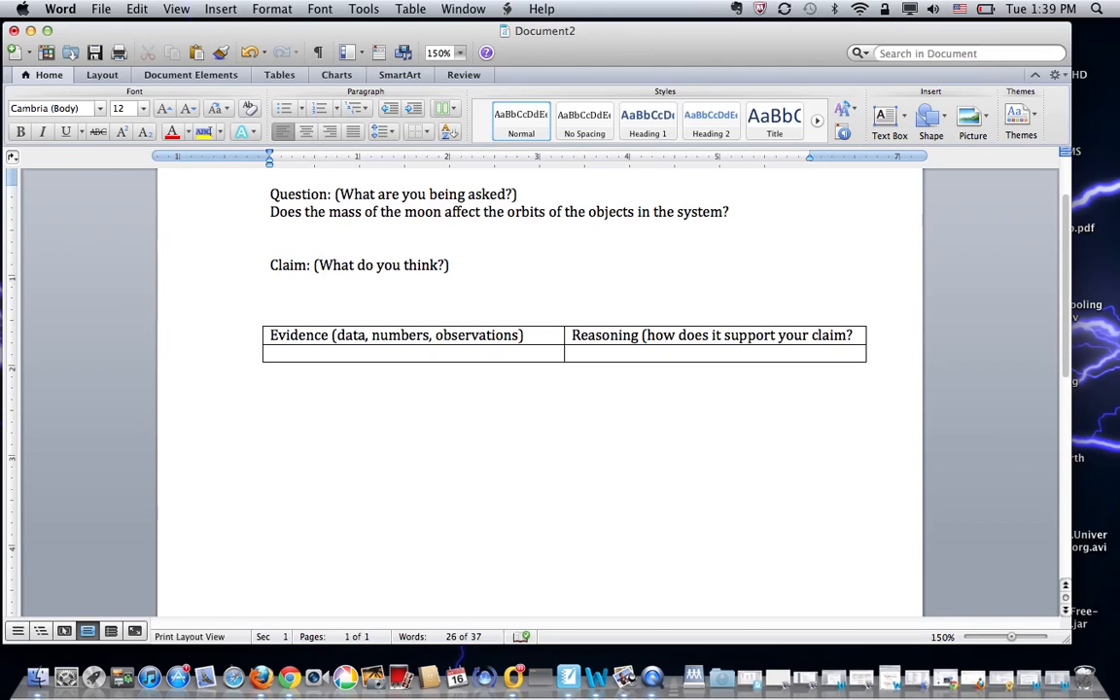
left_click(270, 282)
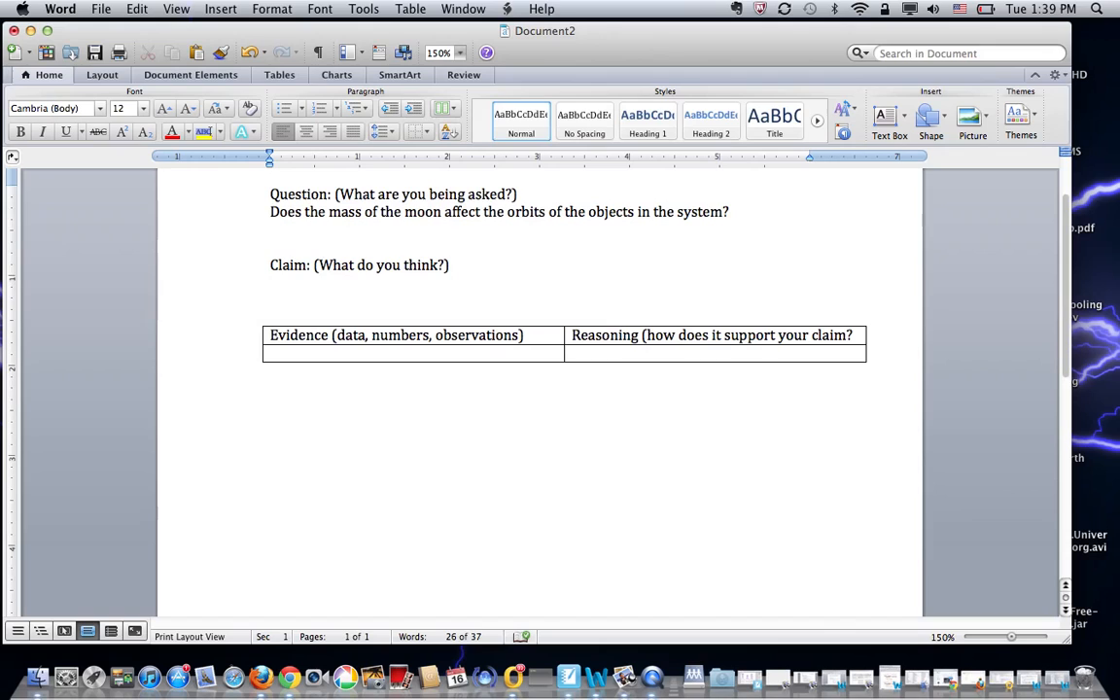
left_click(271, 282)
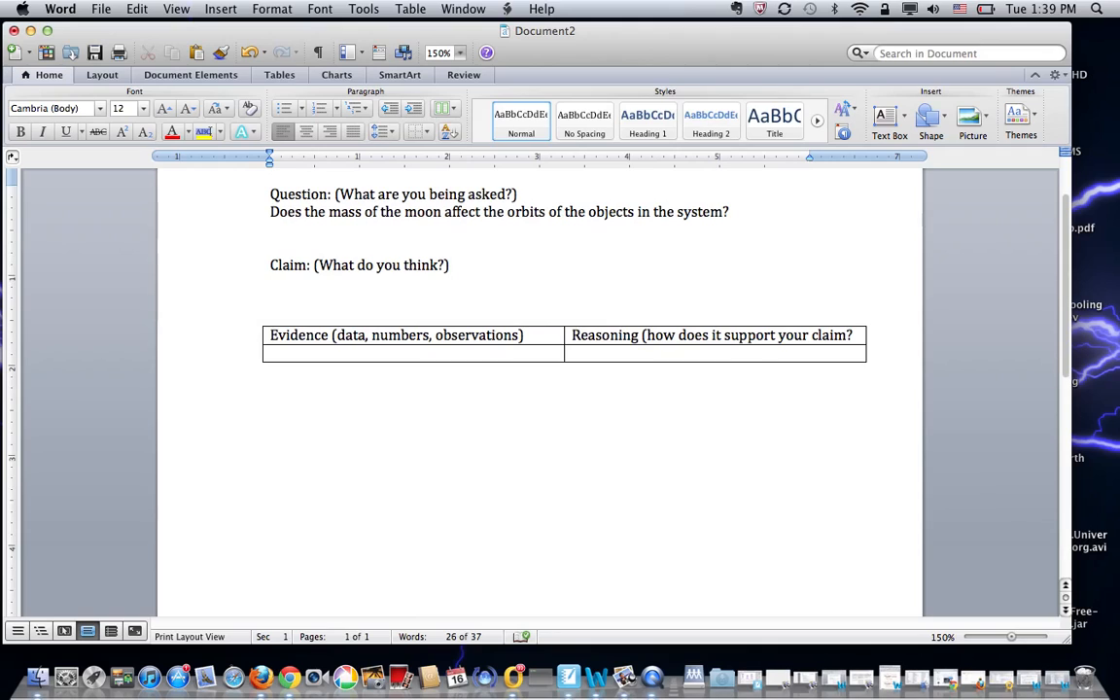
left_click(270, 281)
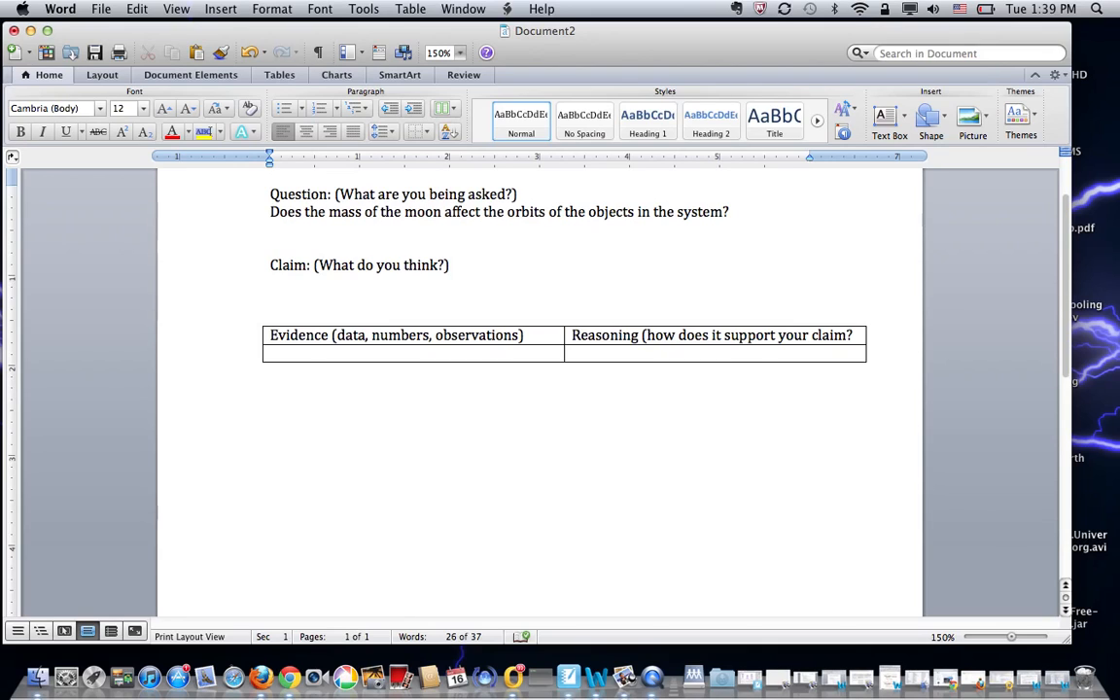
- Write the claim: 'Yes, the mass of the moon does affect objects in the system in many ways.'
type("Y")
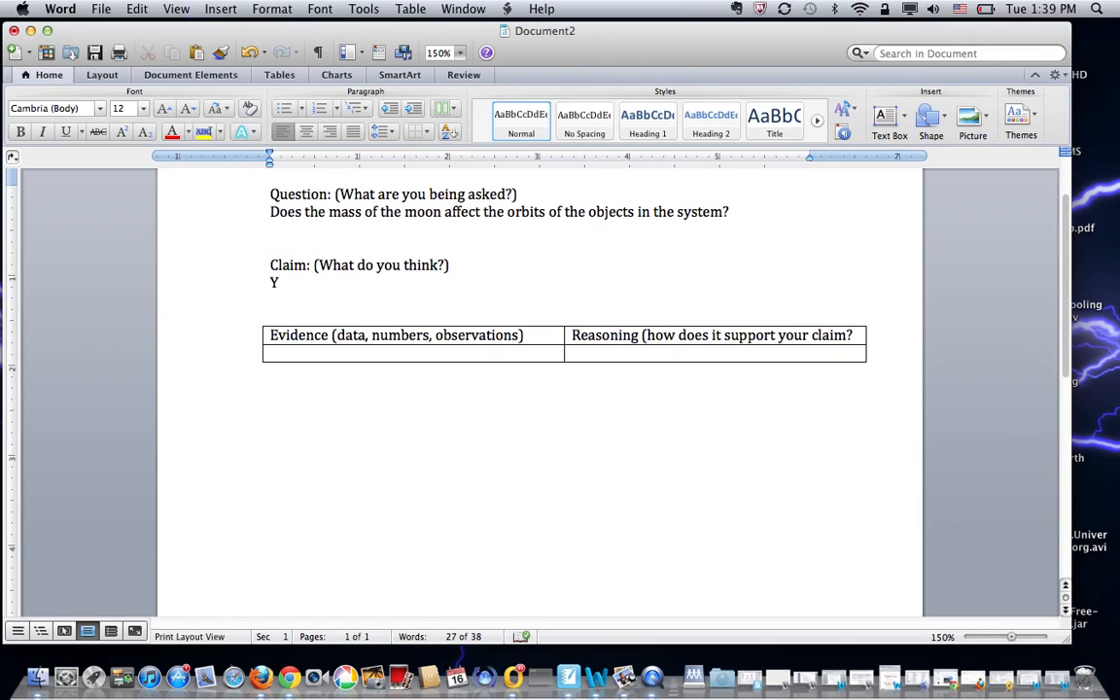
type("es, the mass")
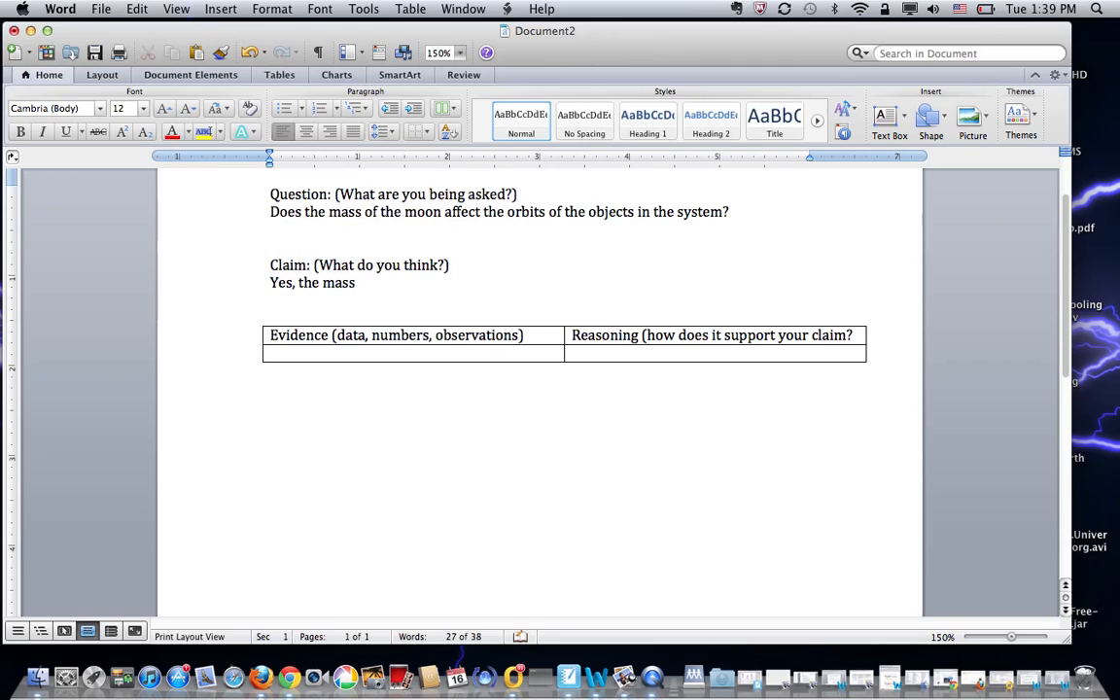
type("of the moon")
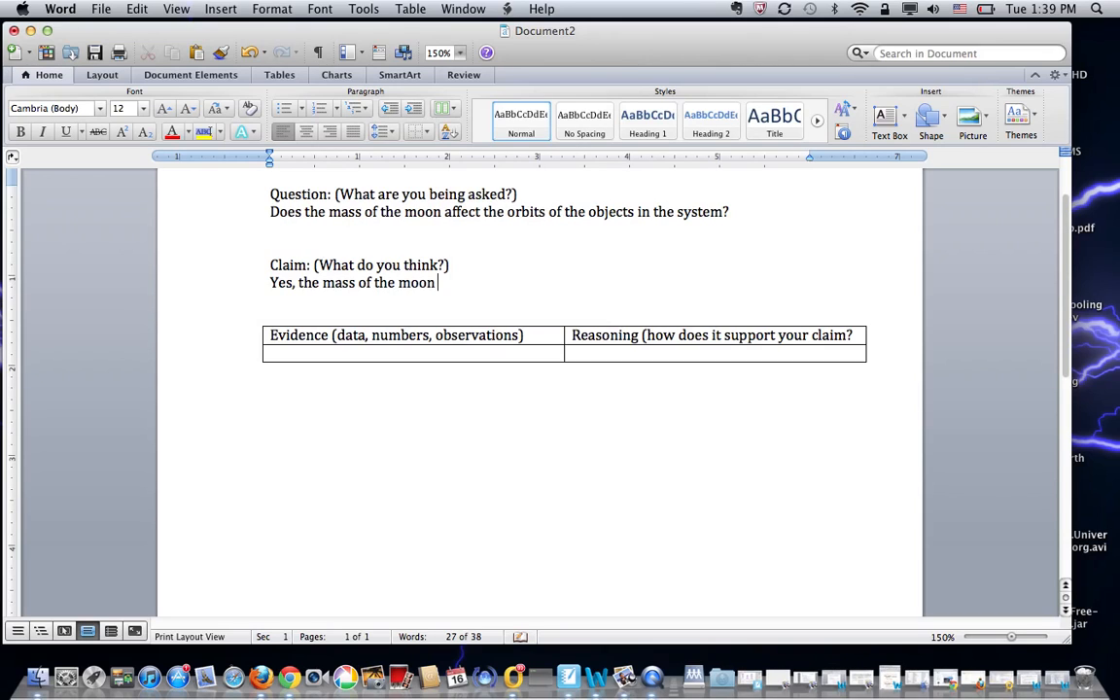
type("does afect the orbits of the")
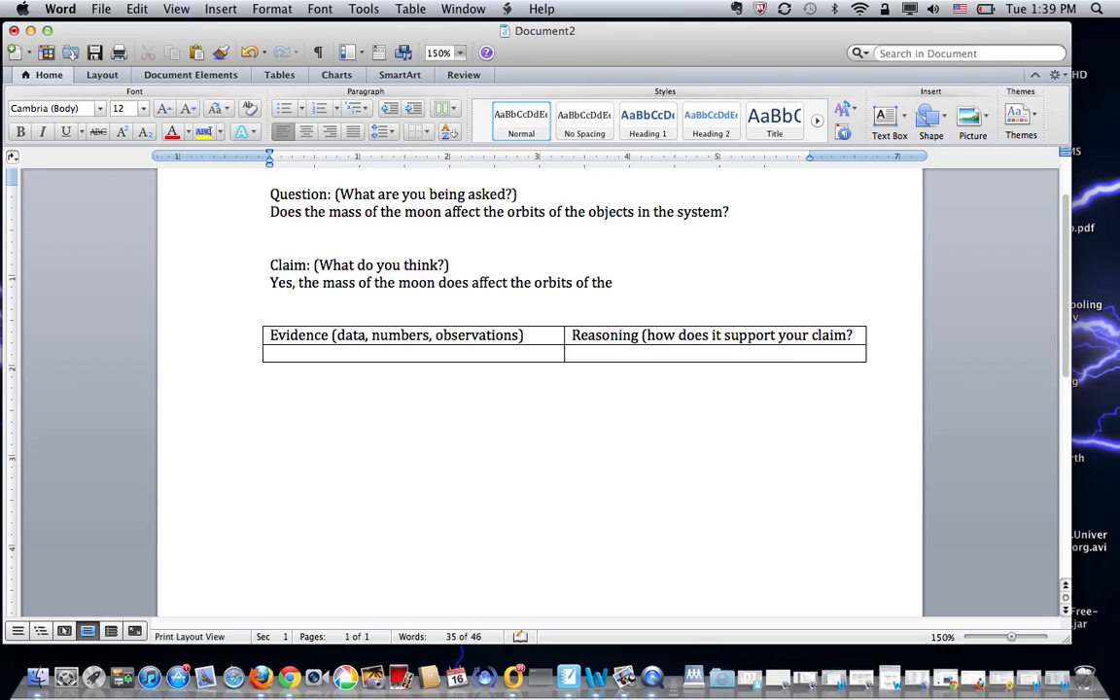
type("objects")
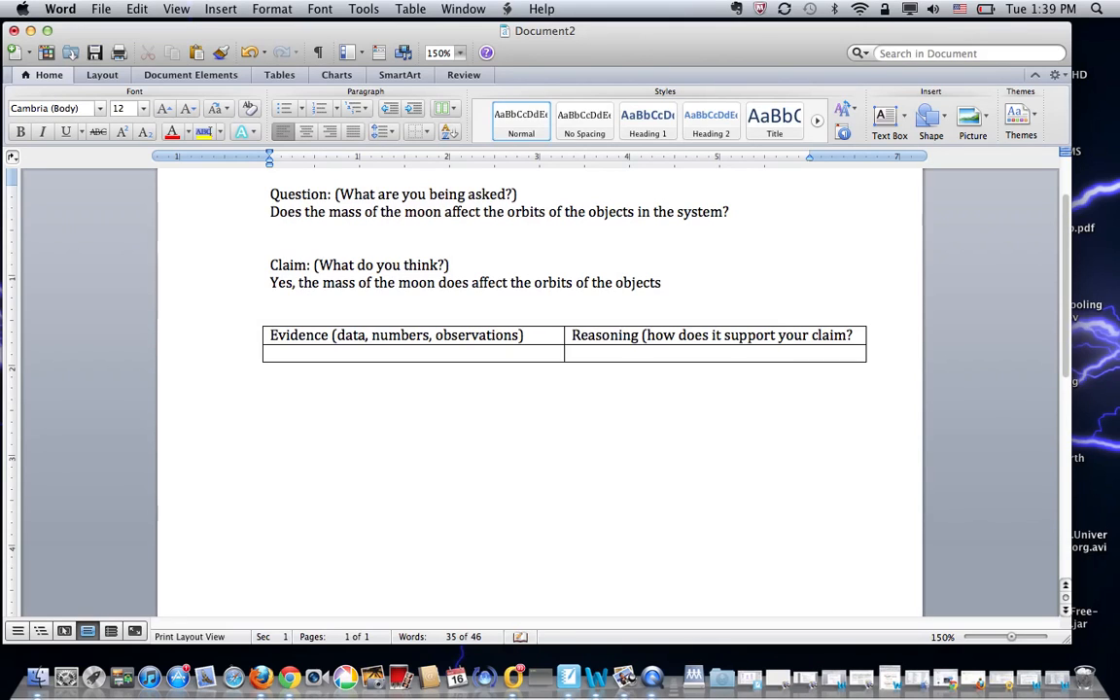
type("in the sy")
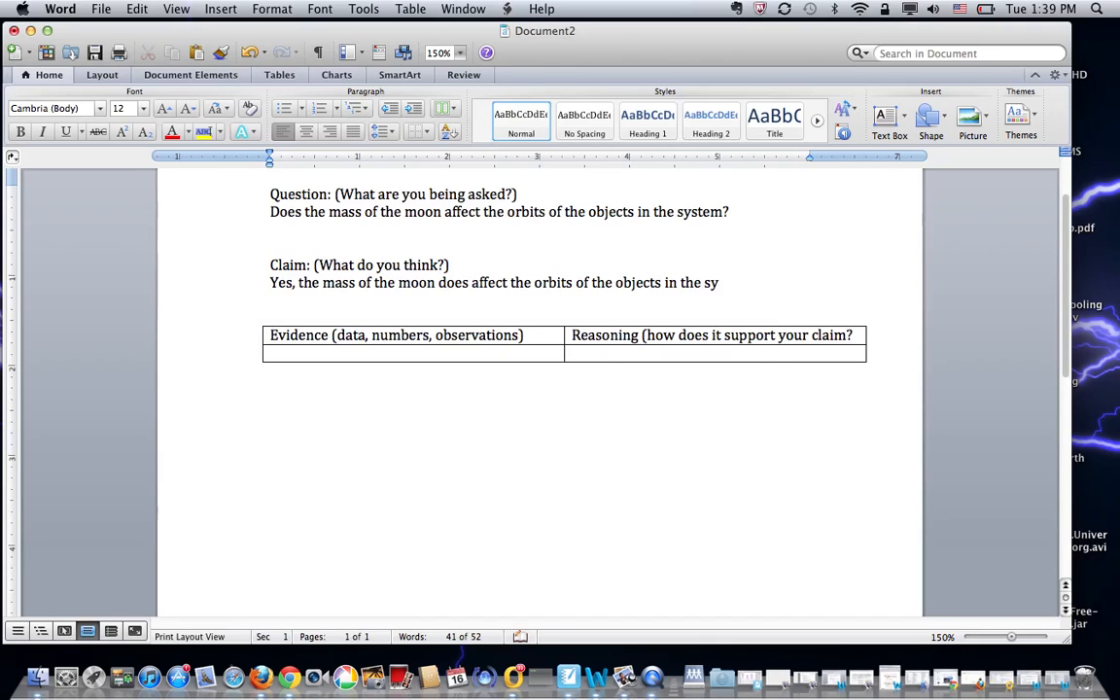
type("tem")
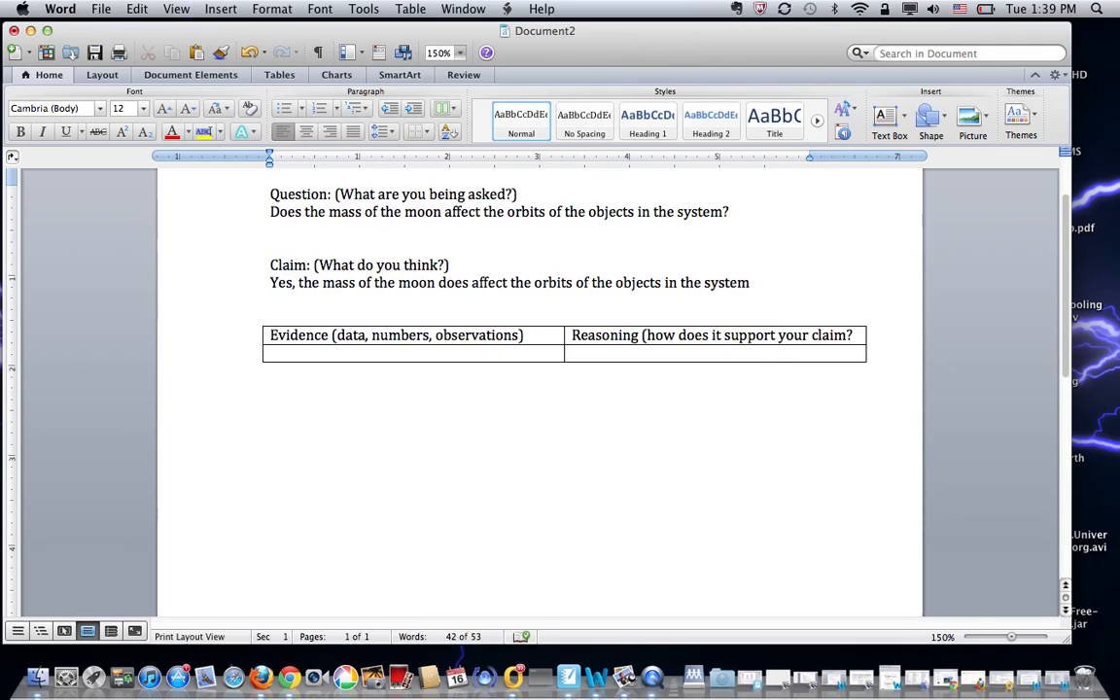
left_click(748, 282)
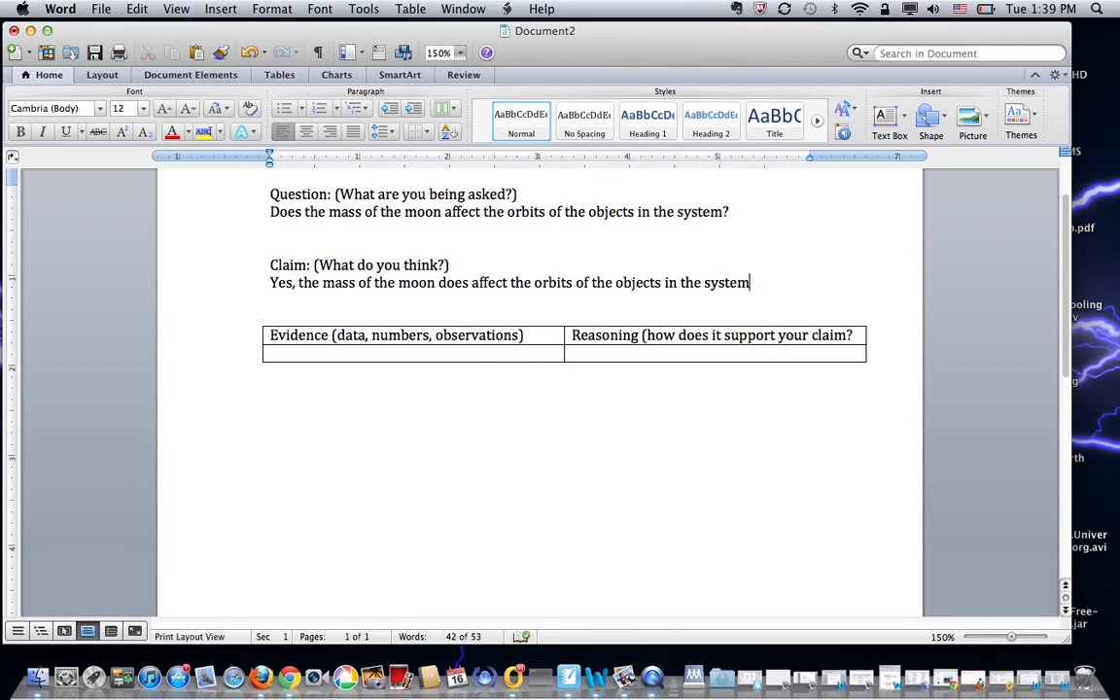
type(".")
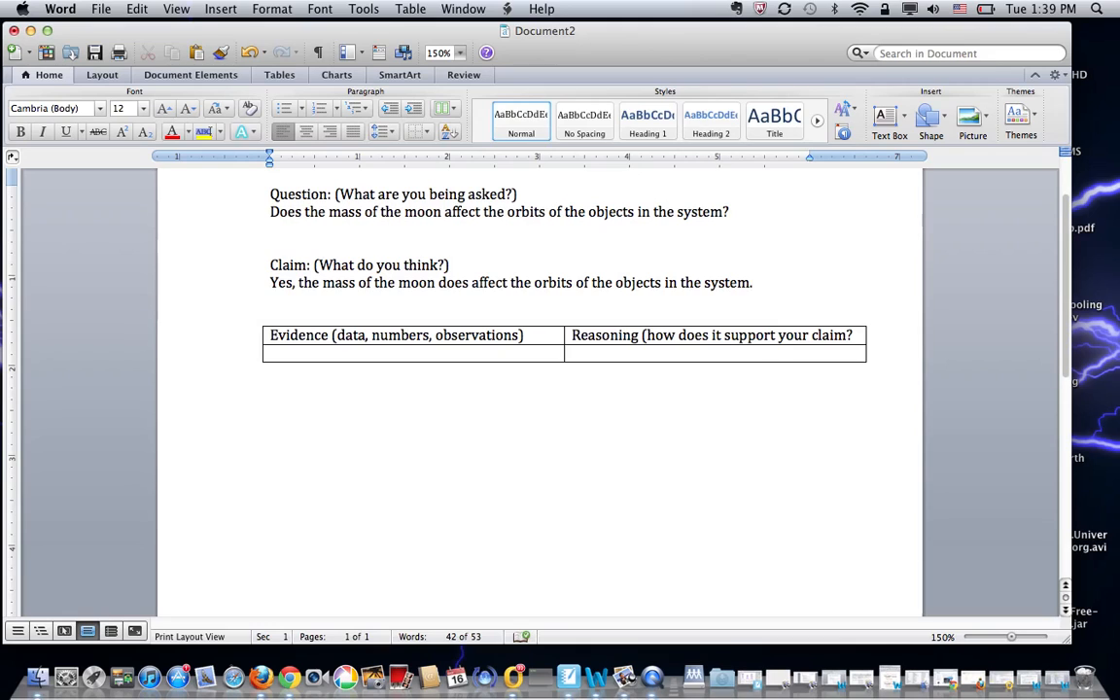
type("in")
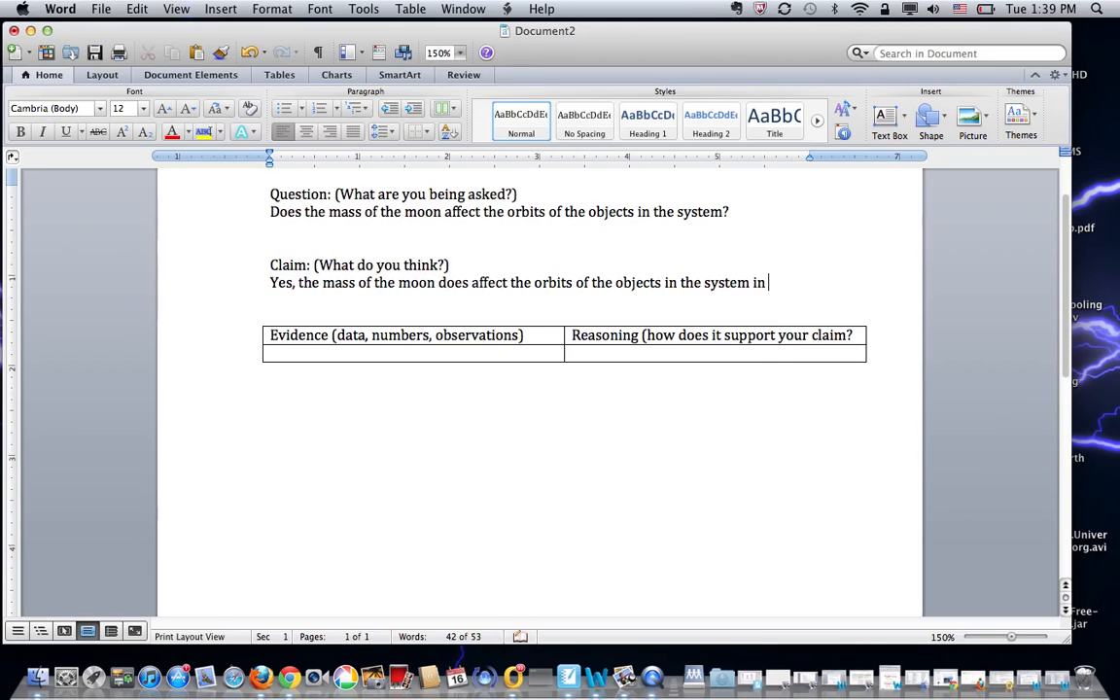
type("many ways")
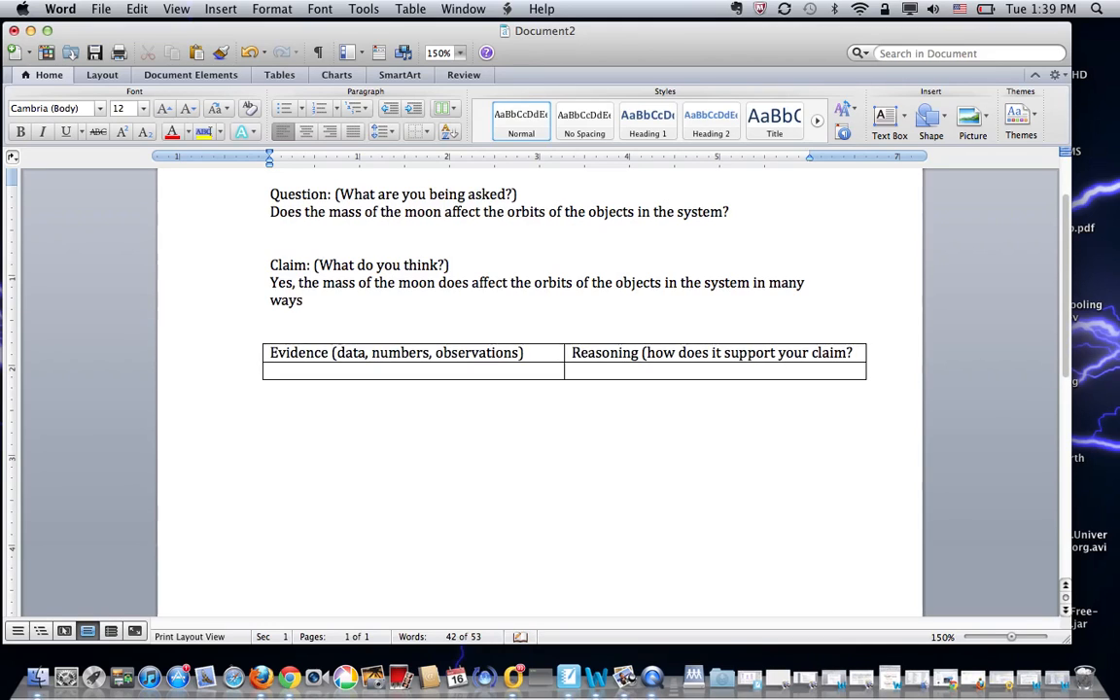
type(".")
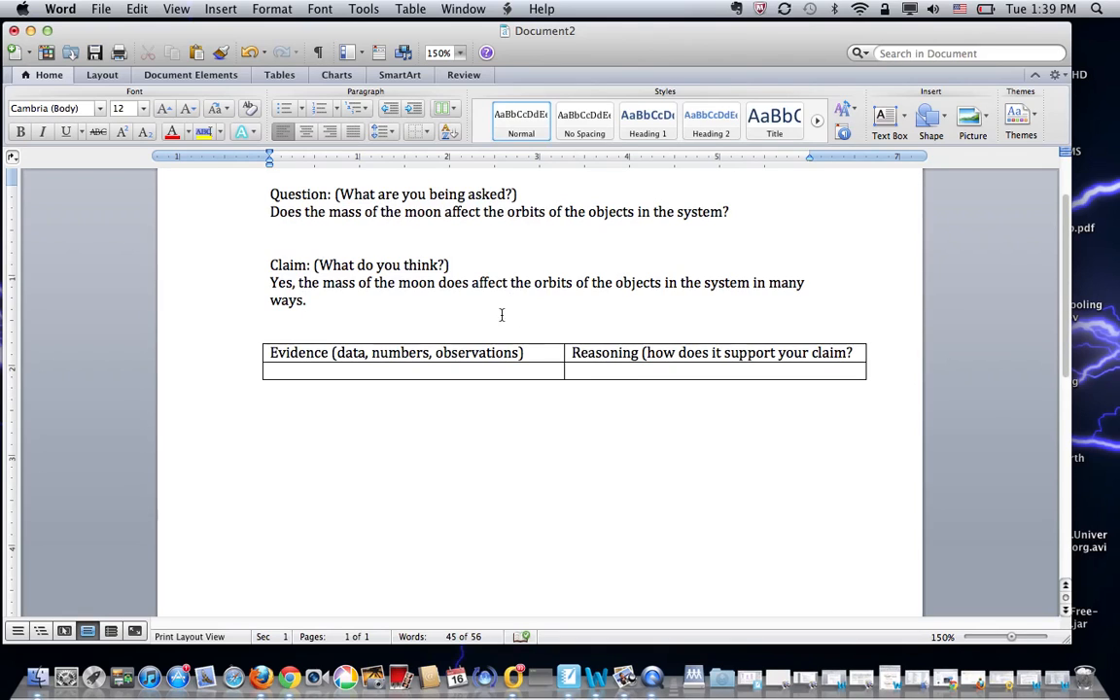
left_click(570, 309)
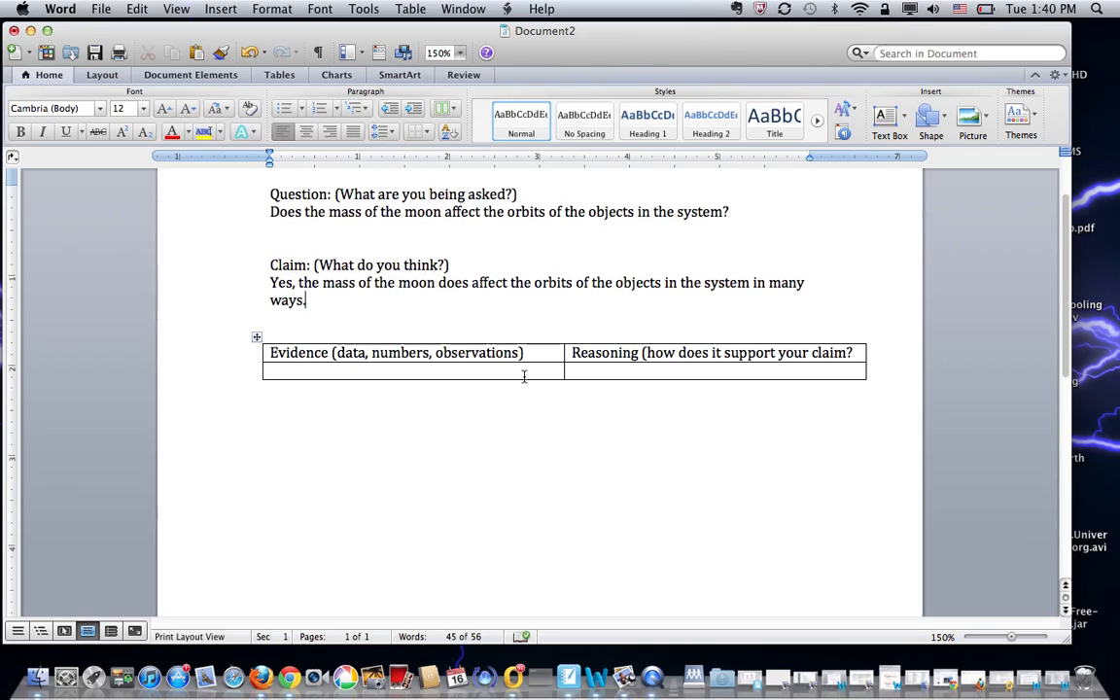
- Begin the first Evidence cell: 'In run #1, when the mass of the moon set to 90'
left_click(413, 370)
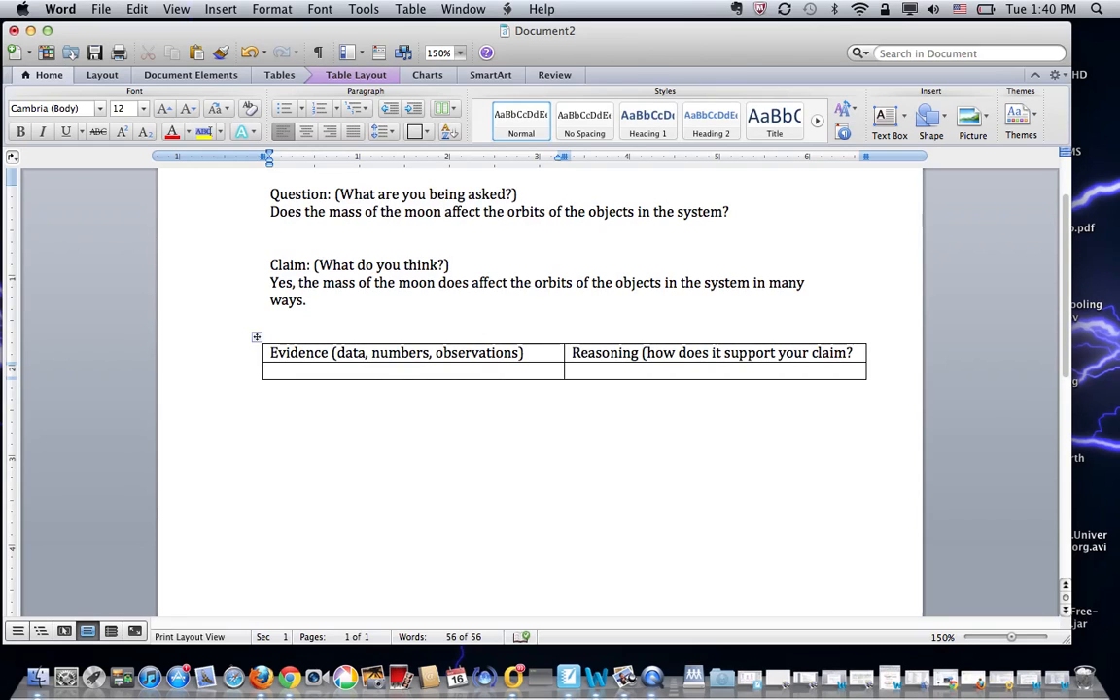
type("In")
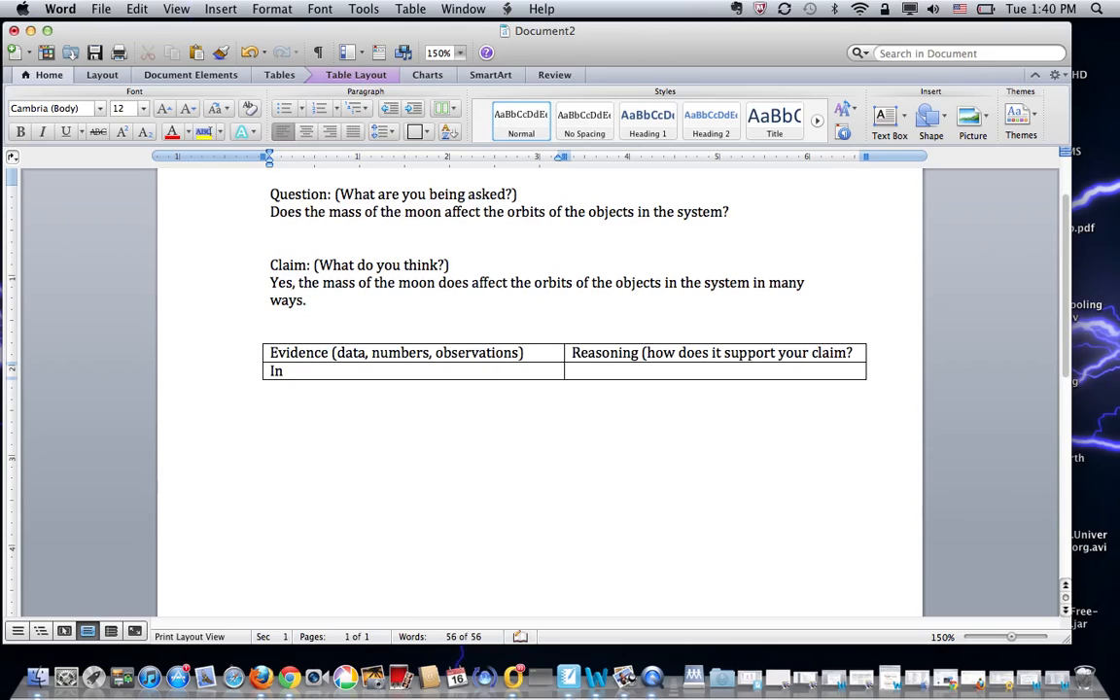
type("run #1")
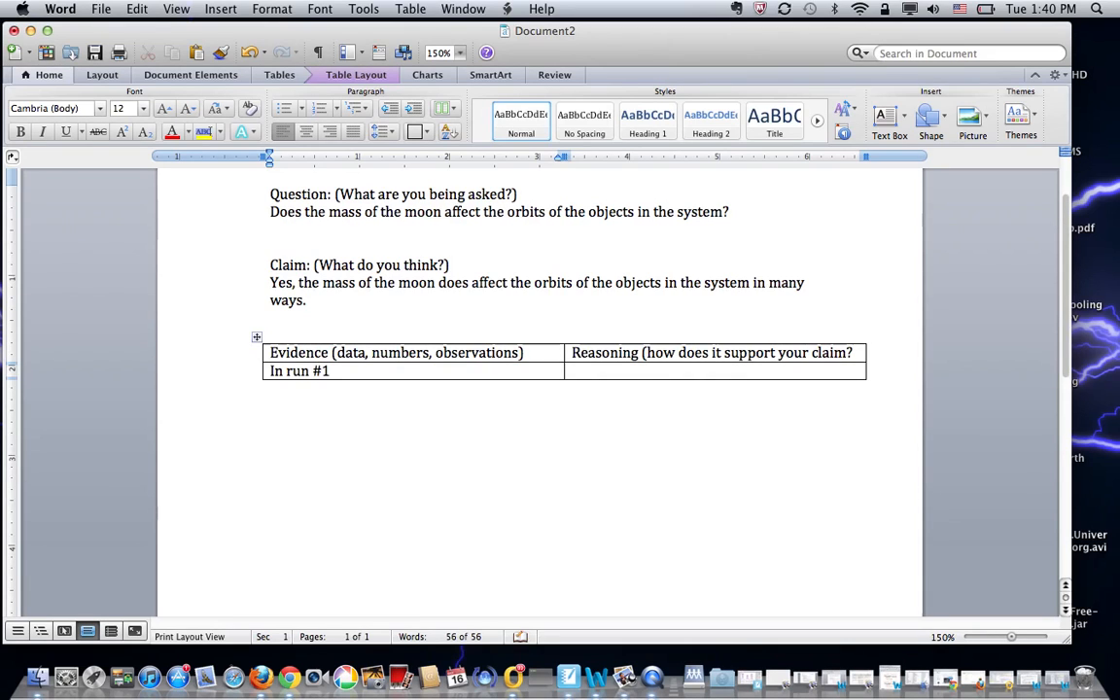
type("when I changed the")
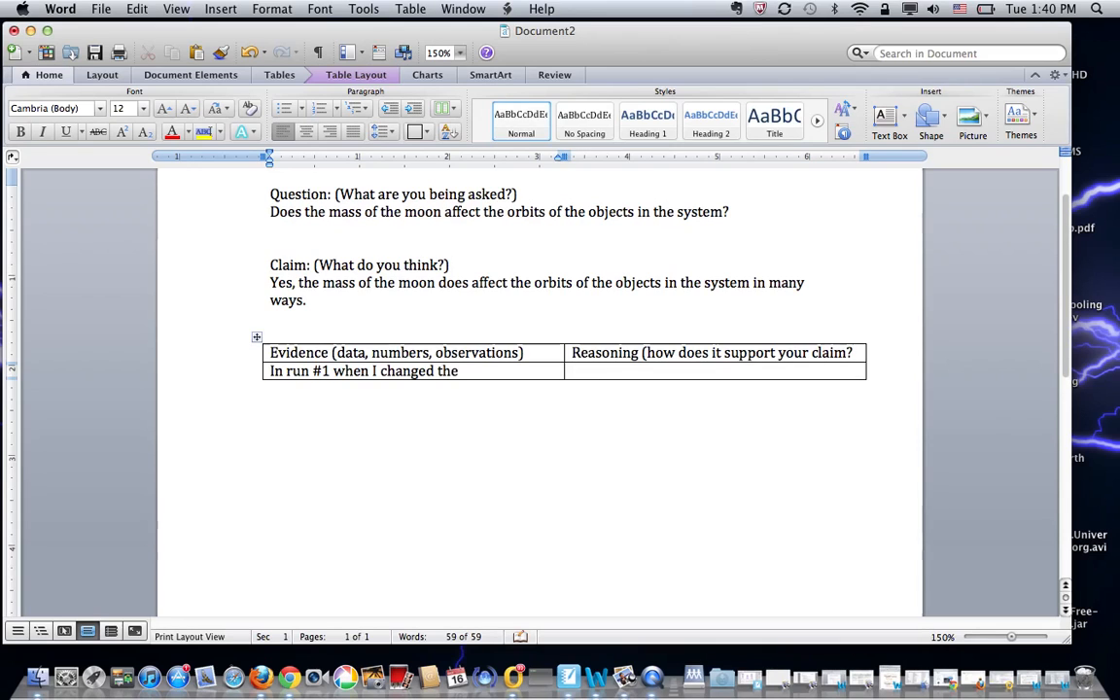
type("mass of the")
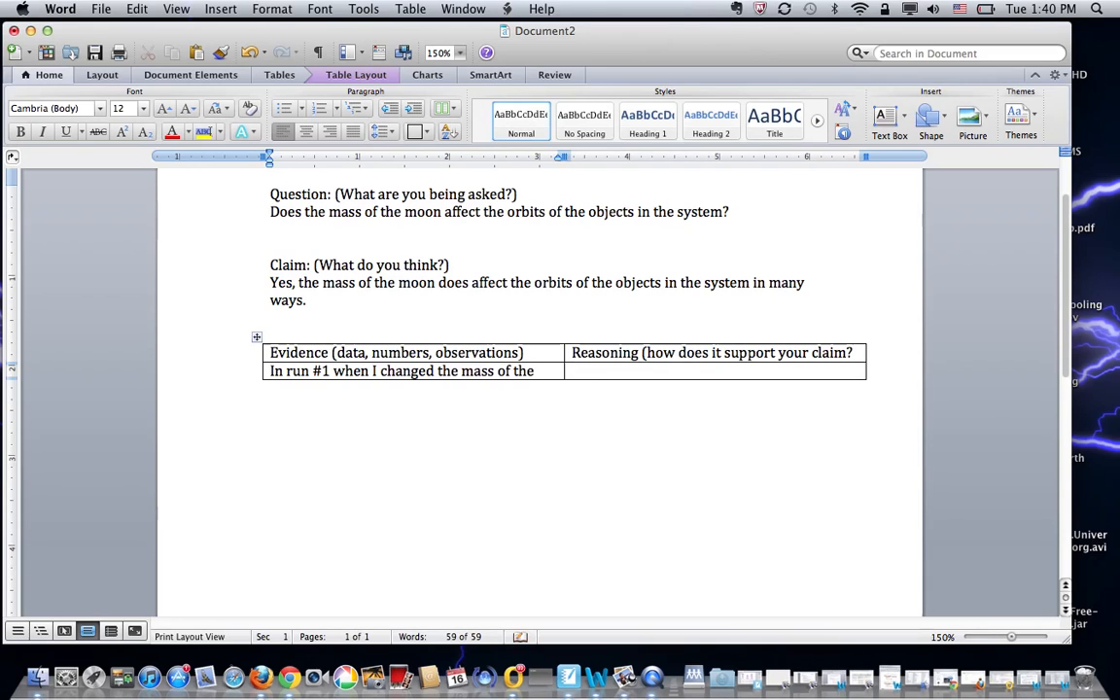
type("moon t")
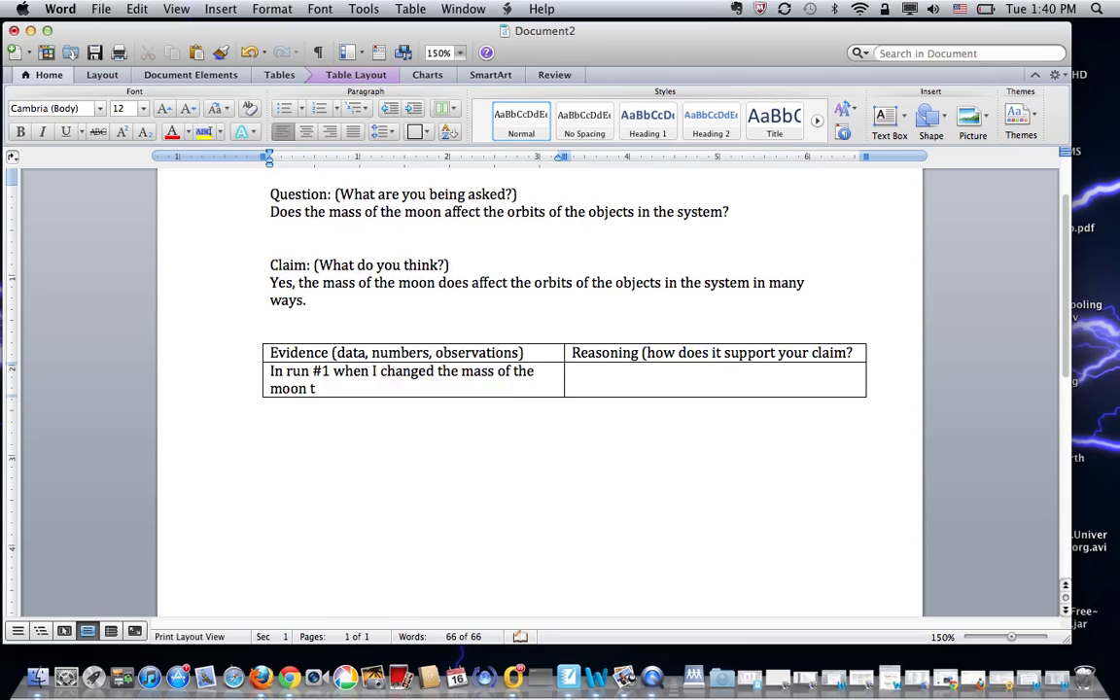
type("o")
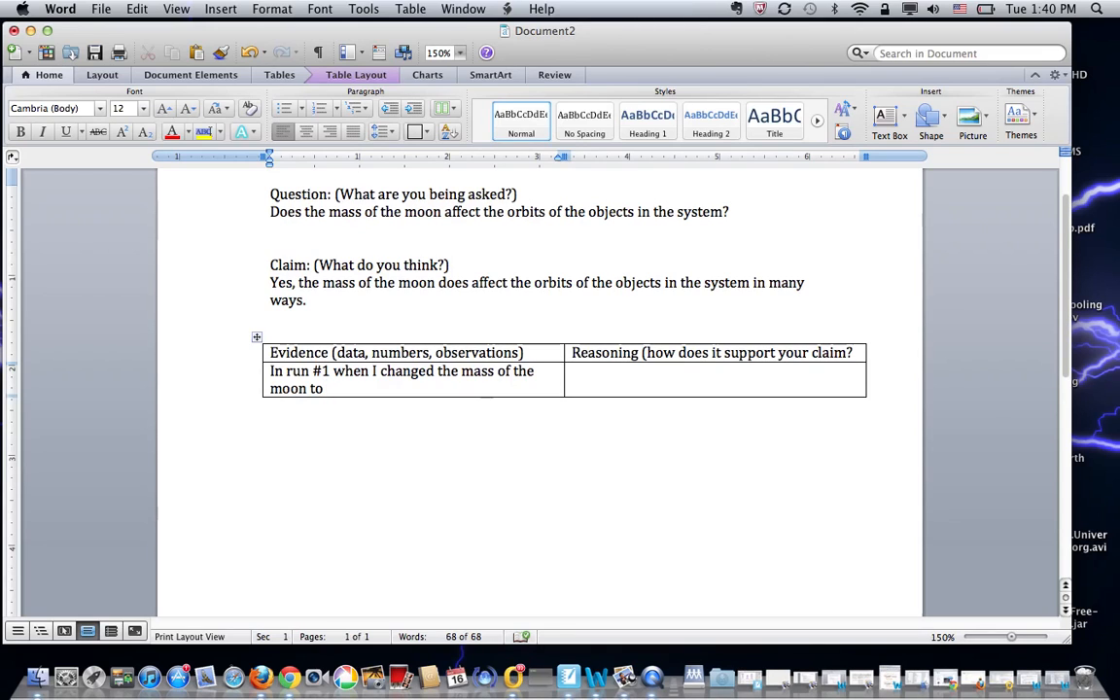
type("90")
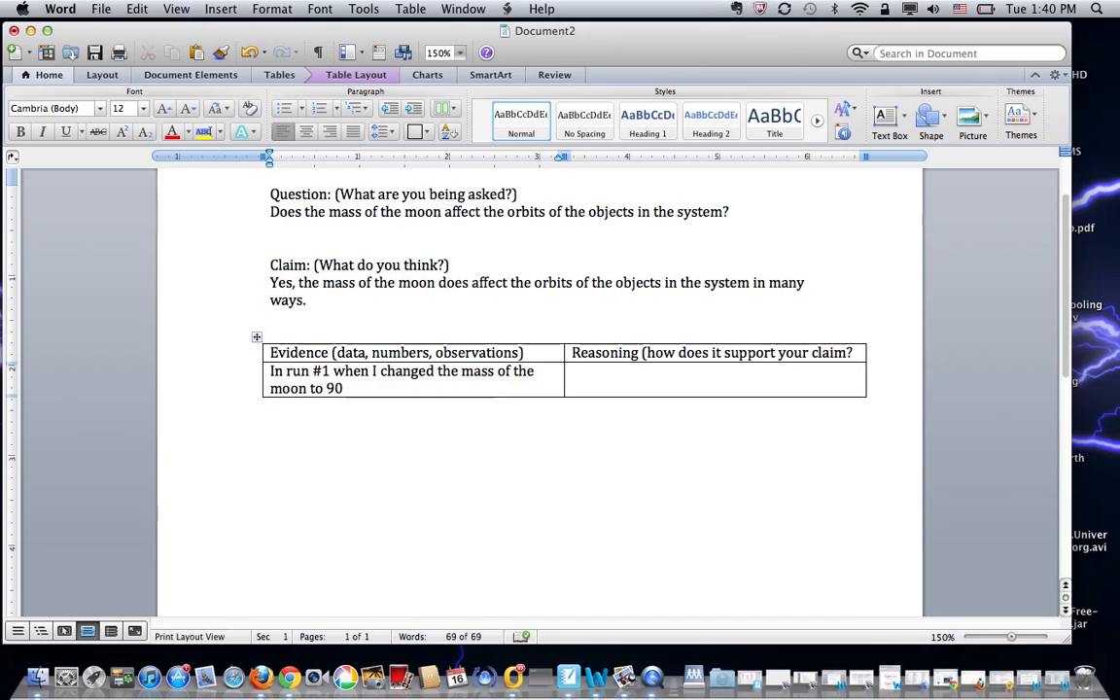
- Finish the run #1 evidence with 'the moon collided with the planet'
type("the moon")
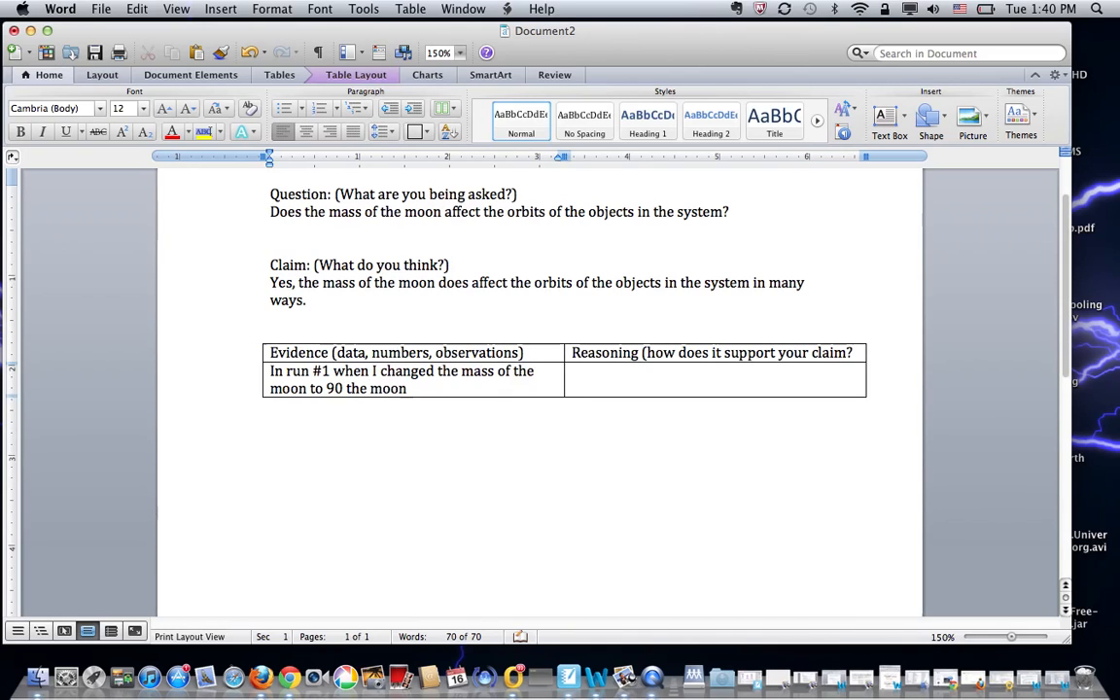
type("colli")
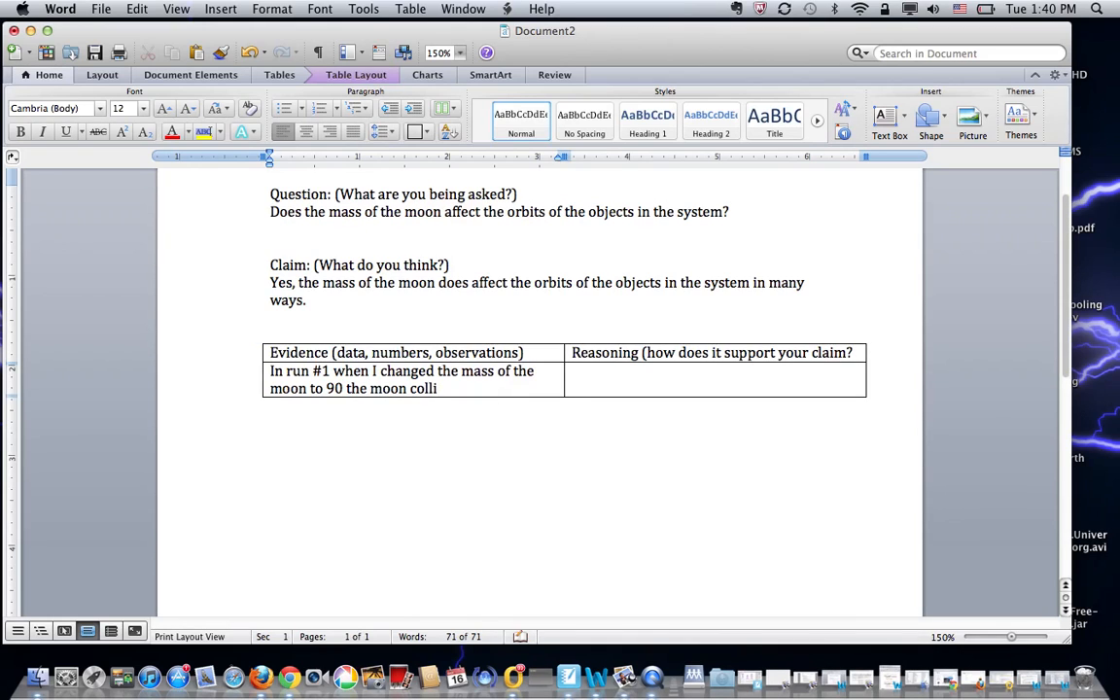
type("ded with")
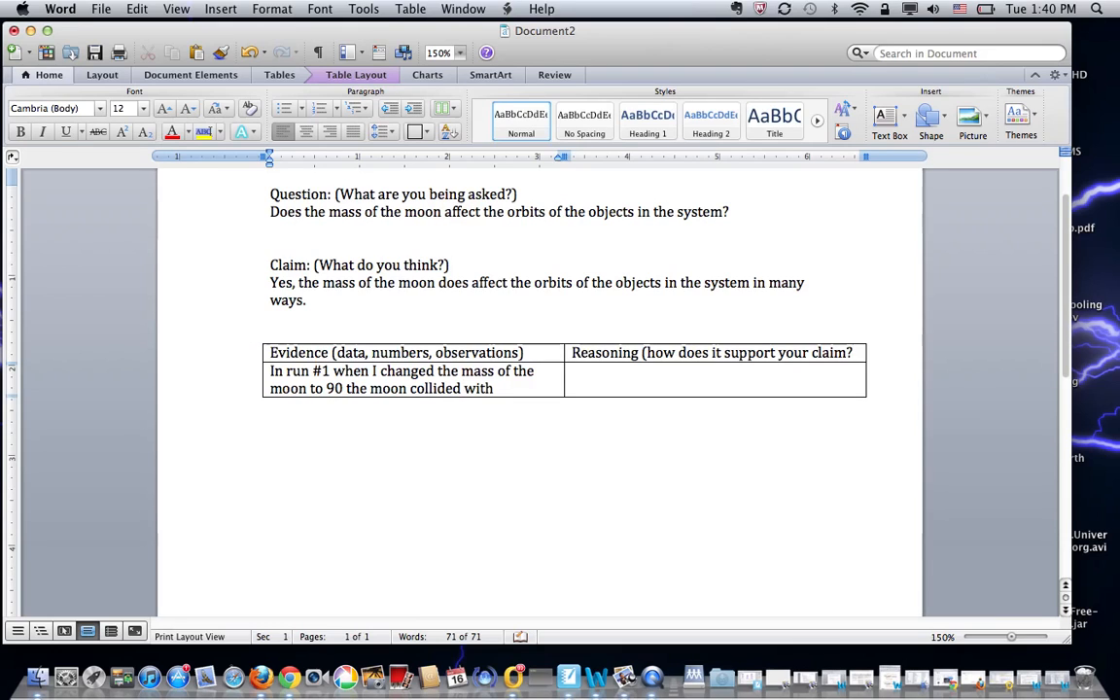
type("the plan")
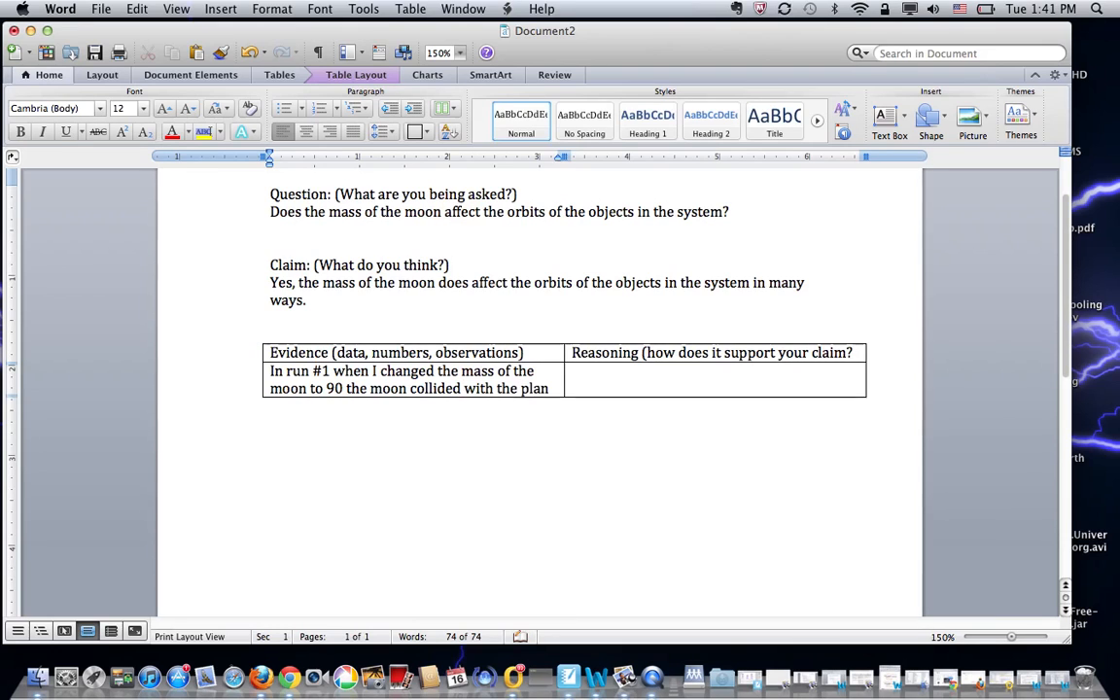
type("et.")
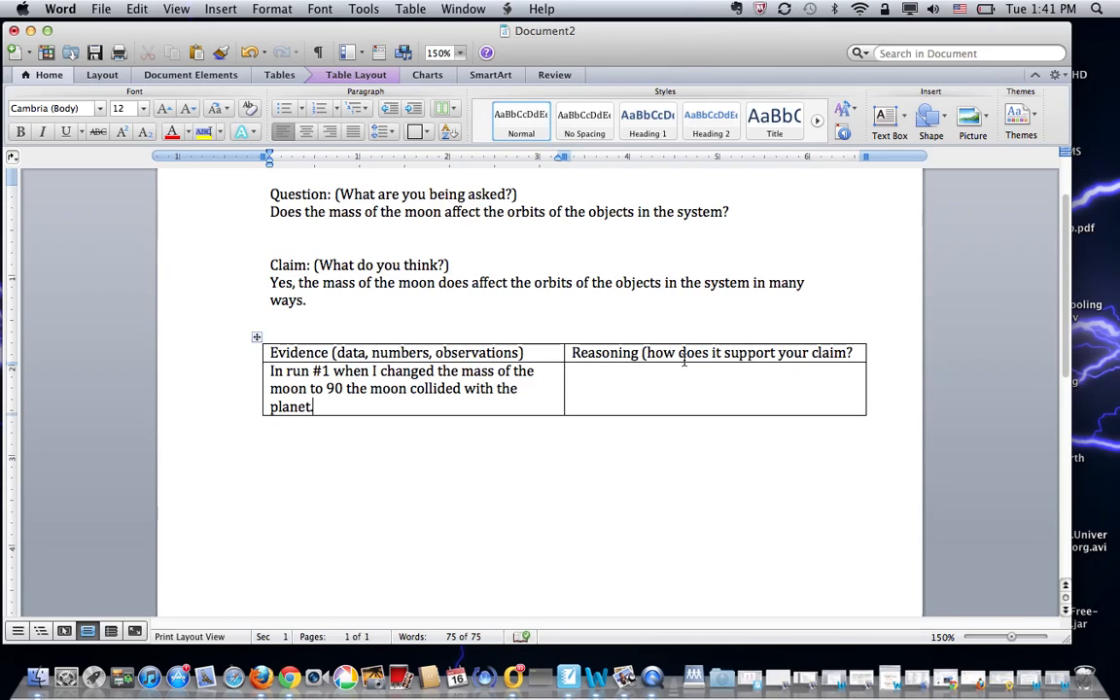
left_click(681, 372)
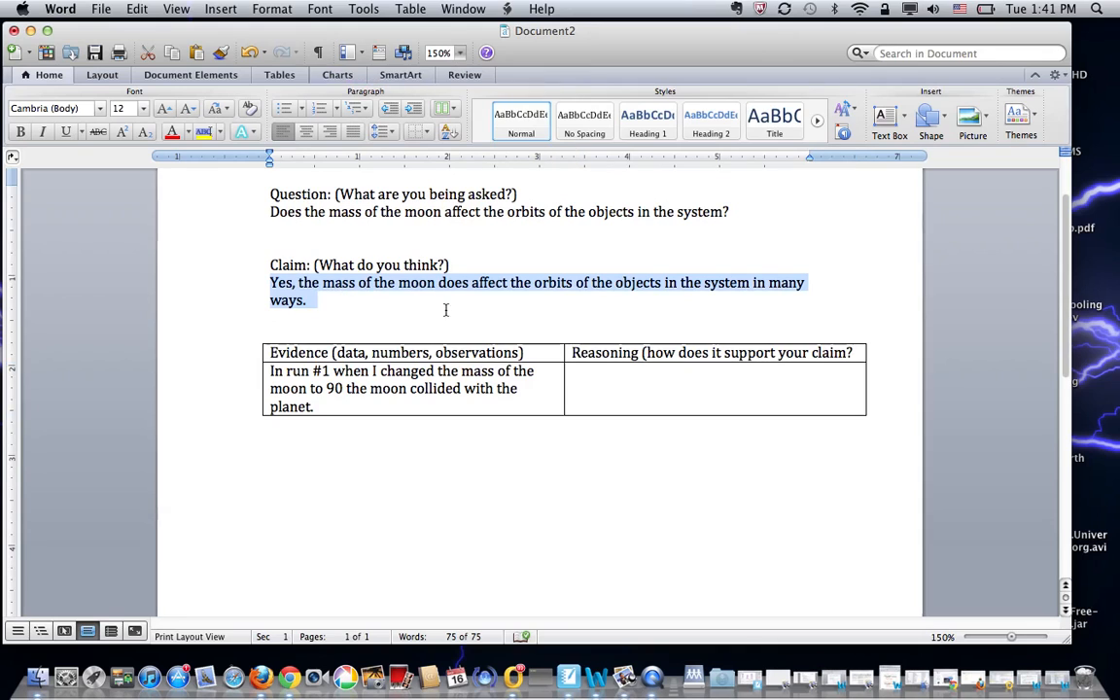
- Write the first reasoning: this supports the claim that moon mass changes how it orbits
left_click(636, 378)
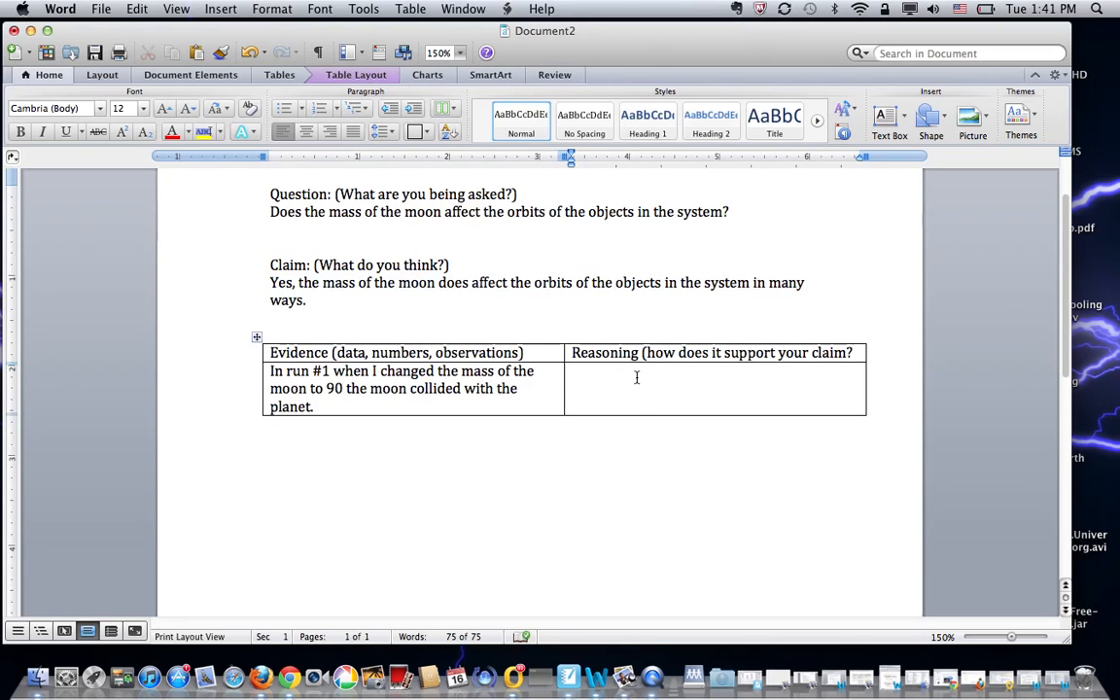
type("This")
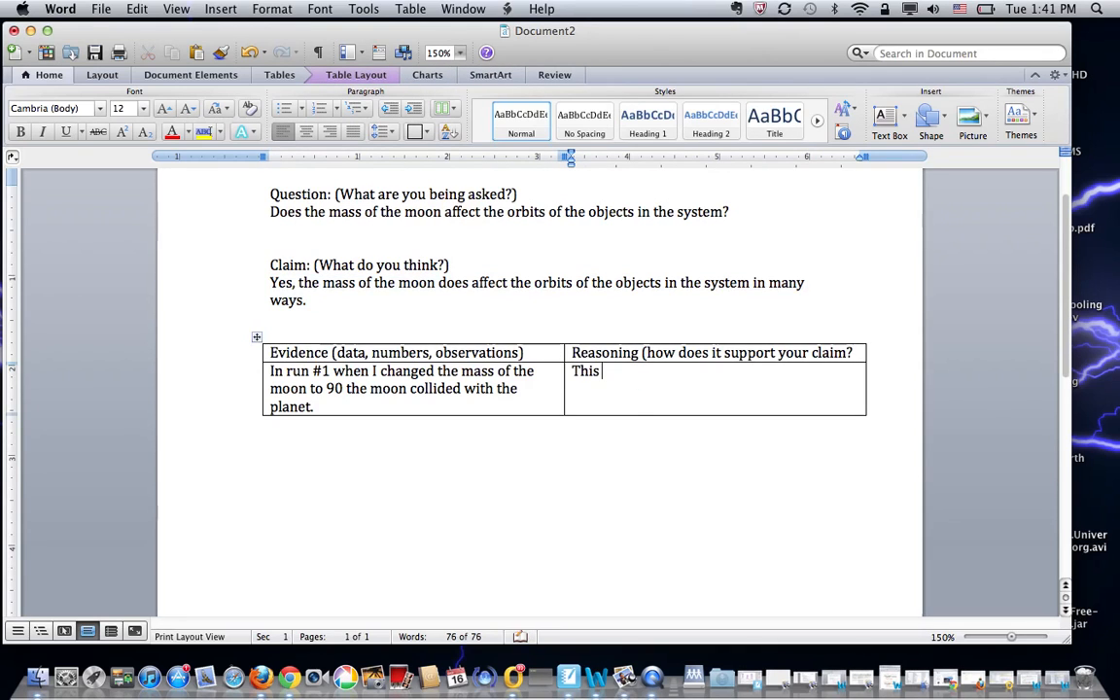
type("helps su")
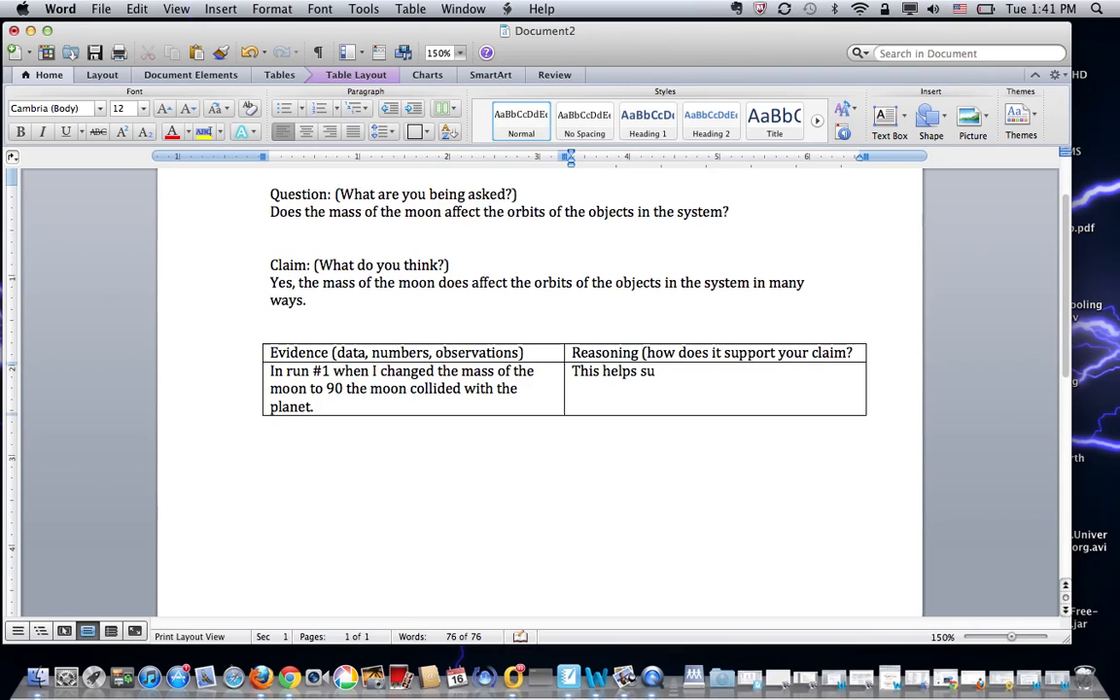
type("pport my cl")
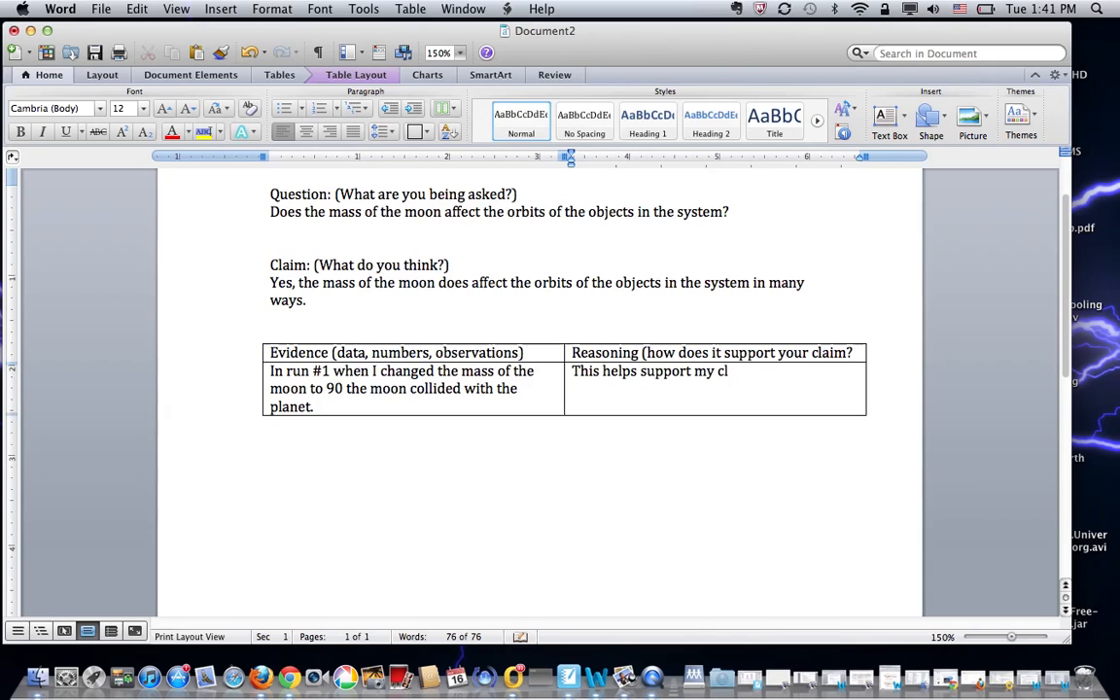
type("aim that the")
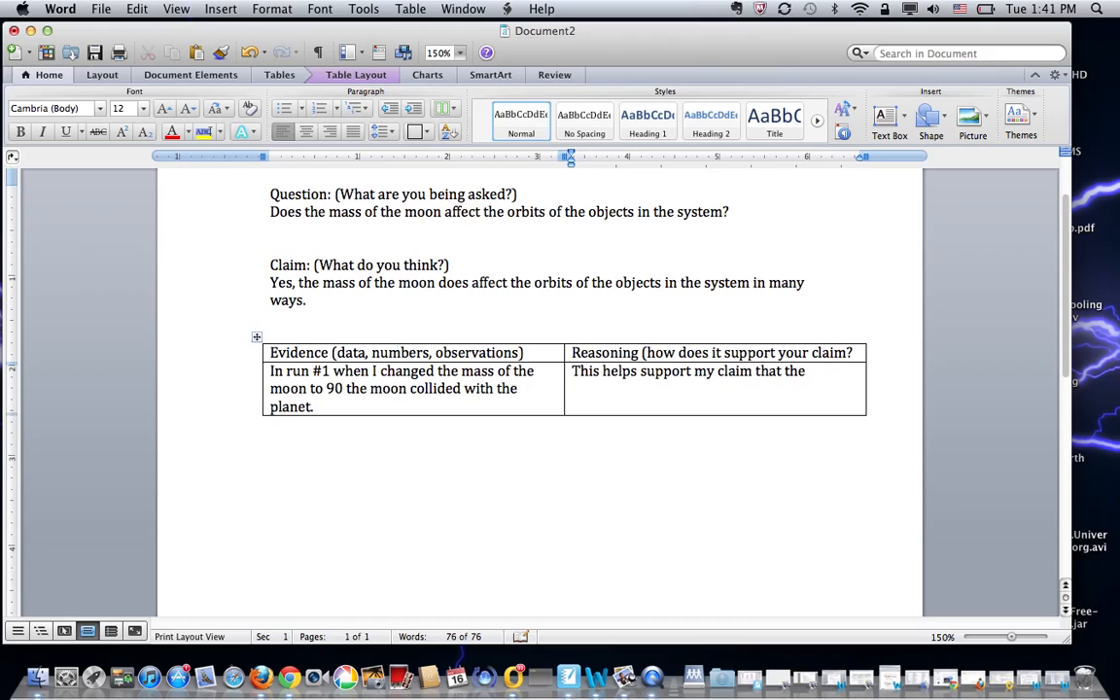
type("mass of the moon")
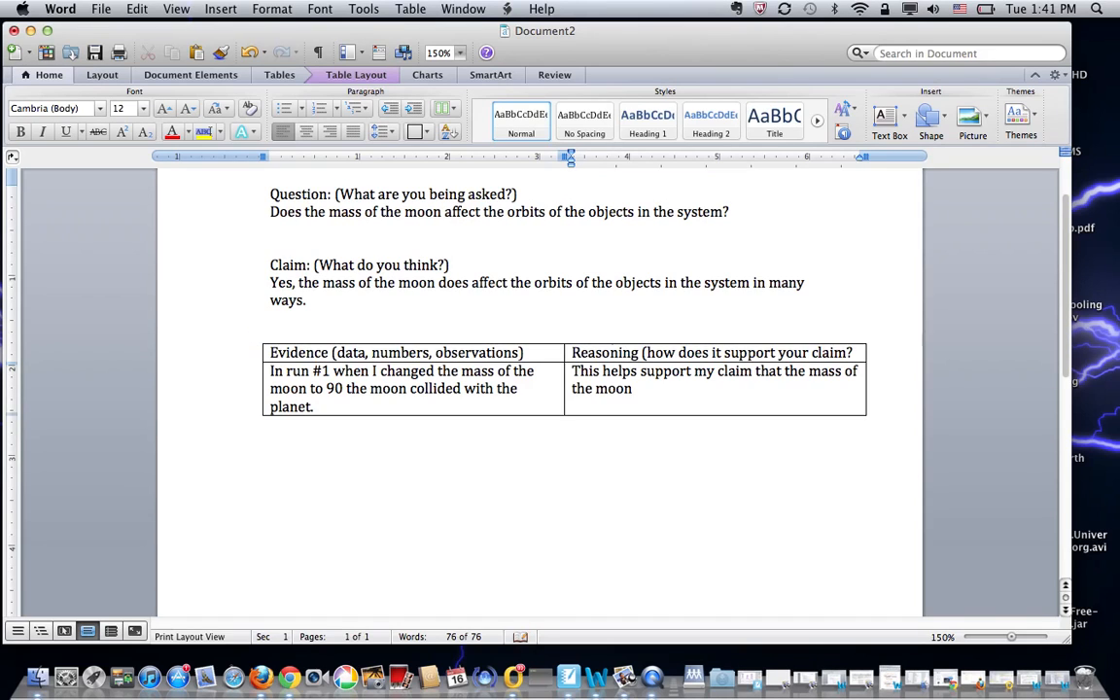
type("change")
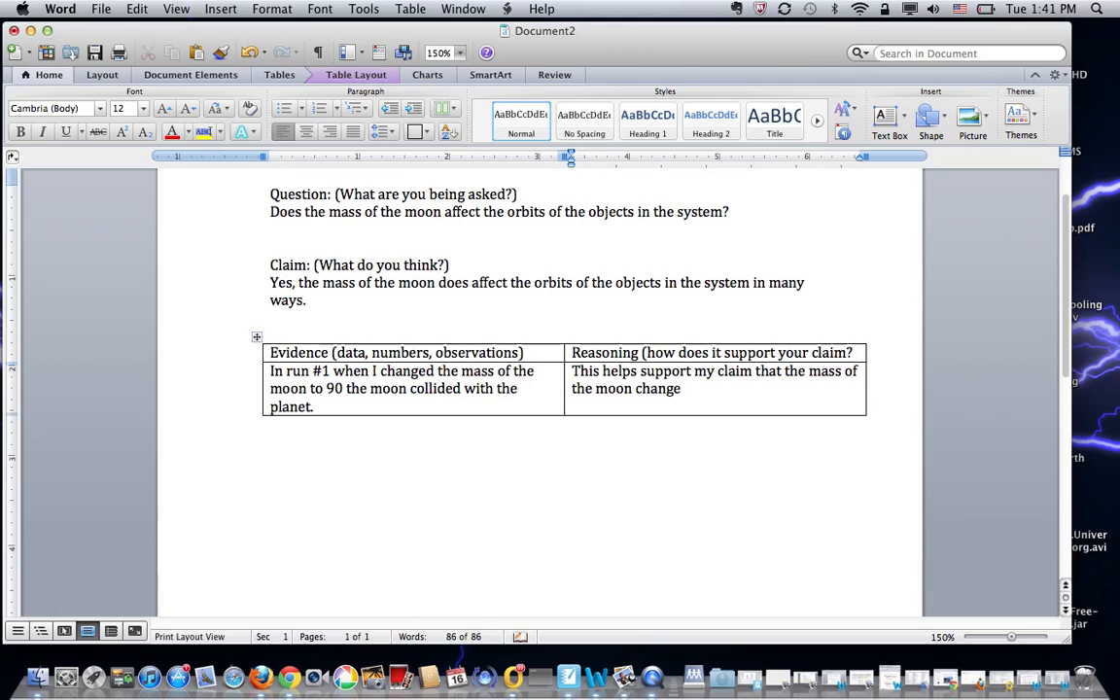
type("s how")
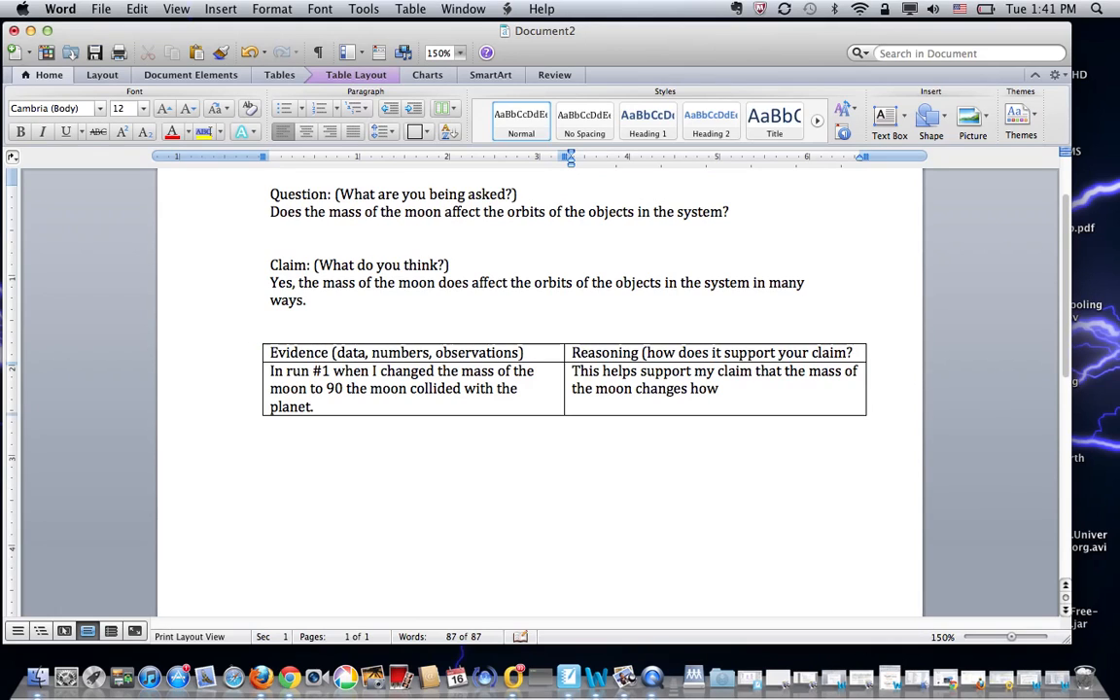
type("the moon")
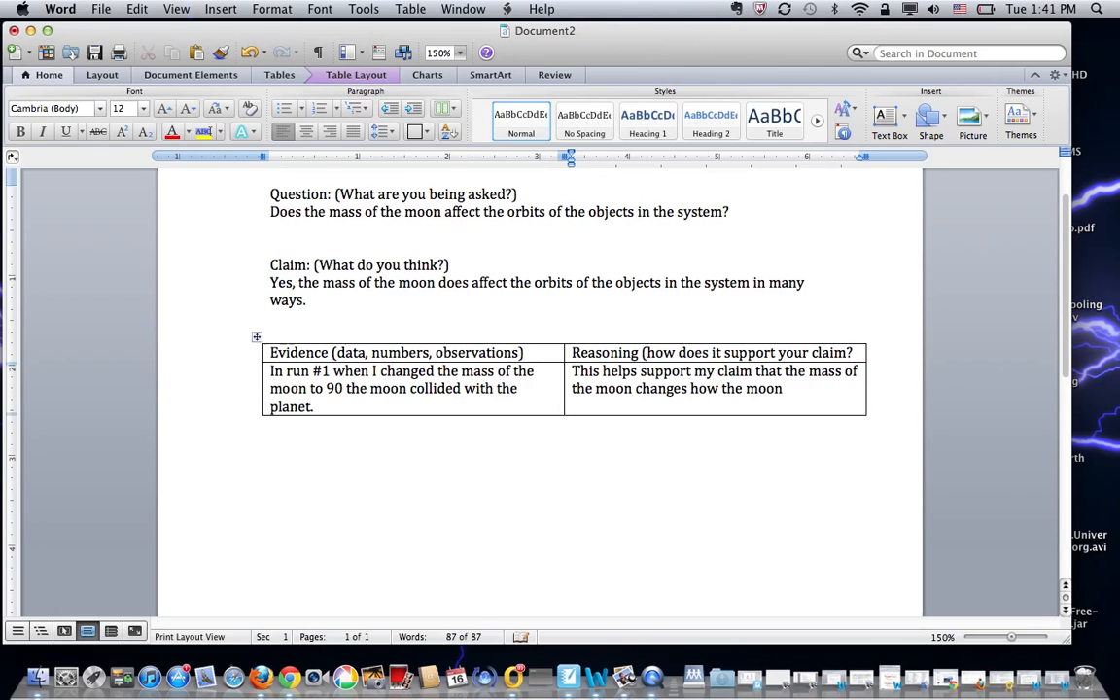
type("orbits the planet.")
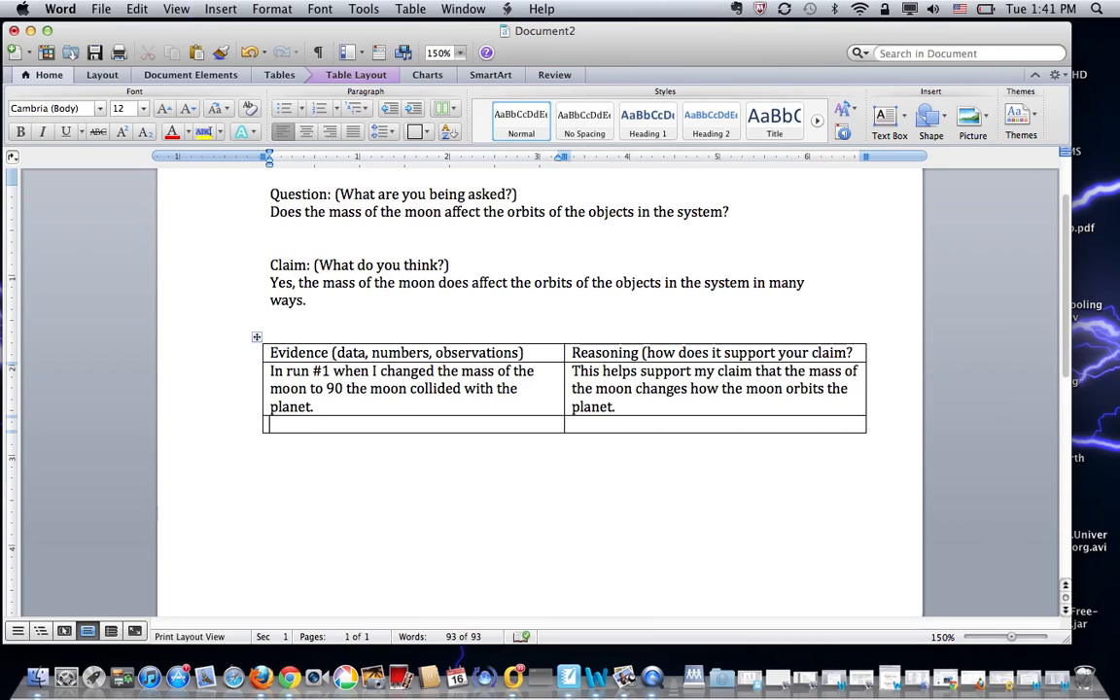
- Record in the second Evidence cell that run #4 changed the moon's mass to 20
type("When I changed")
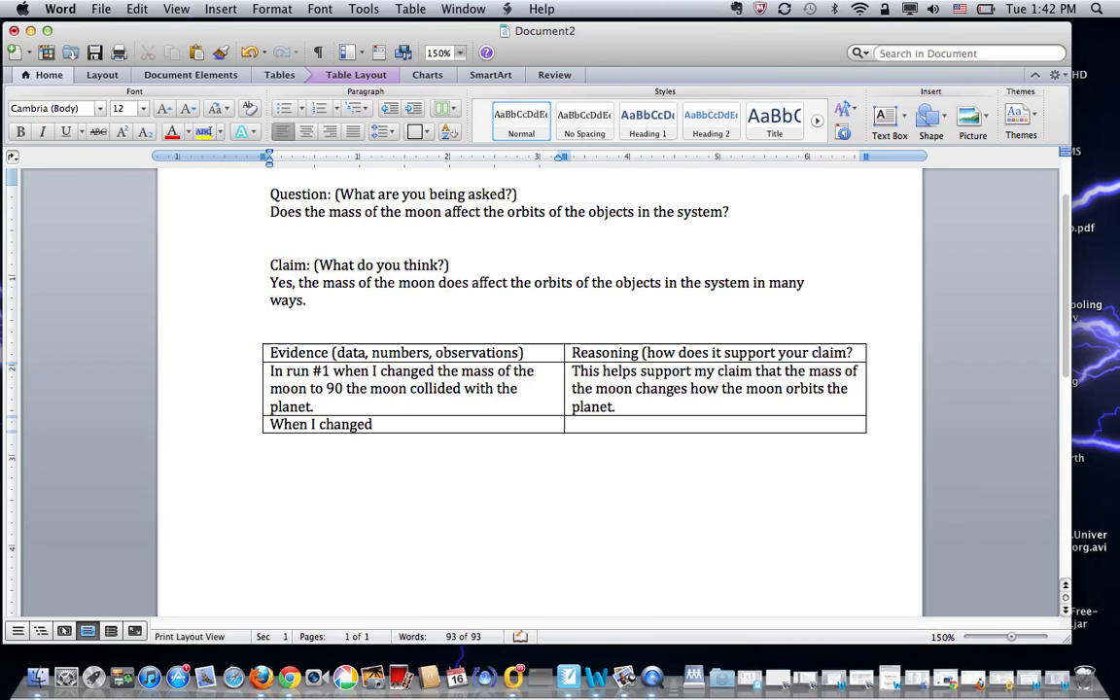
type("the mass o")
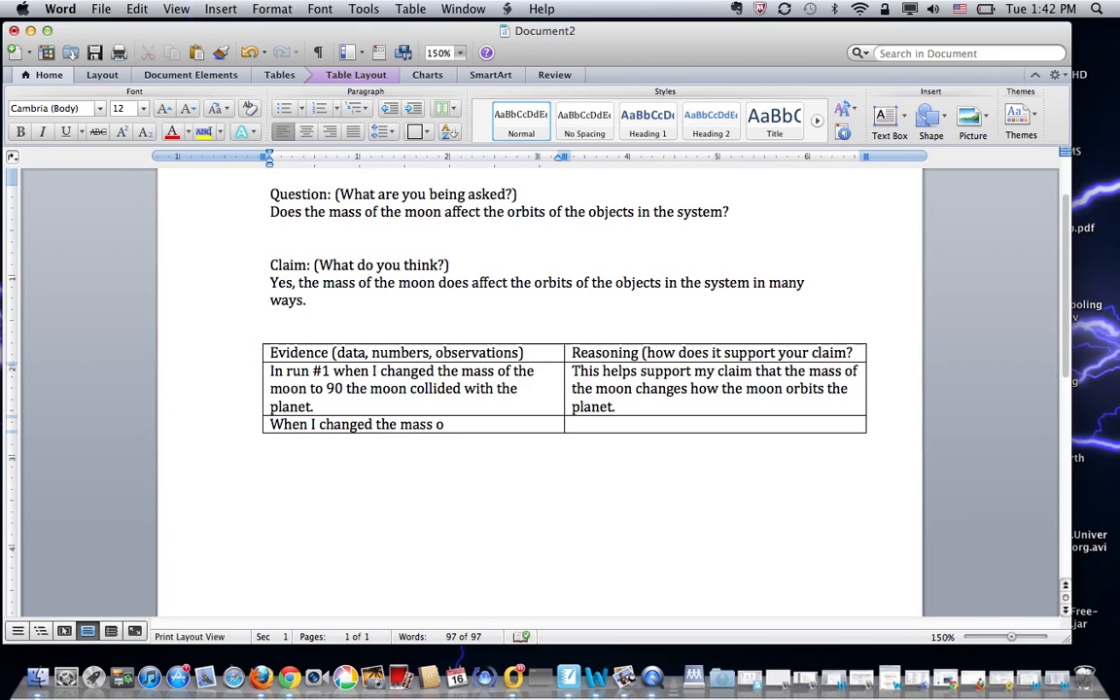
type("f the moon to")
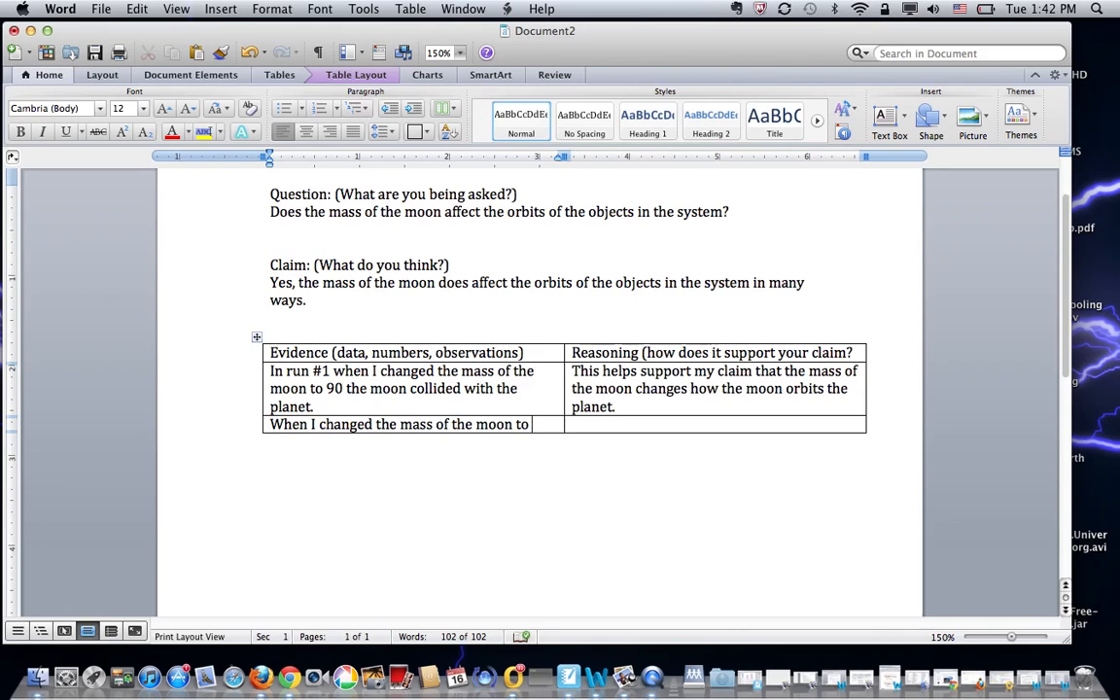
type("2")
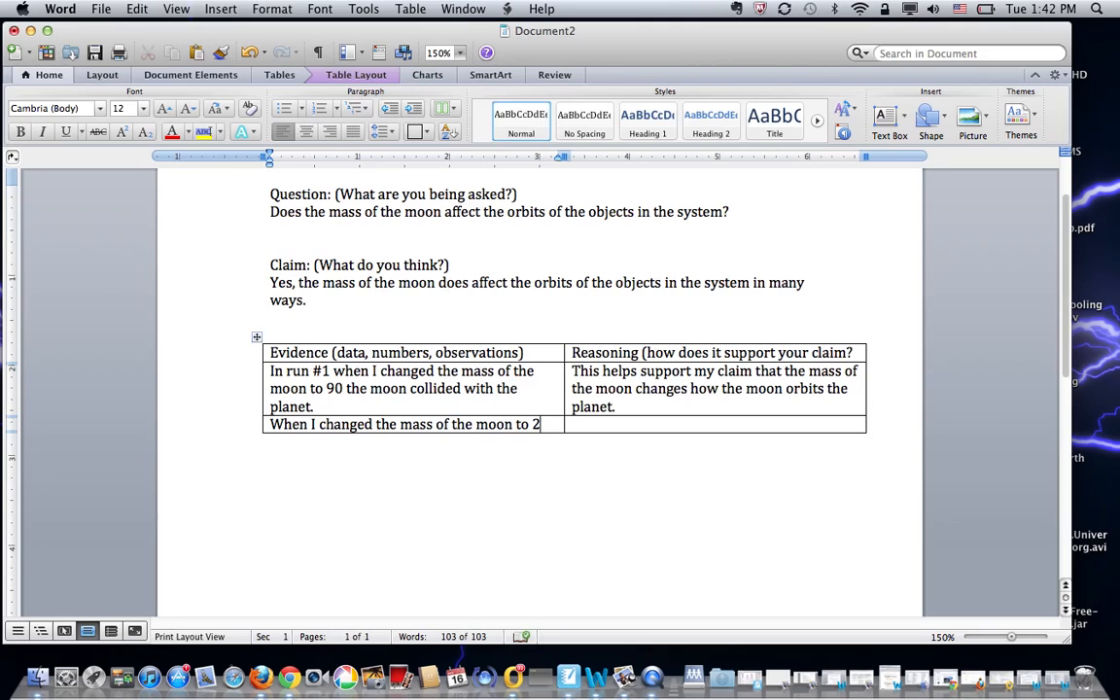
type("0")
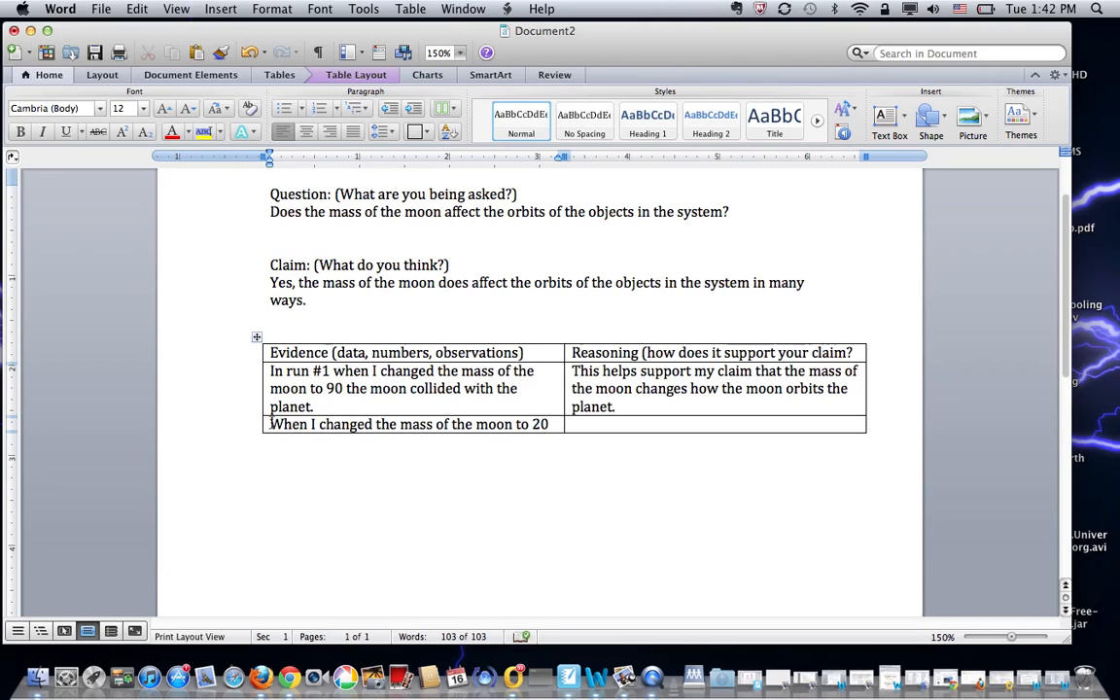
type("In ru")
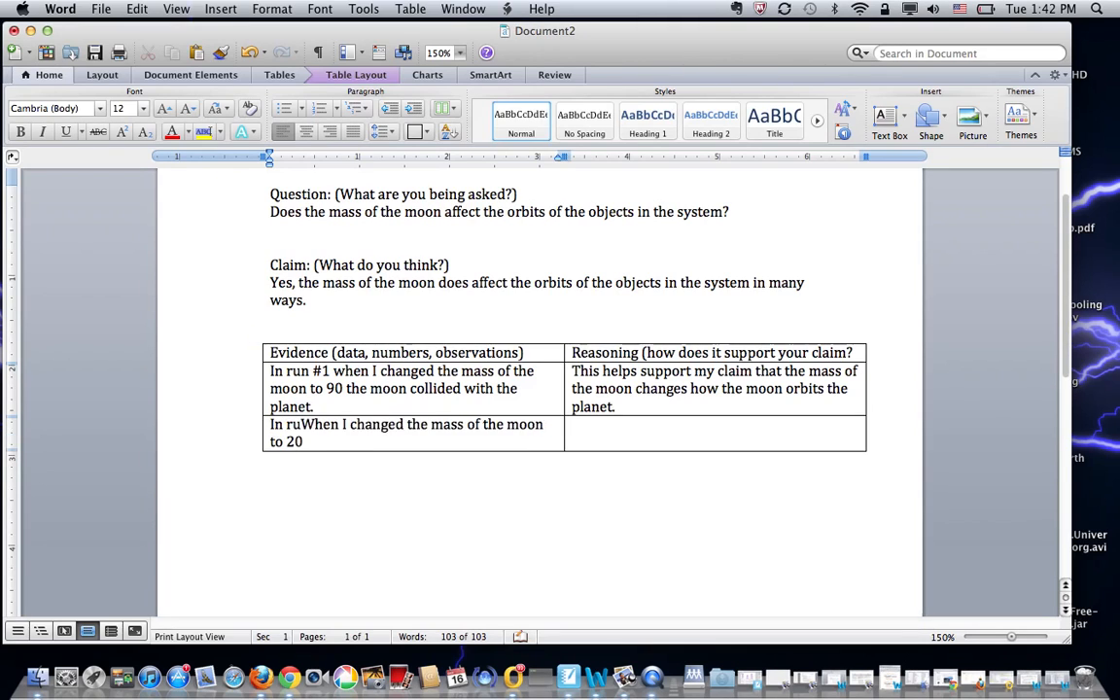
type("n #")
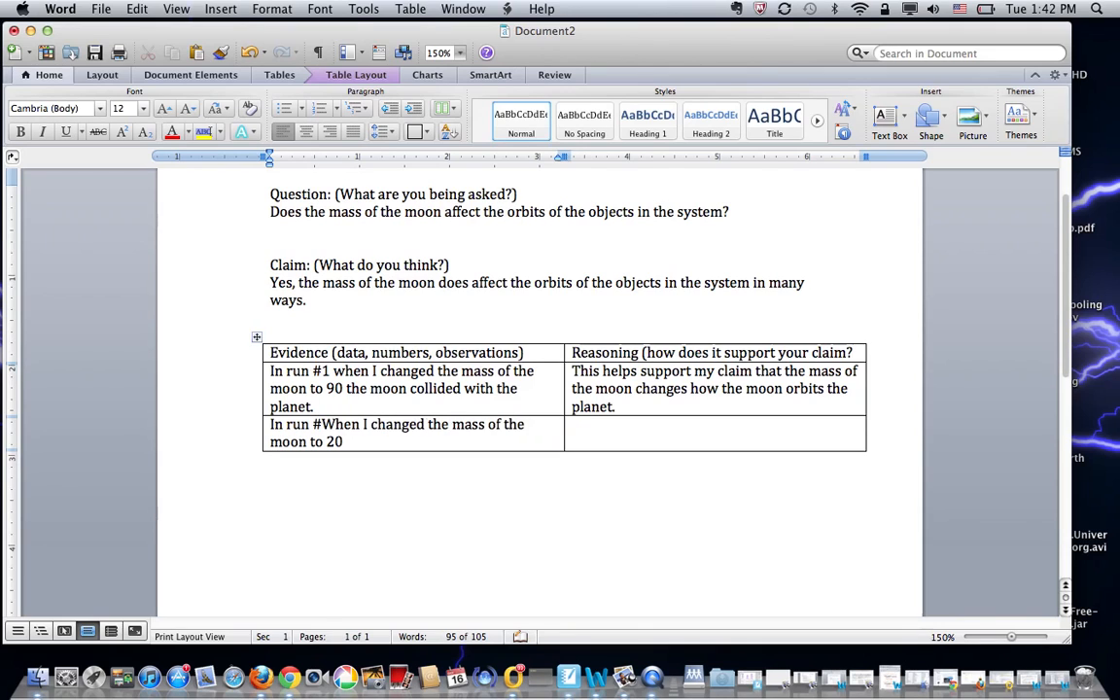
type("4 w")
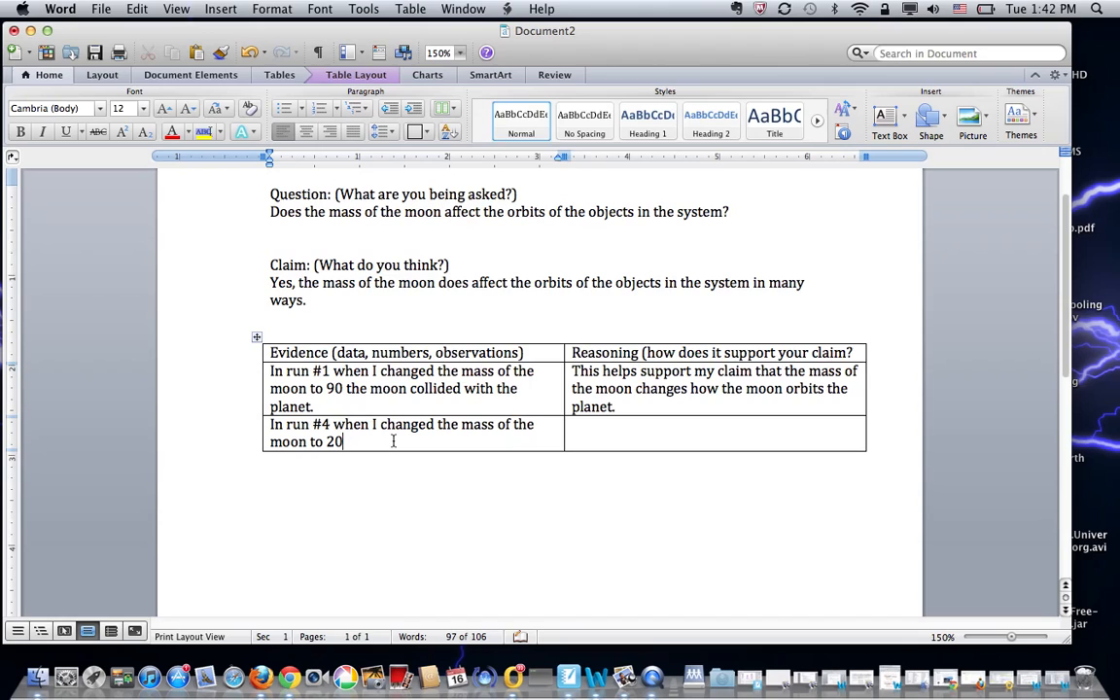
- Add that the moon then left orbit and never returned
type("th")
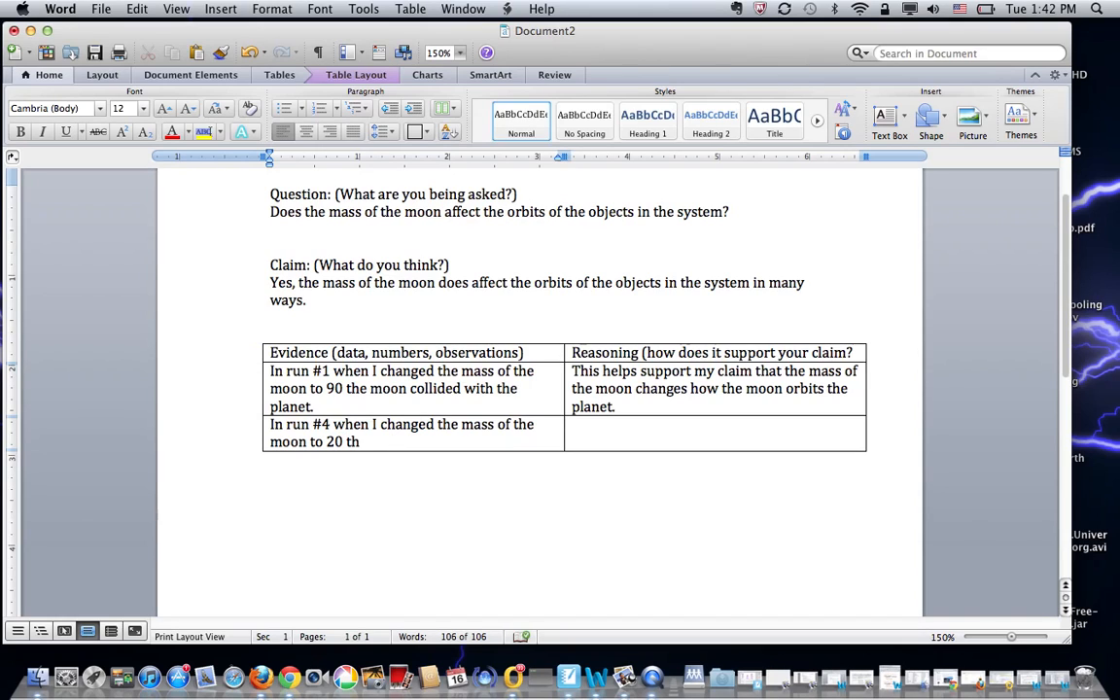
type("en moon")
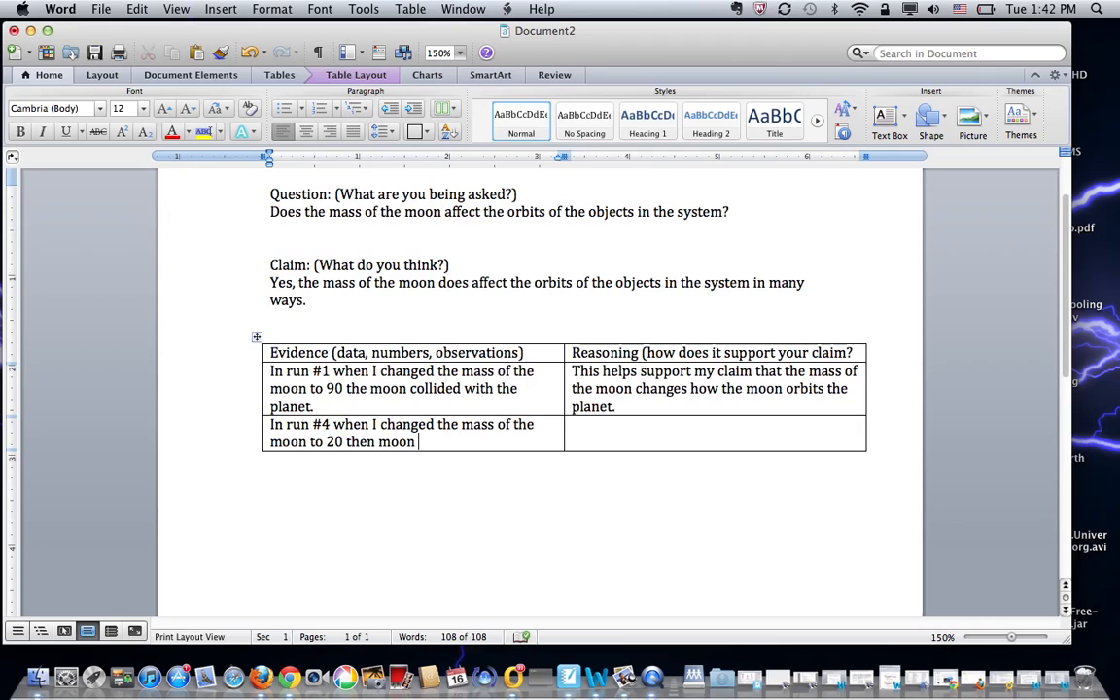
type("exited")
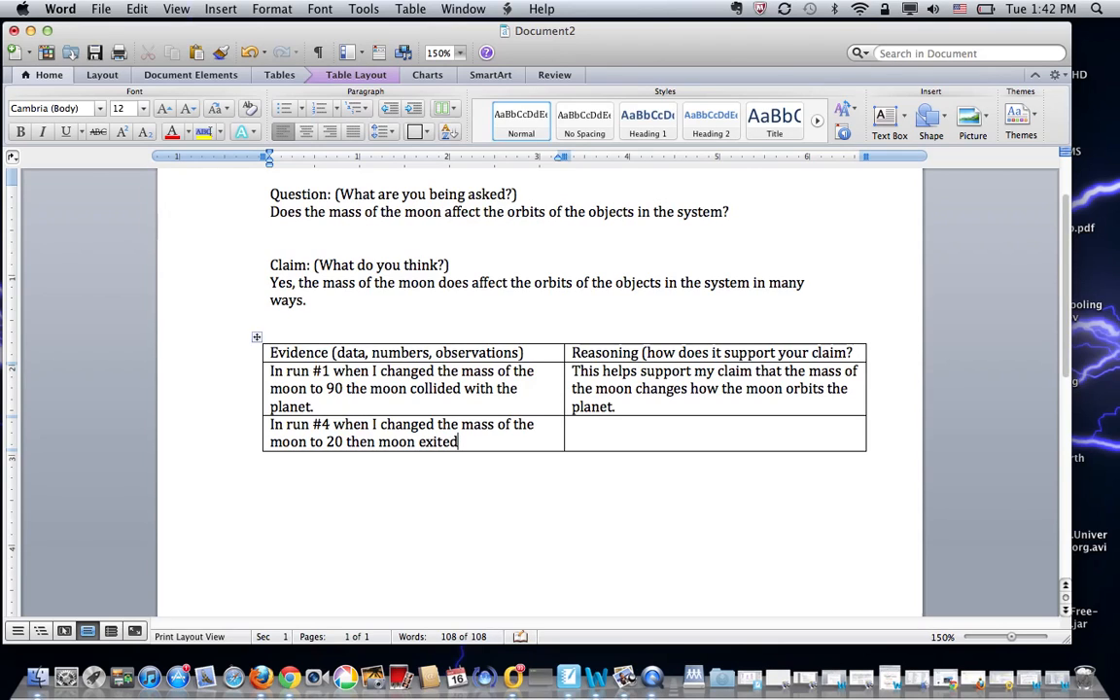
type("or left orbit and")
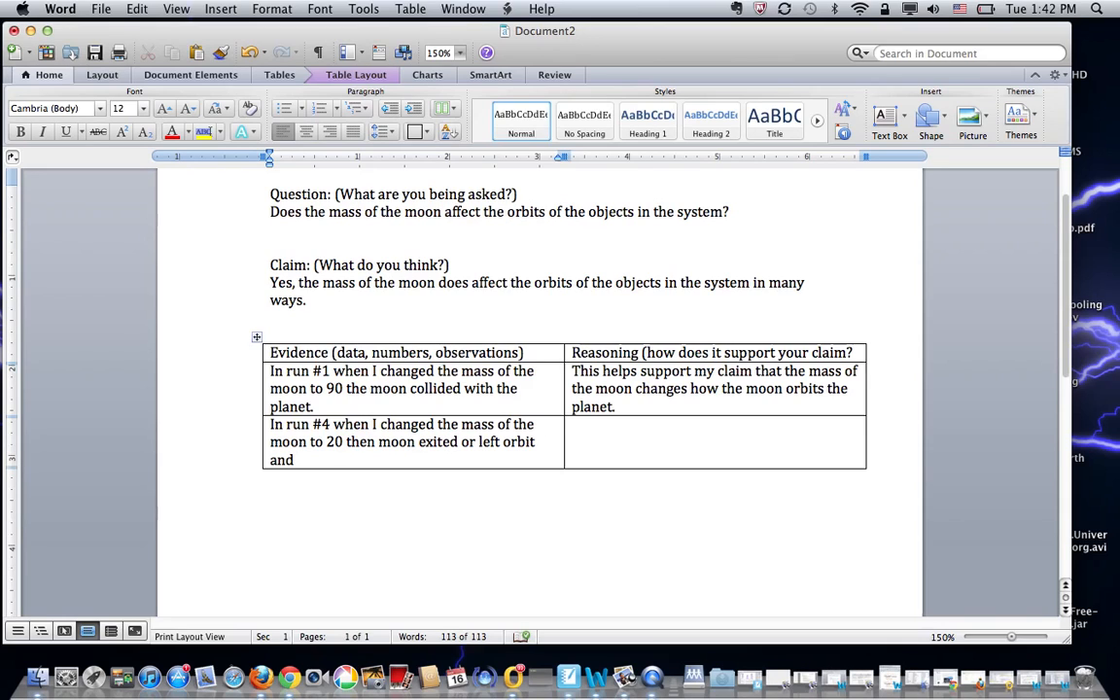
type("nev")
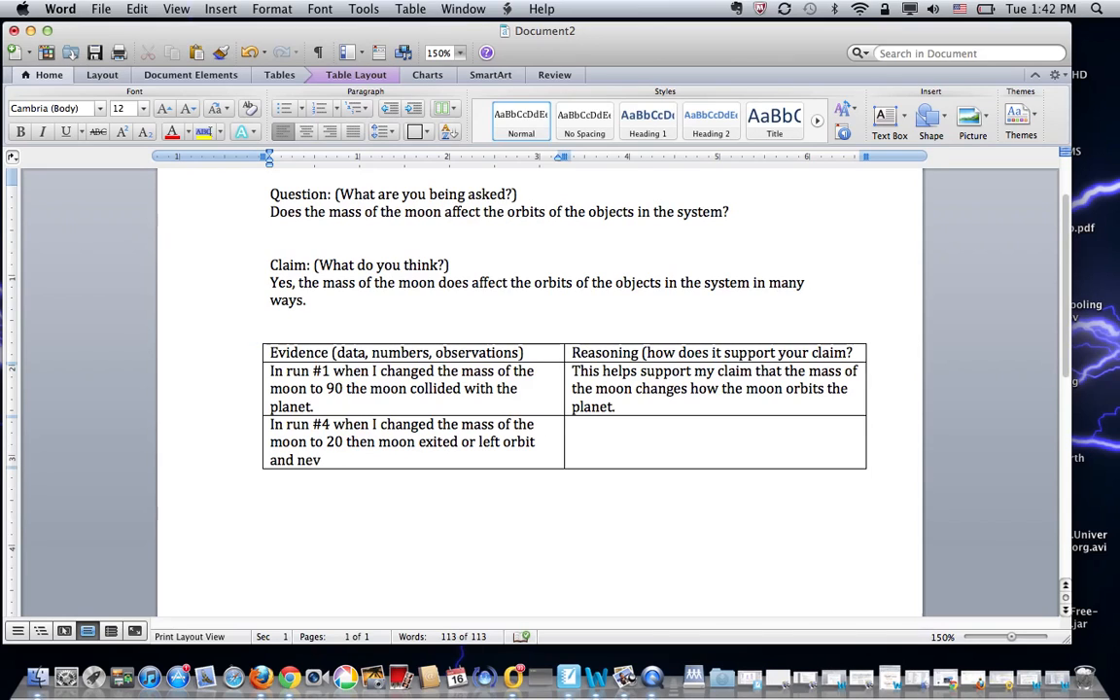
type("er returned.")
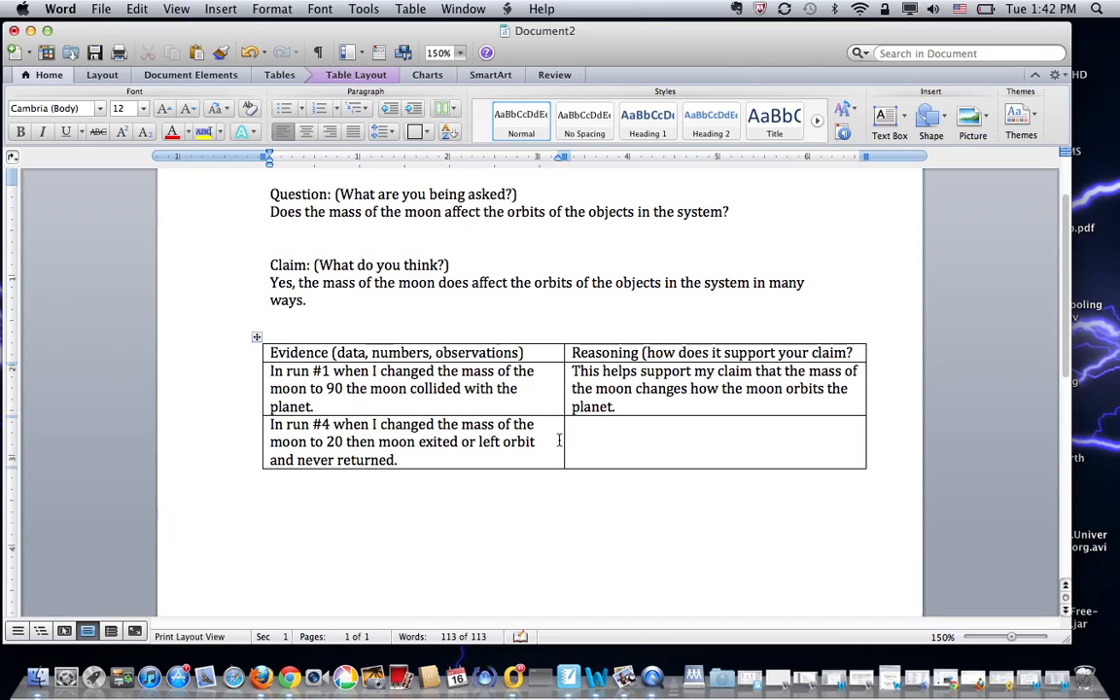
type("This is another cas")
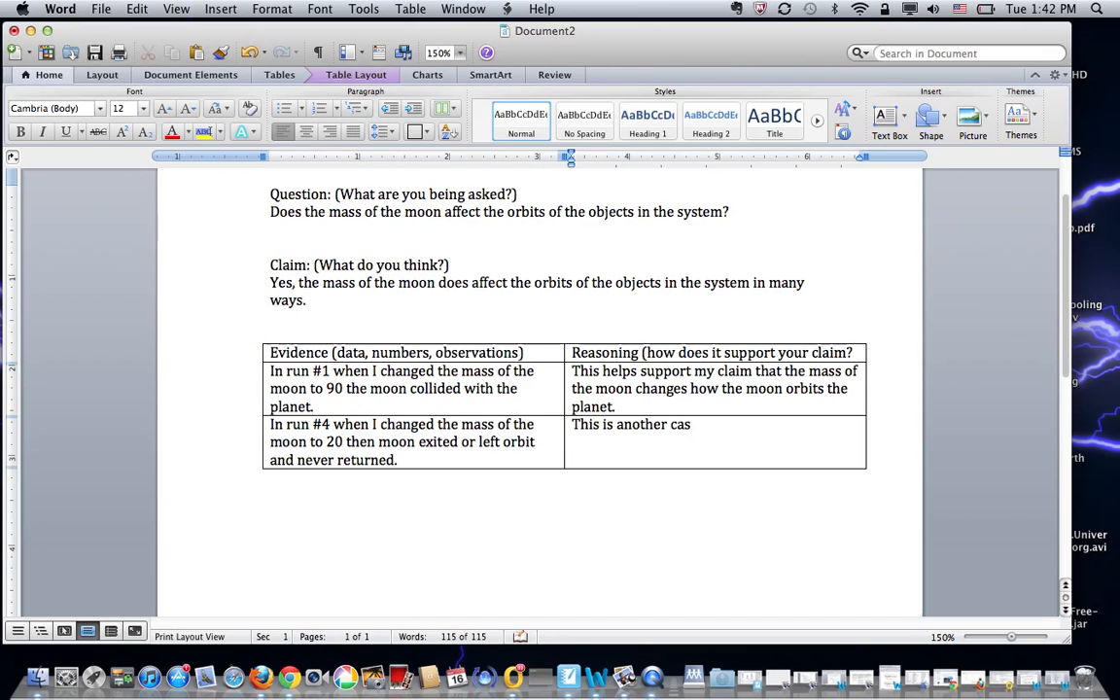
- Write the run #4 reasoning: another case where the moon's mass affected its orbit
type("e in wi")
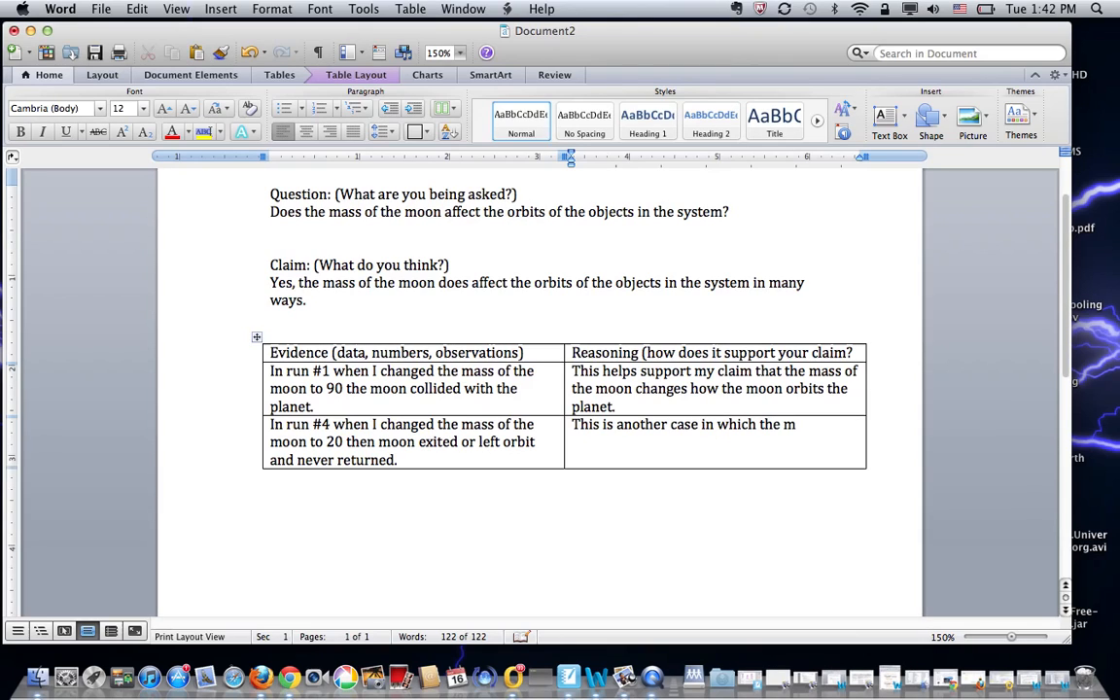
type("ass of the")
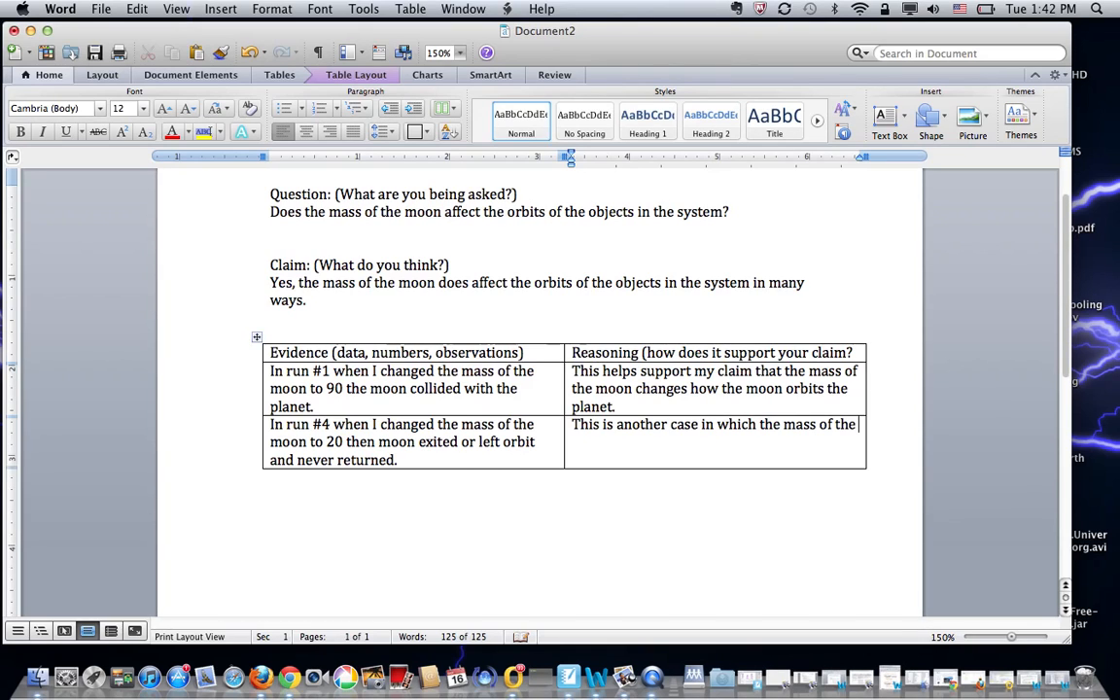
type("moon affec")
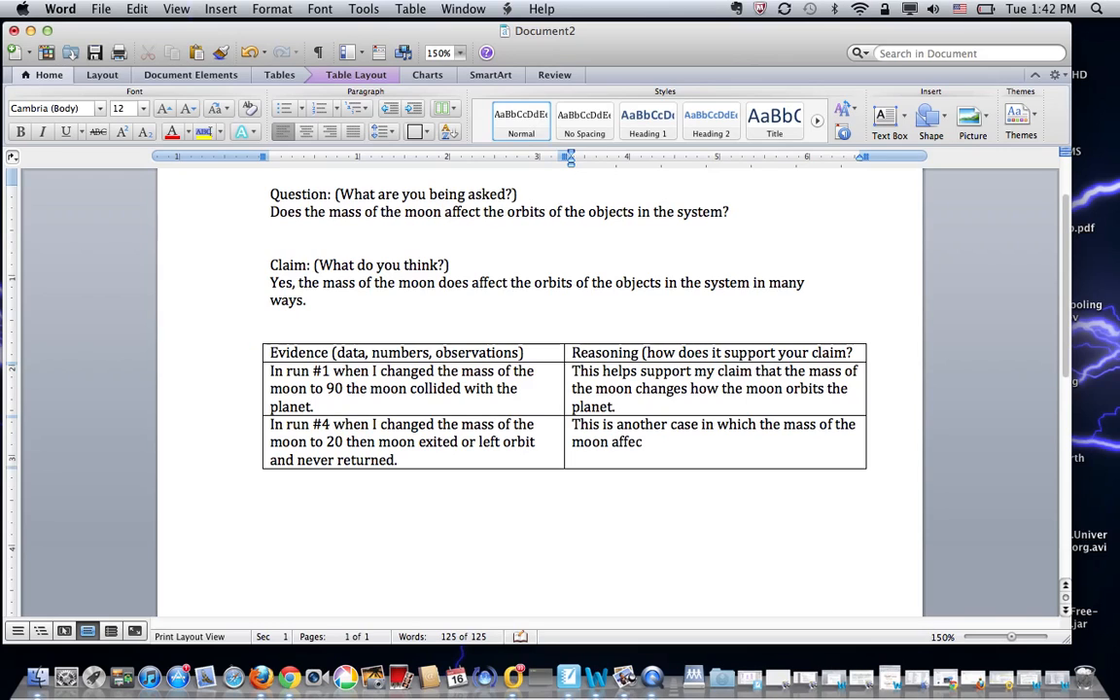
type("ted the orb")
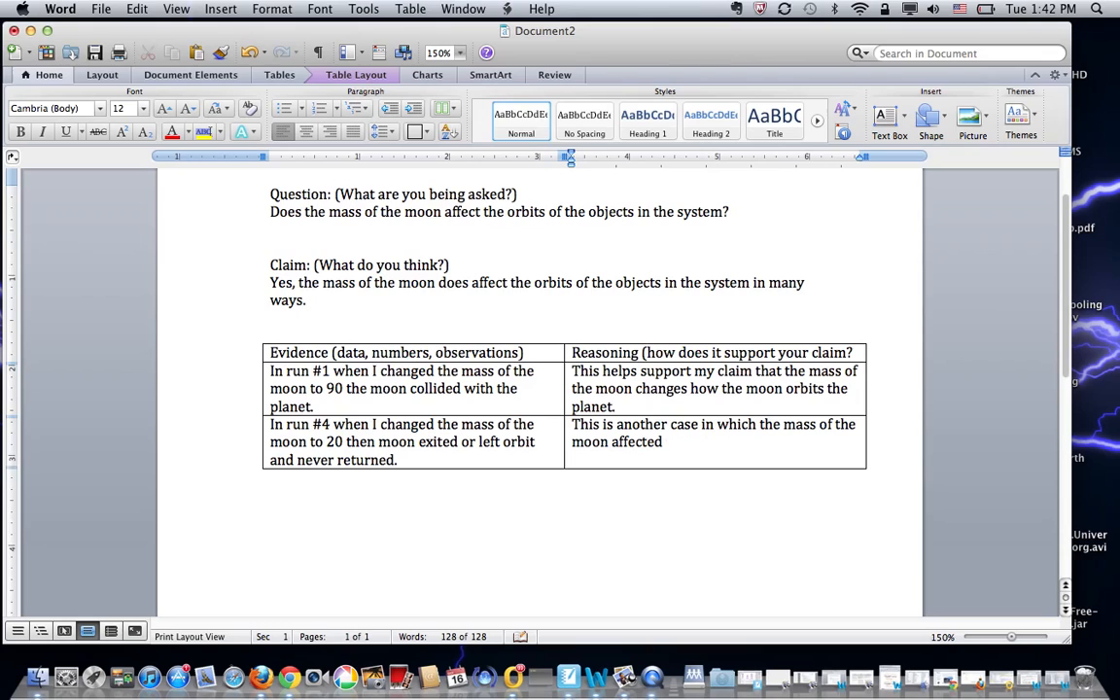
type("it's orbi")
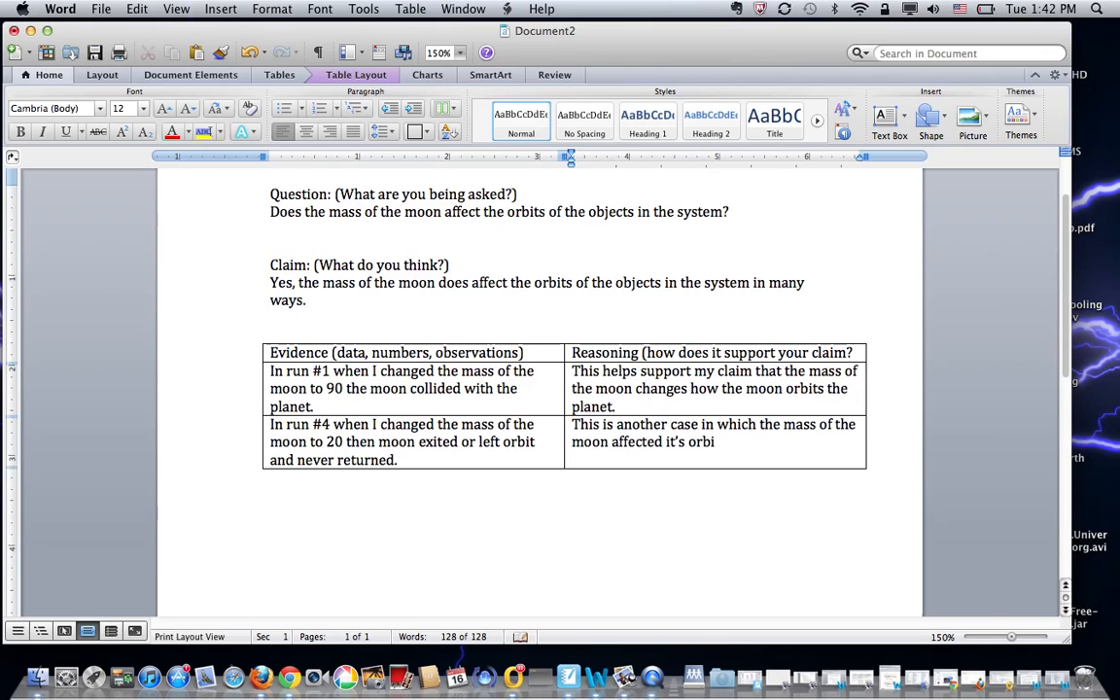
type("t.")
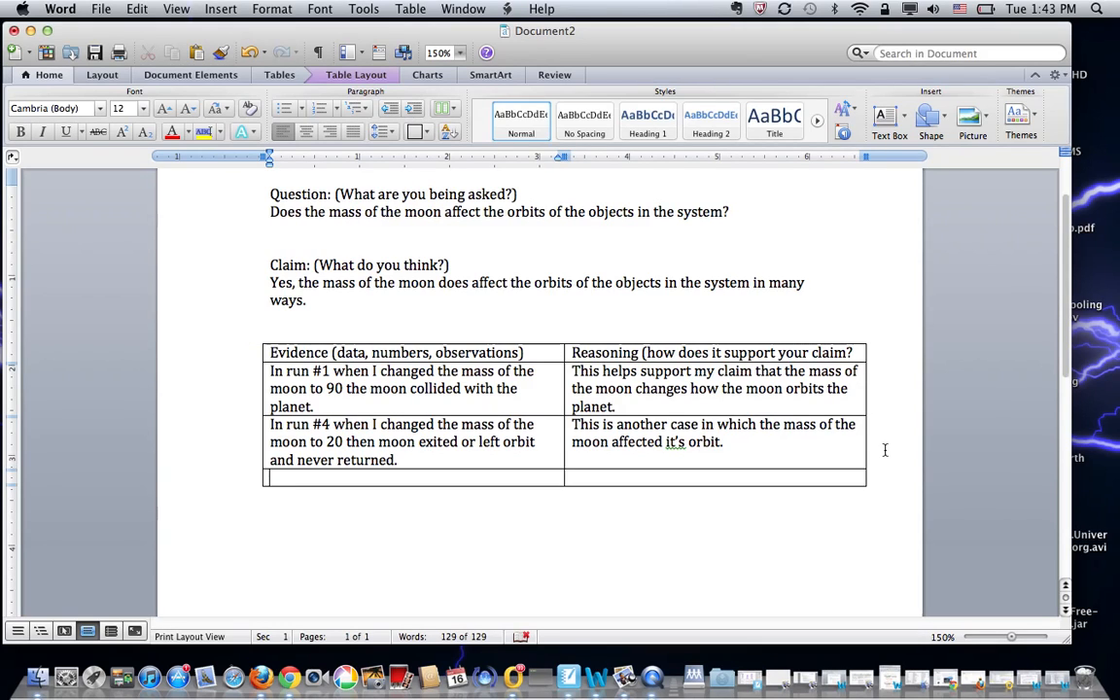
- Record run #7 evidence: with moon mass 3, the moon had a stable orbit
type("In run")
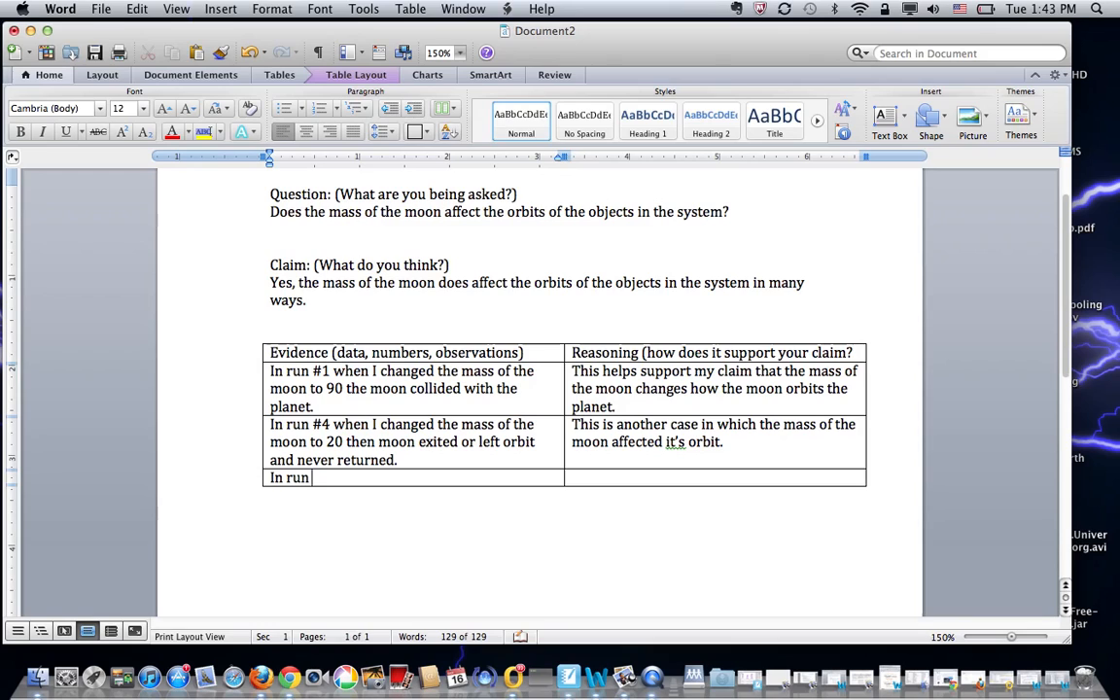
type("# 7")
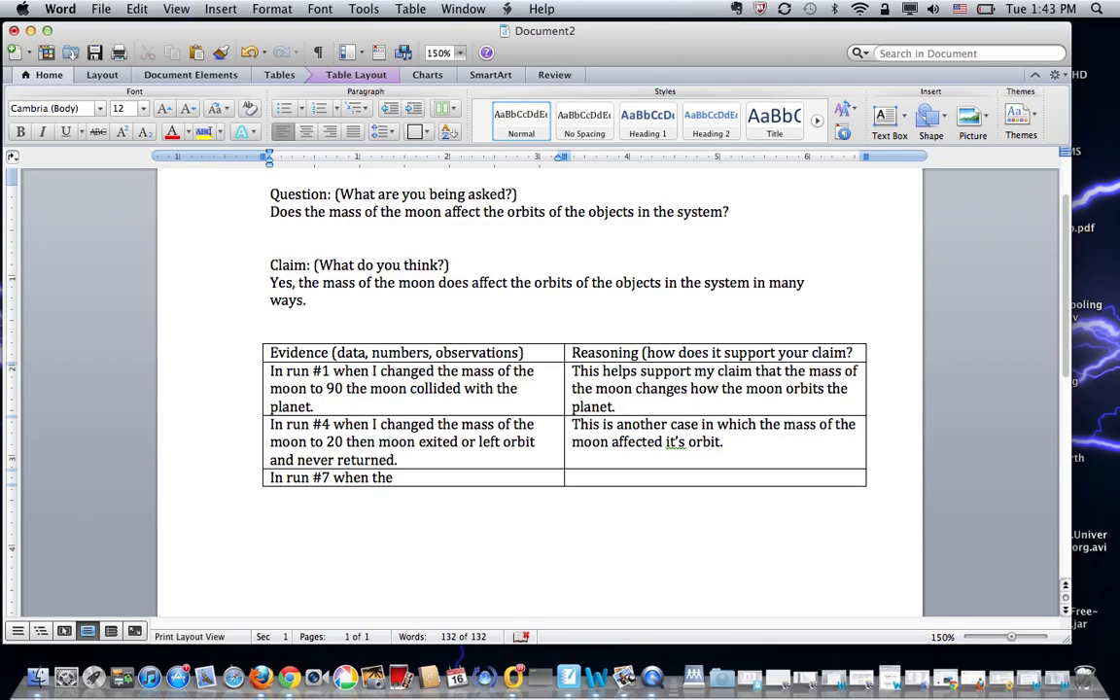
type("mass of the moon was")
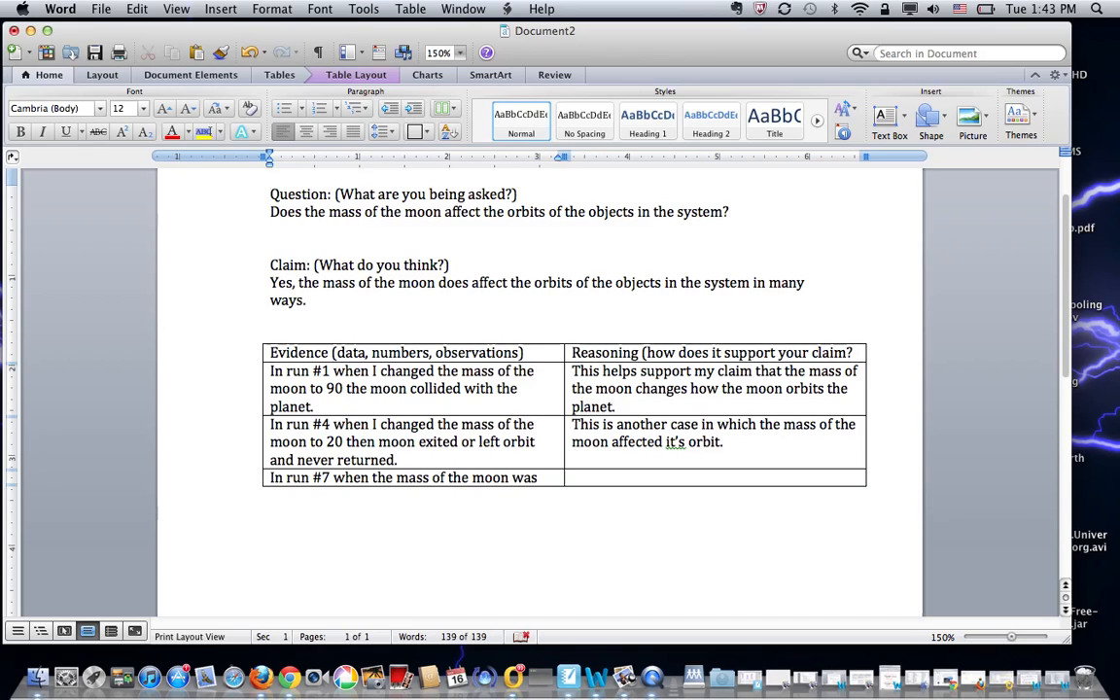
type("3,")
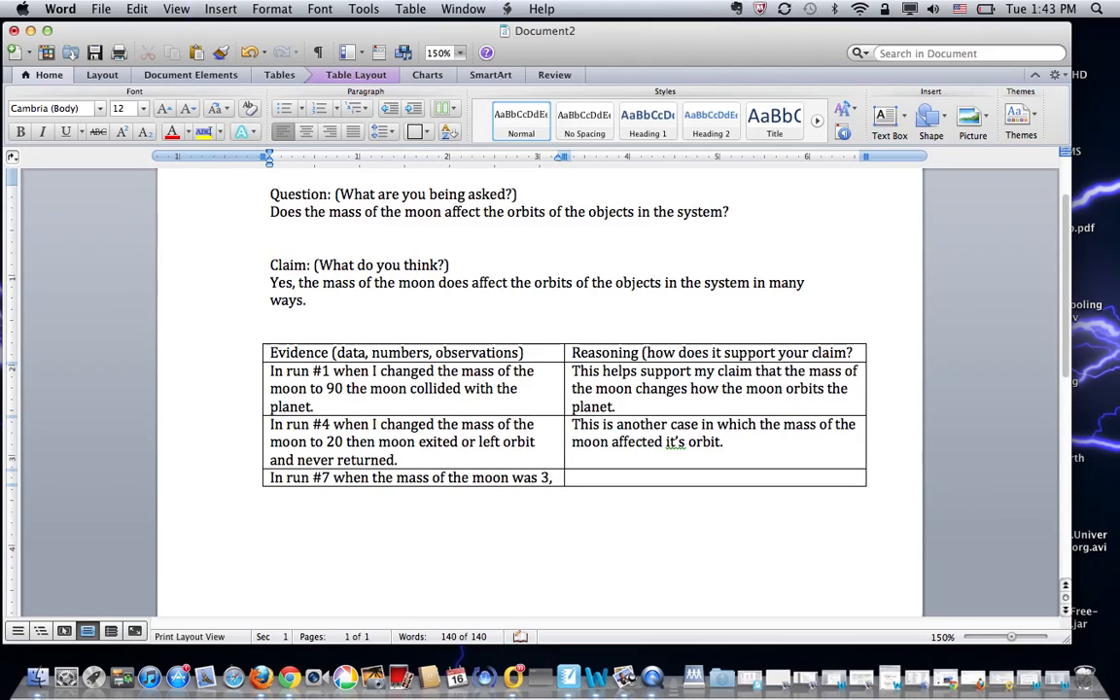
type("the moon had a stable orbit arou")
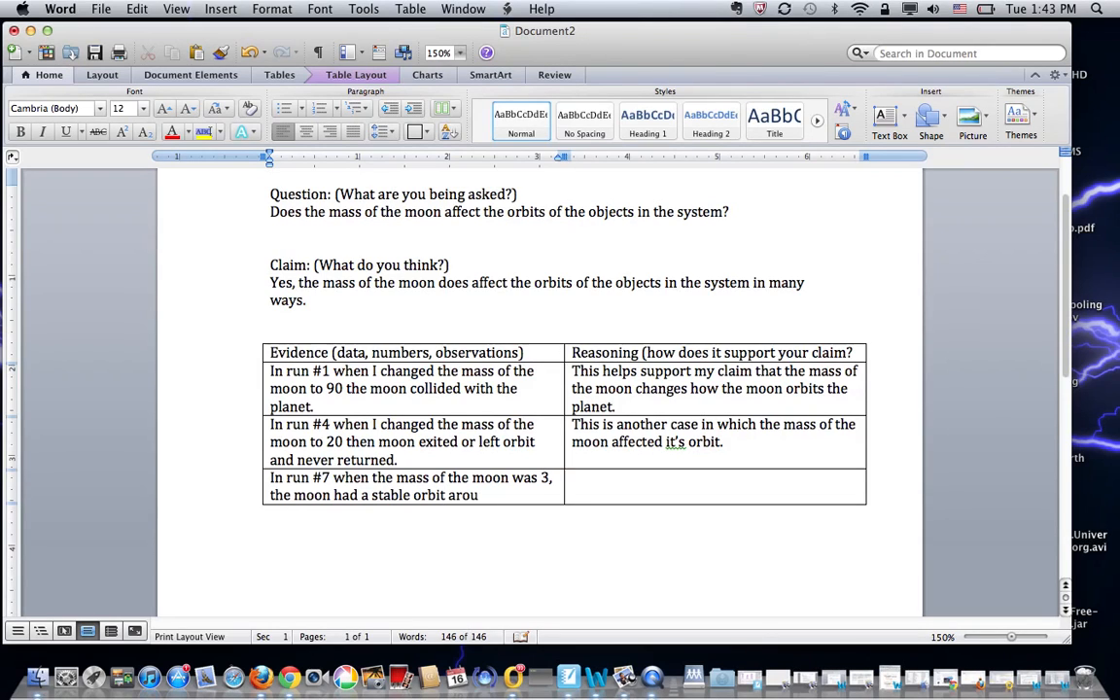
type("nd the planet.")
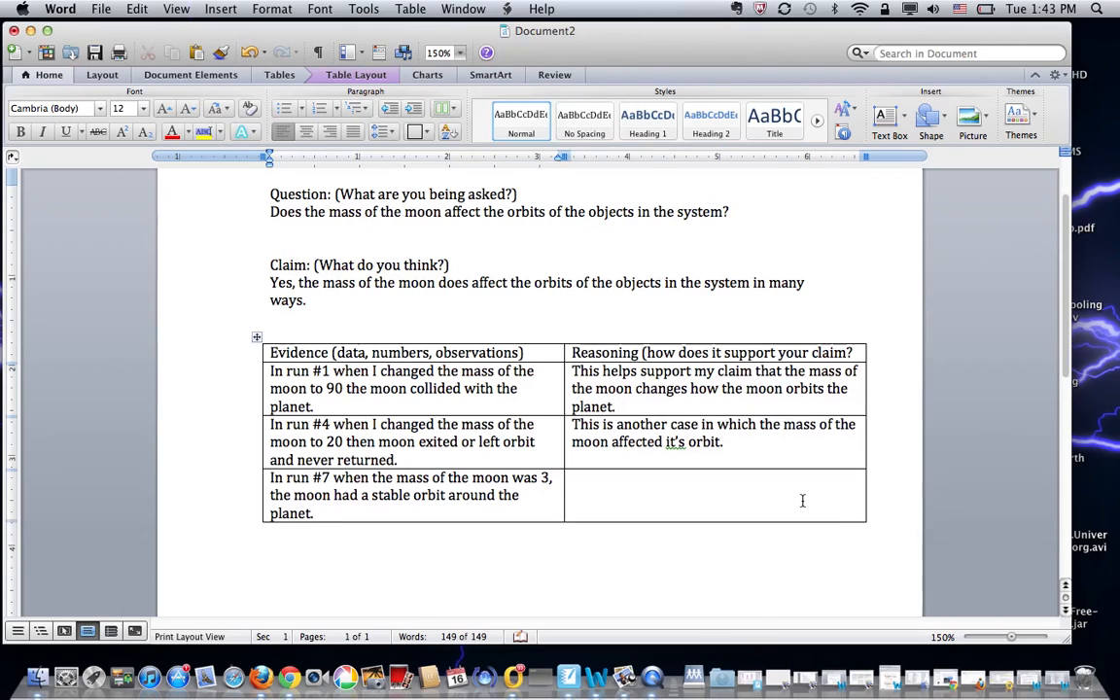
left_click(573, 477)
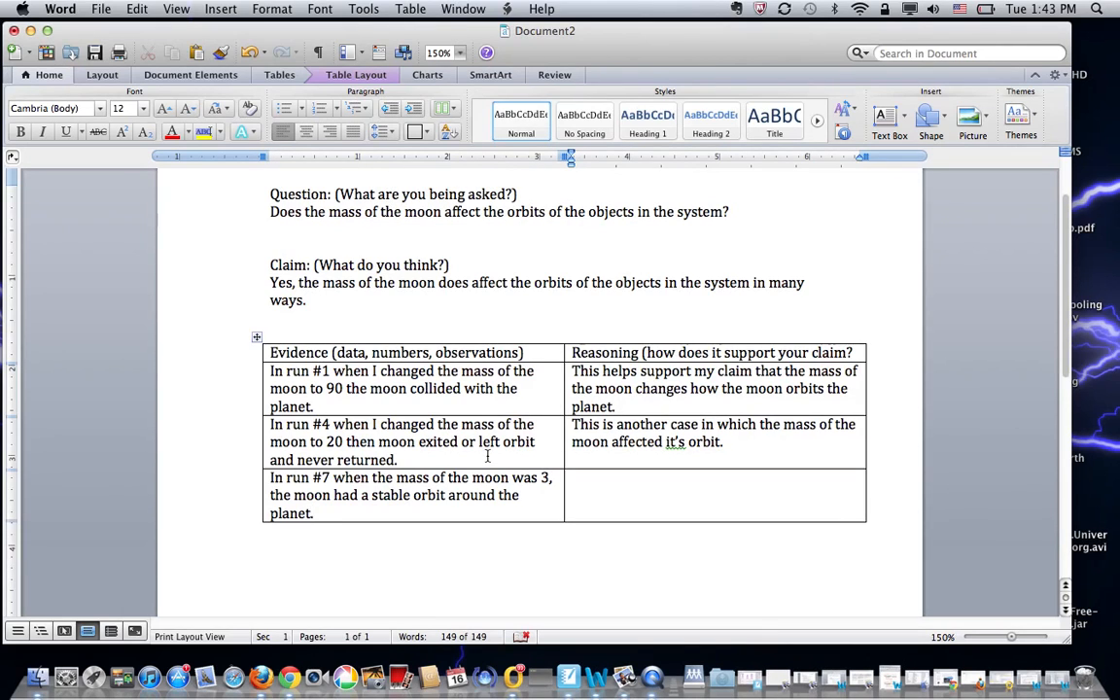
left_click(630, 488)
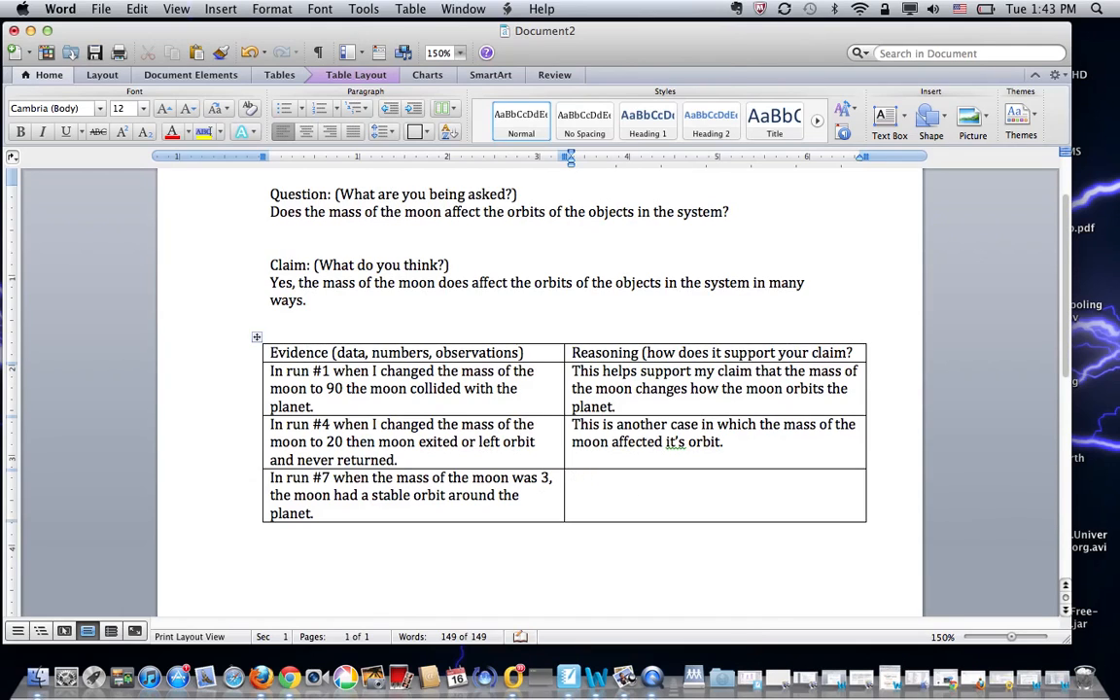
- Begin the run #7 reasoning with 'In this case, the mass'
type("In")
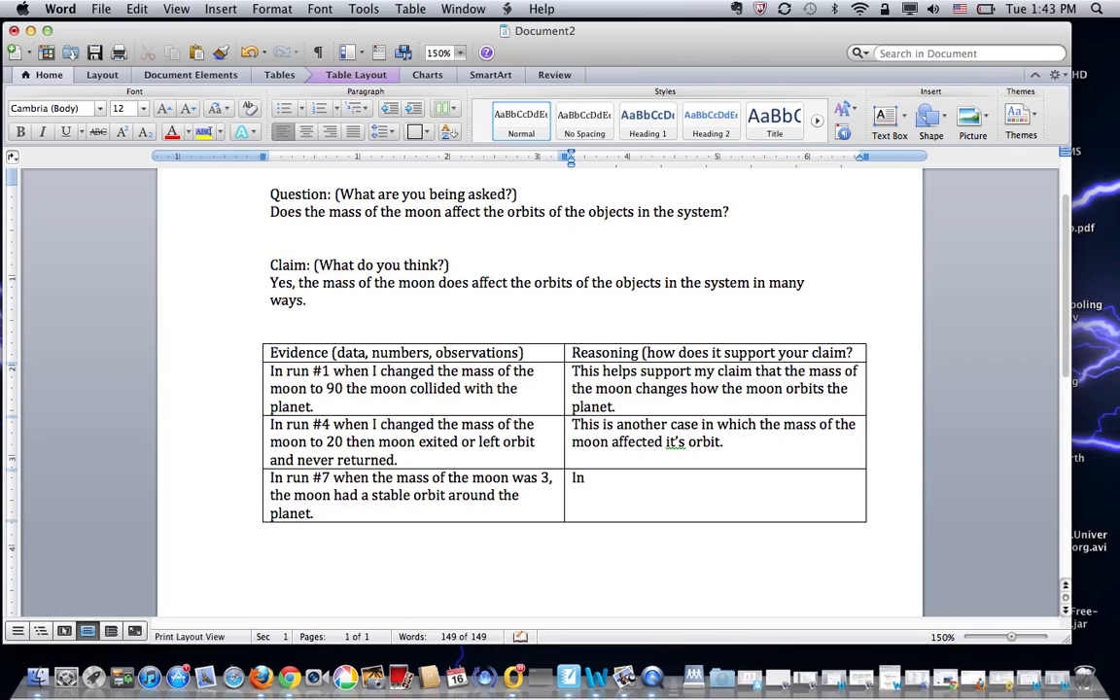
type("thisc")
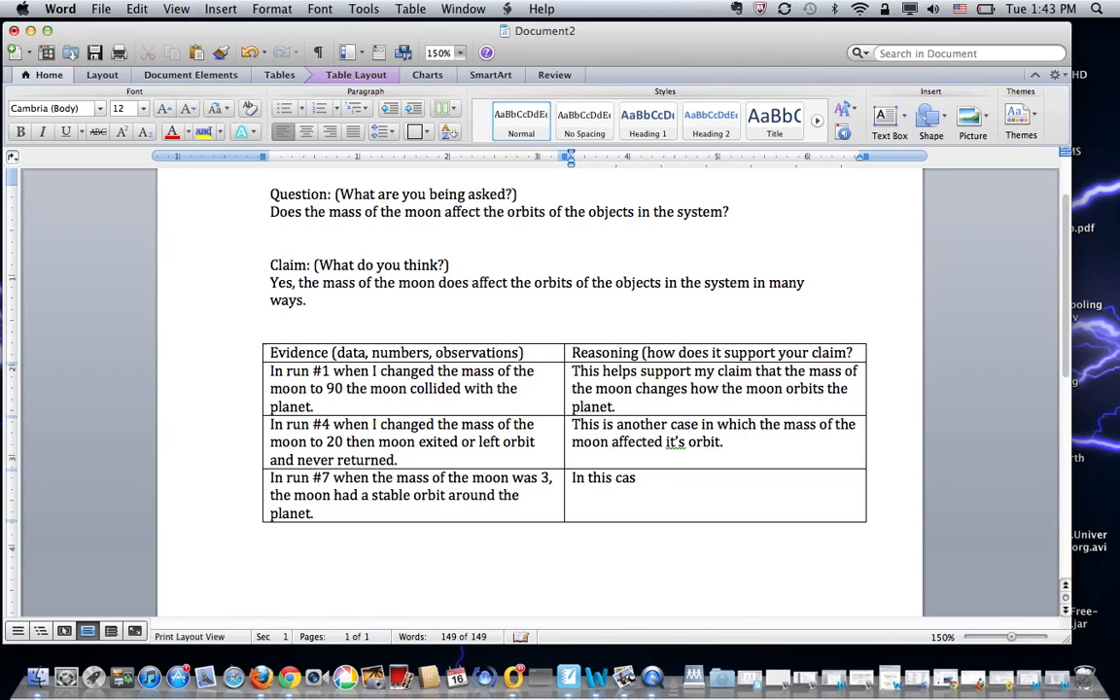
type("e, the")
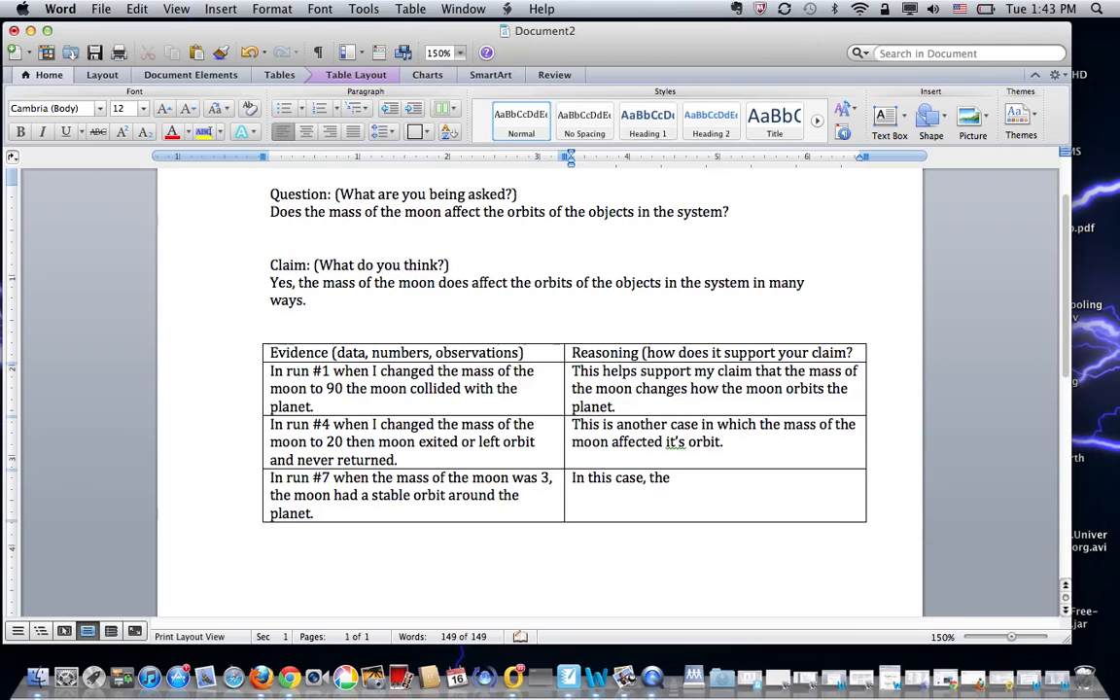
type("the")
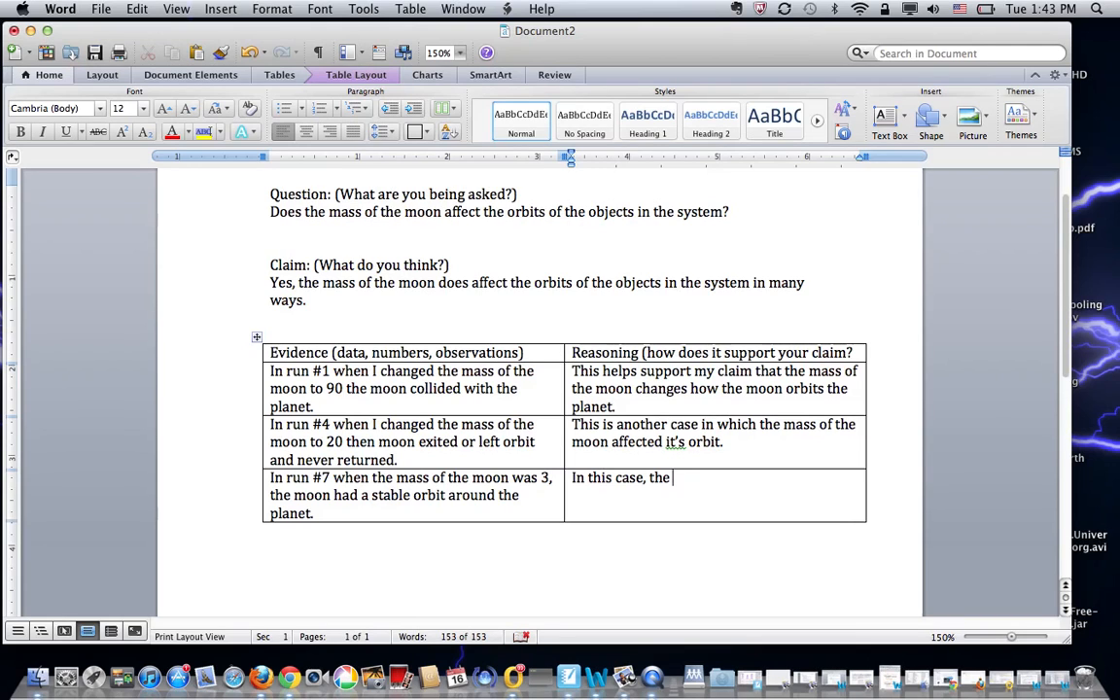
type("mass")
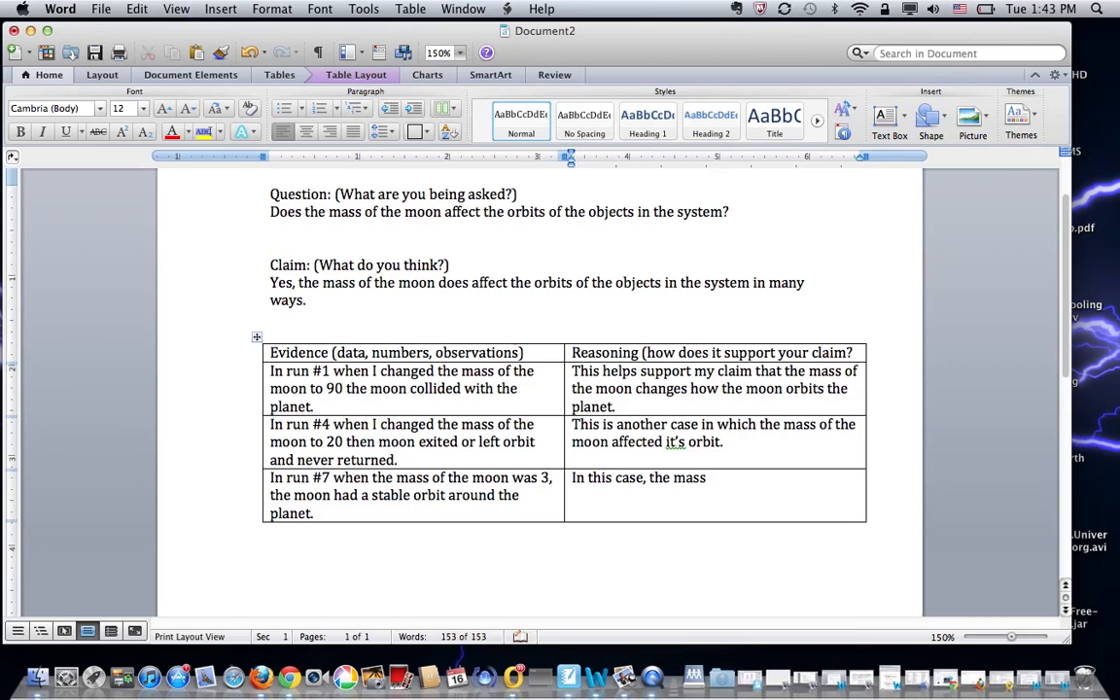
type("c")
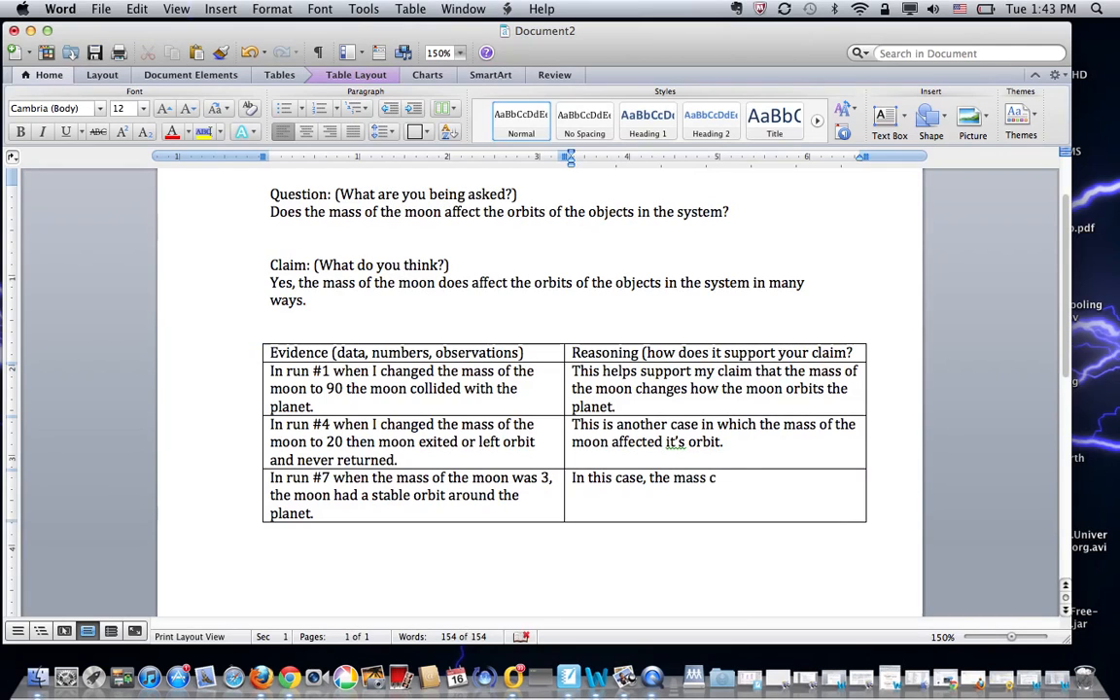
type("h")
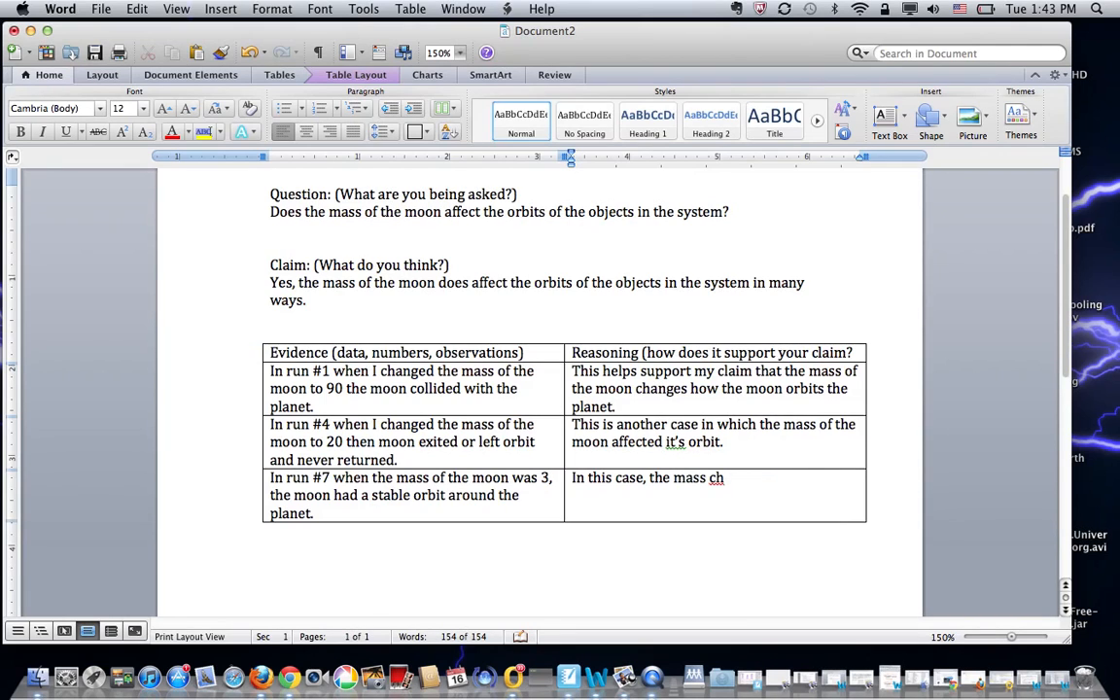
- Finish it: the mass helped the moon and planet have a stable orbit
type("helpe")
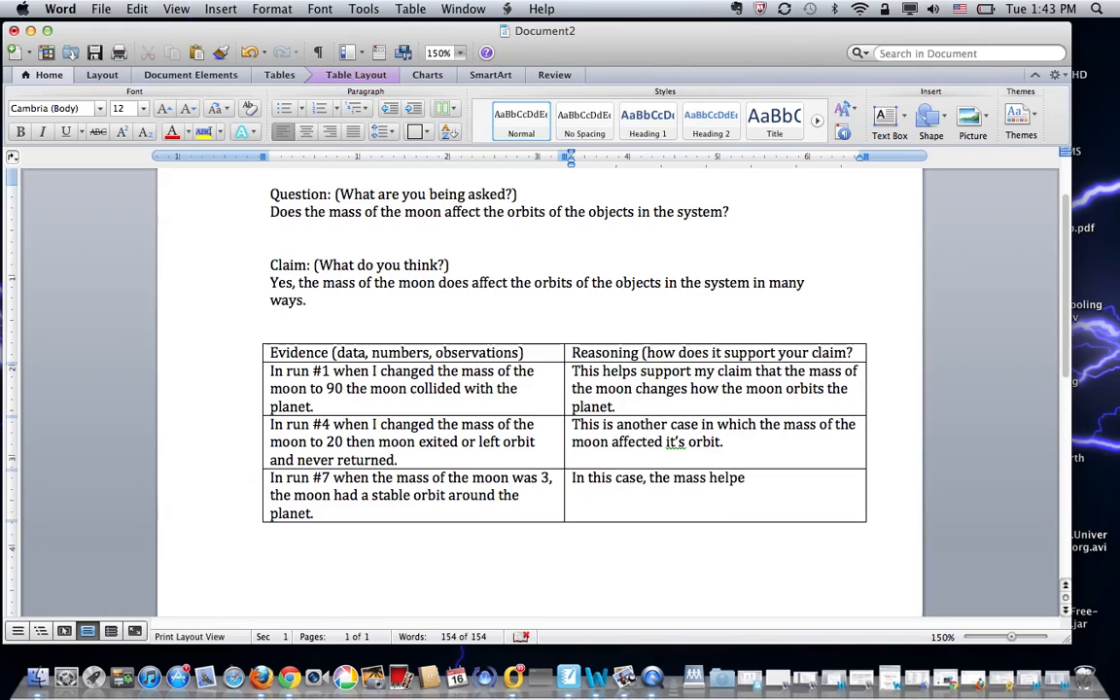
type("d the planet")
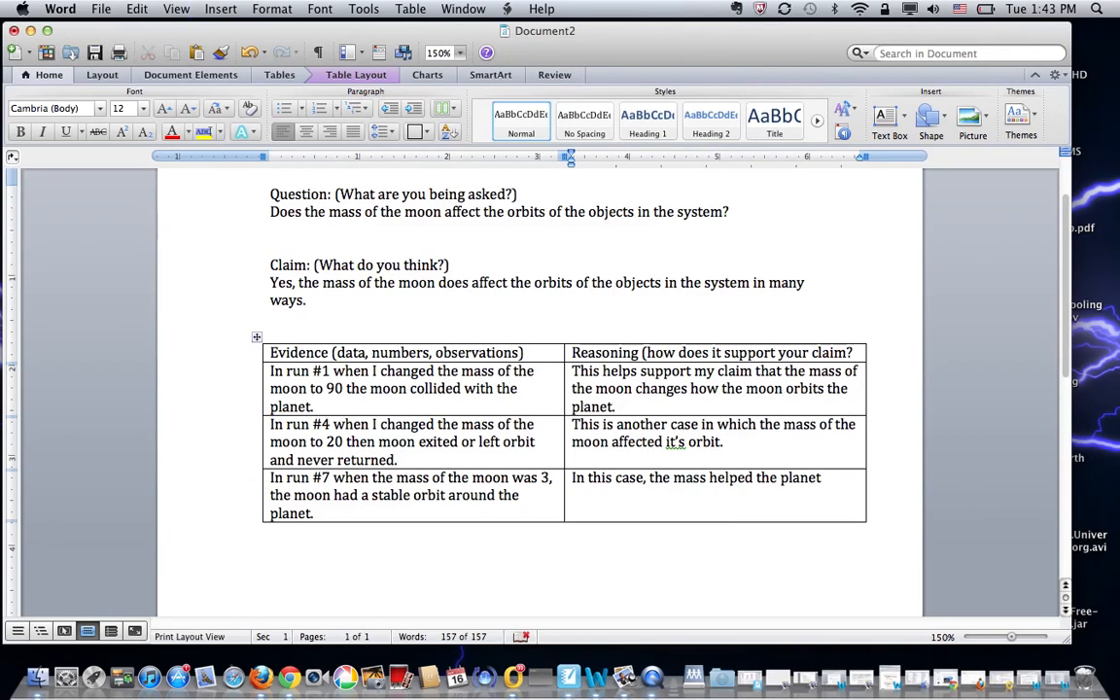
type("have a s")
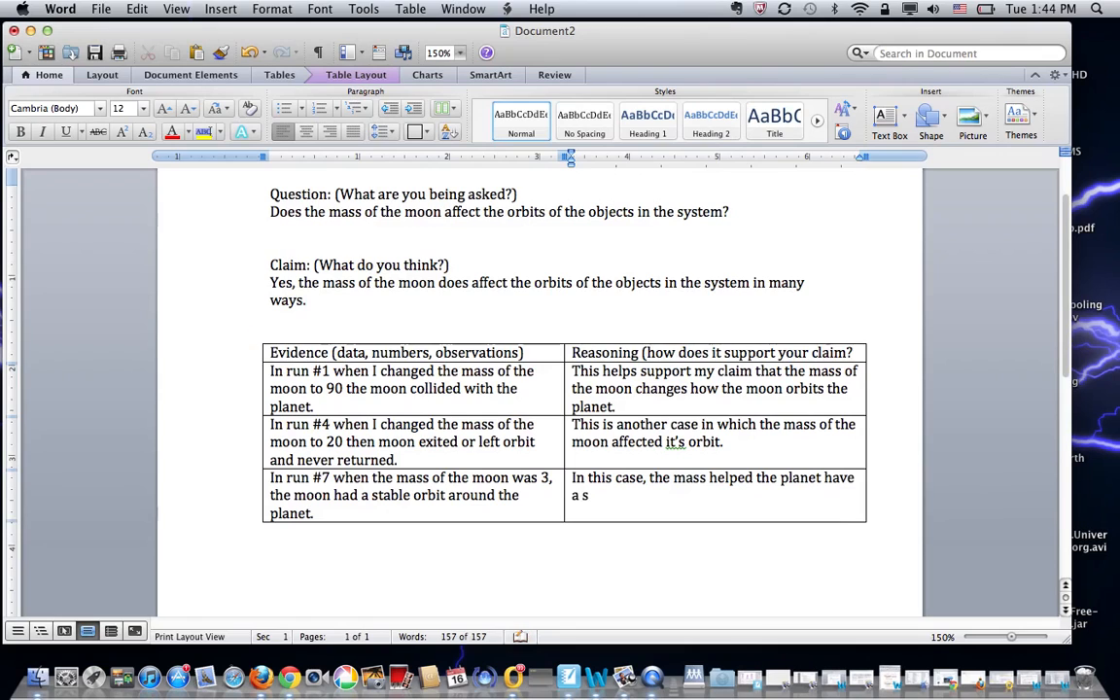
type("table orbi")
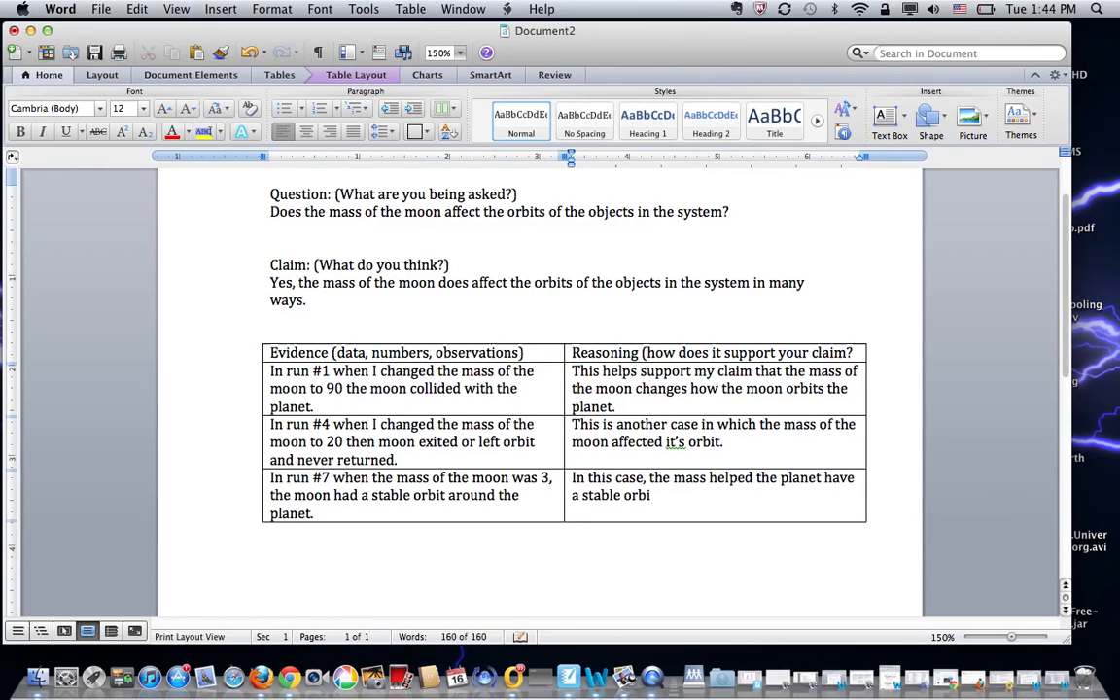
type("t.")
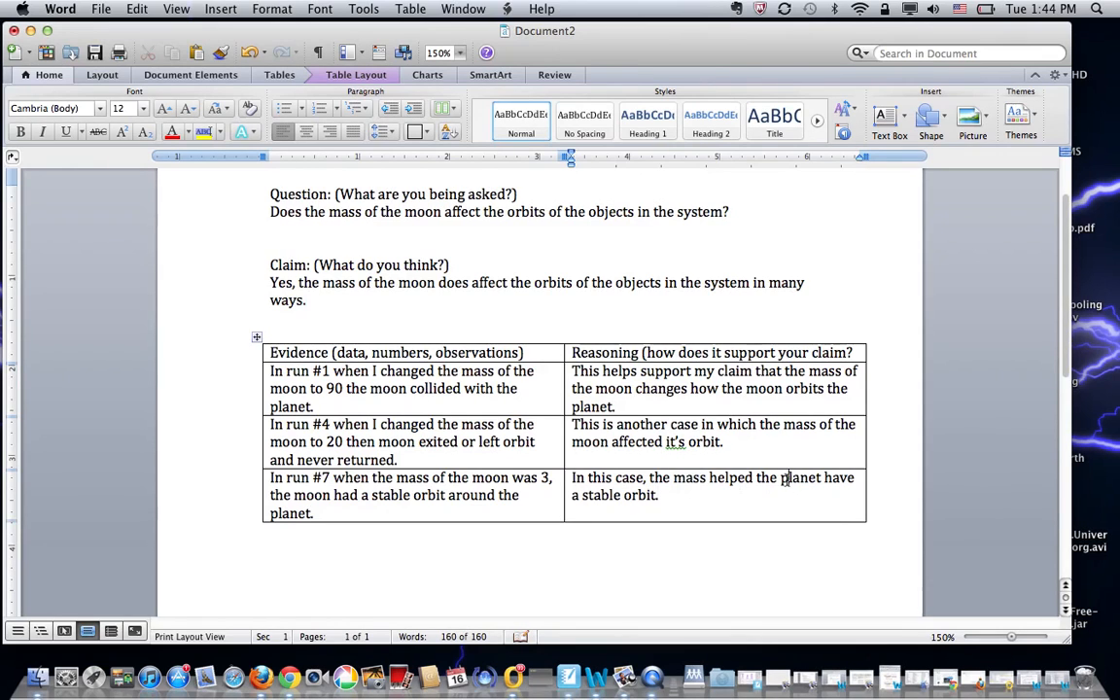
type("moon and")
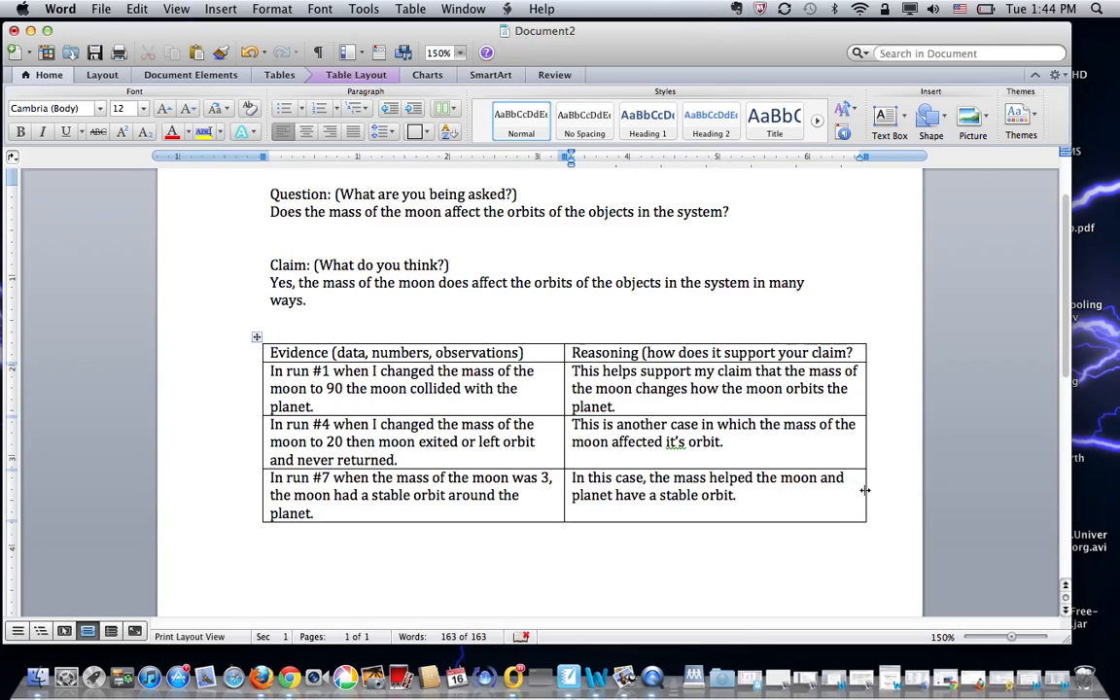
left_click(269, 547)
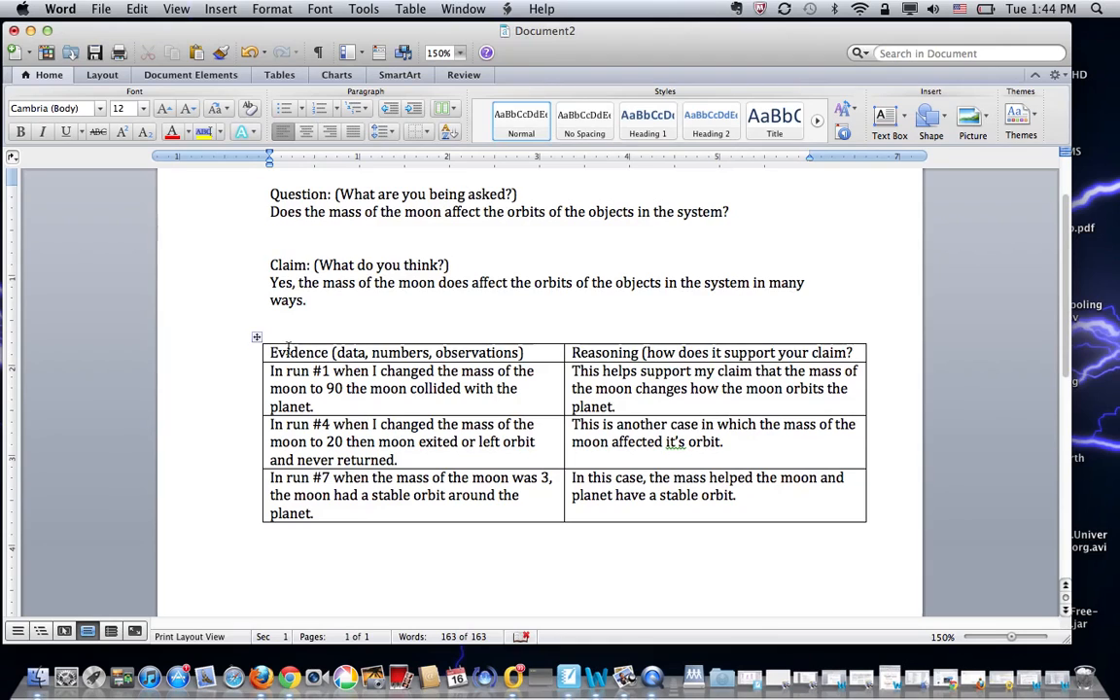
mouse_move(578, 355)
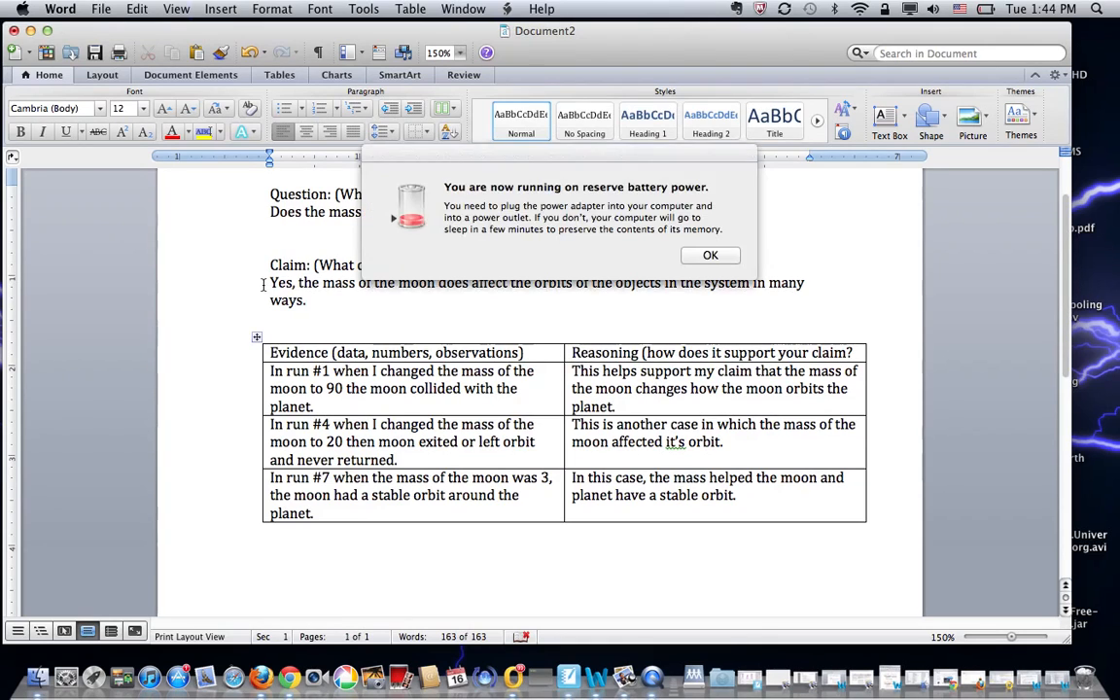
left_click(710, 255)
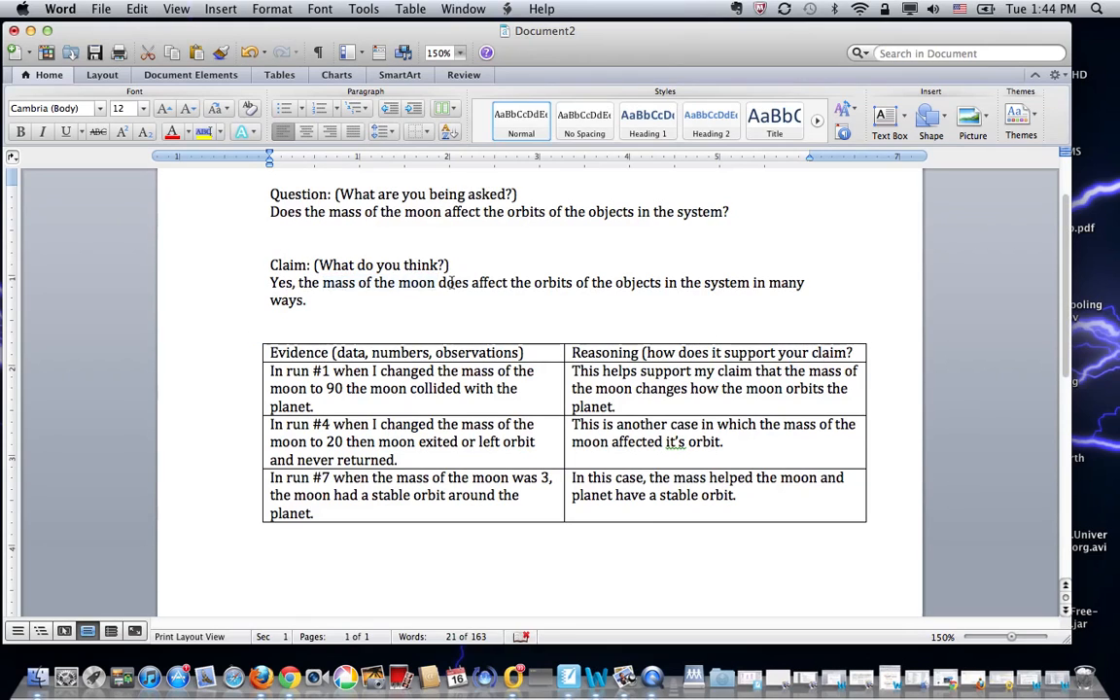
left_click_drag(533, 282, 662, 282)
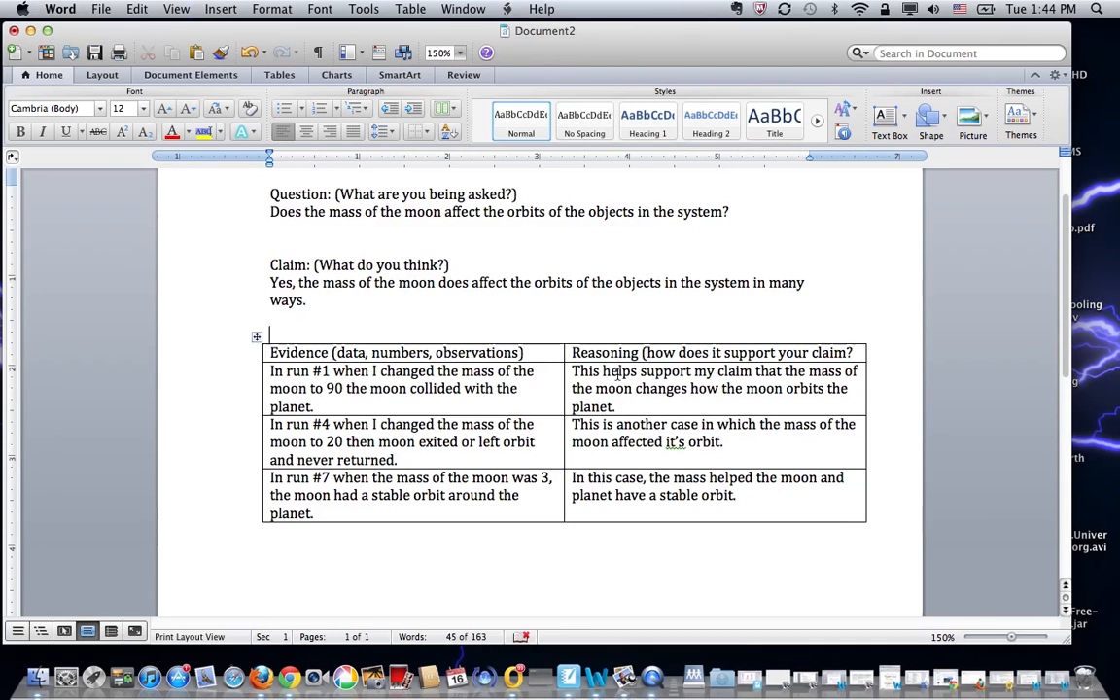
mouse_move(634, 439)
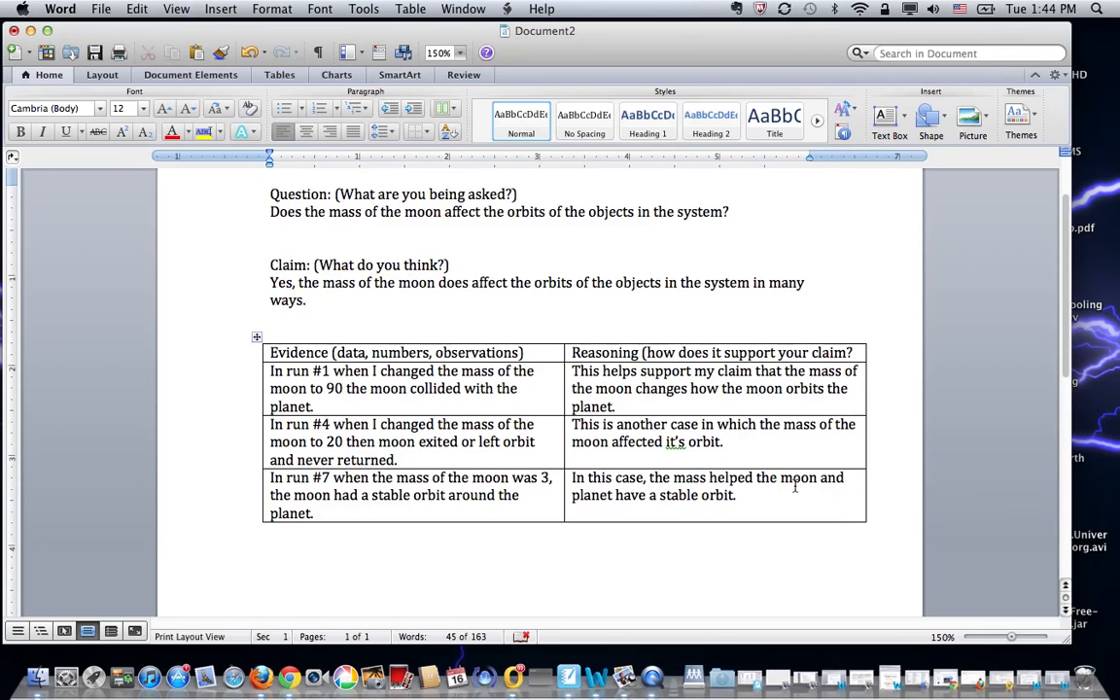
left_click(495, 578)
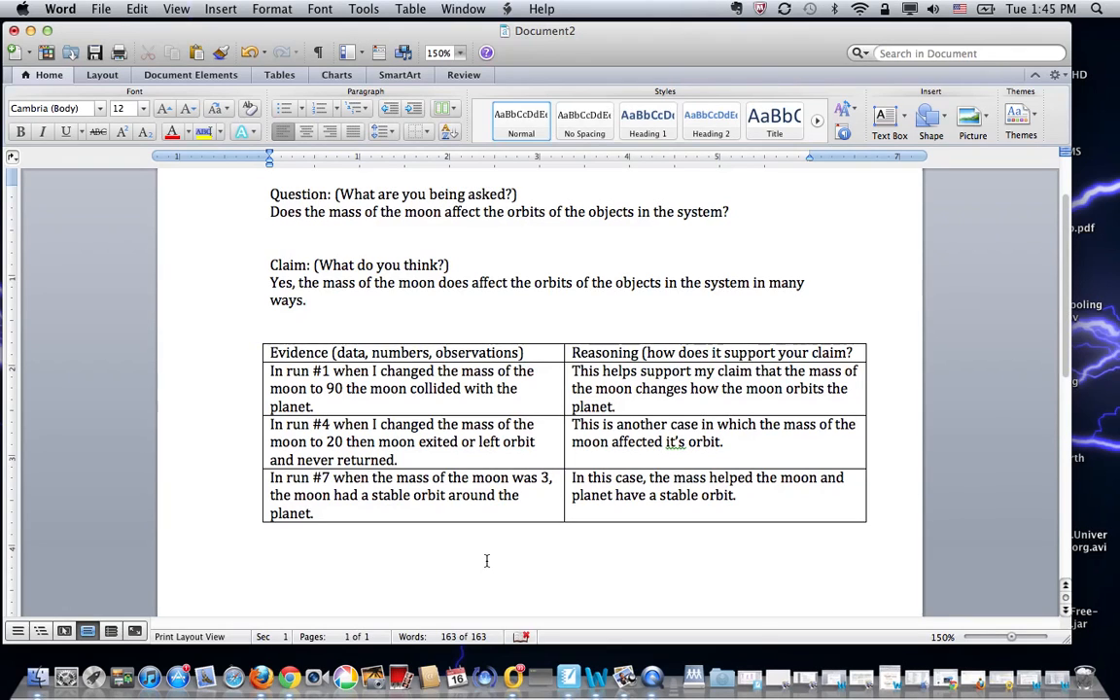
- Type the heading 'Scientific Explanation' below the evidence table
type("Scien")
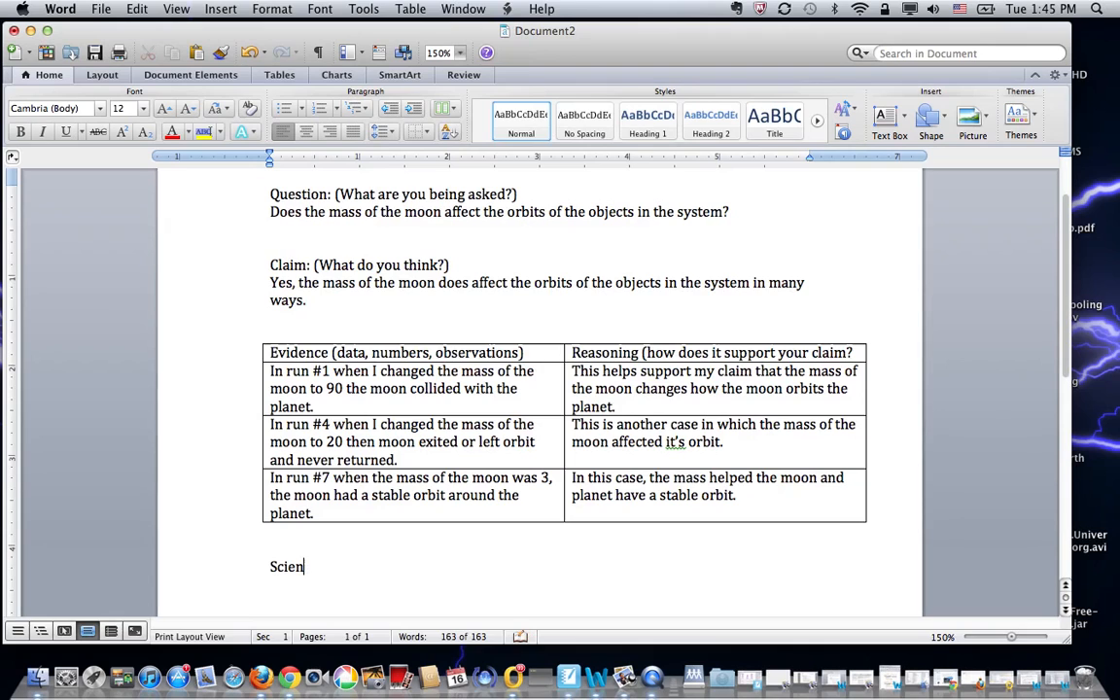
type("tific E")
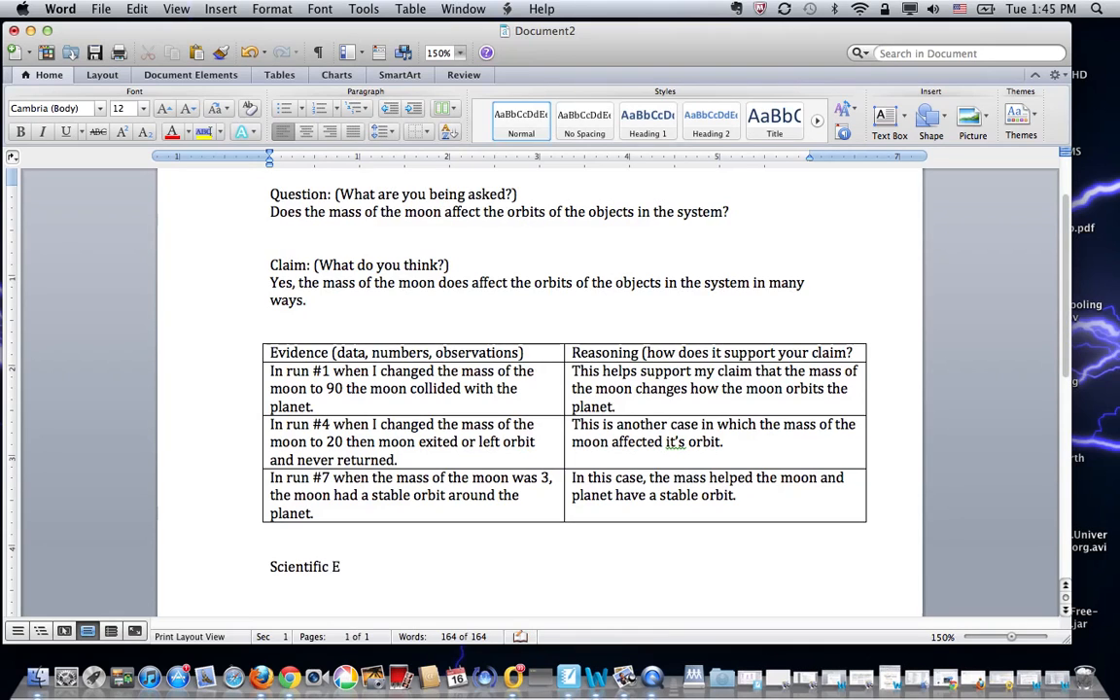
type("xplanation")
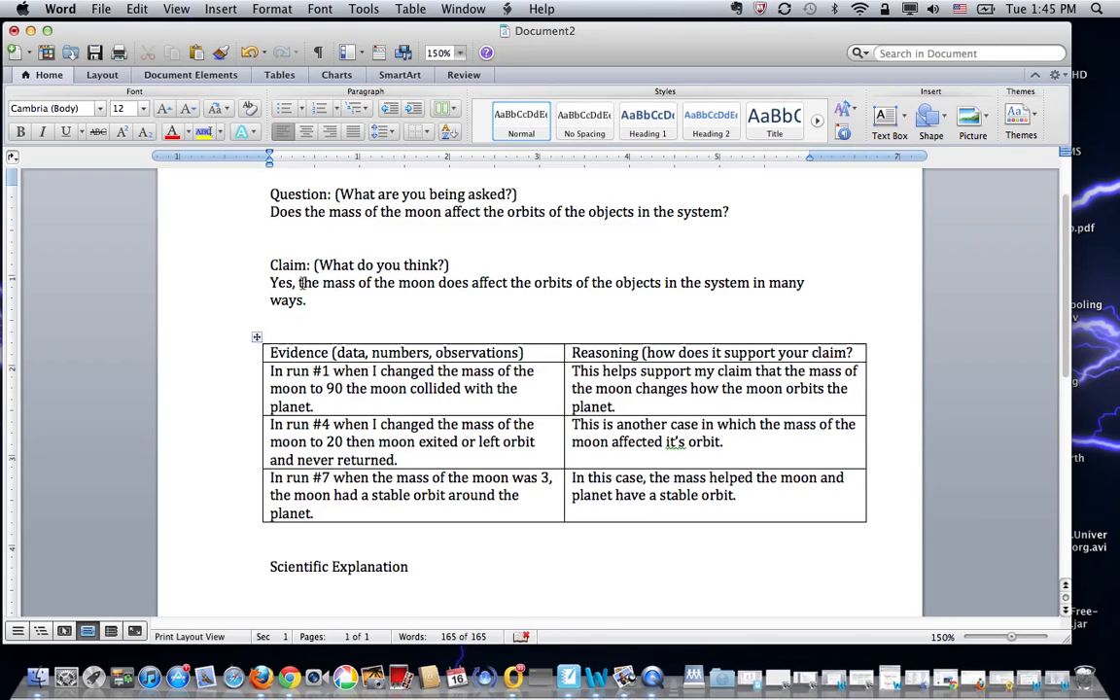
left_click_drag(270, 264, 853, 513)
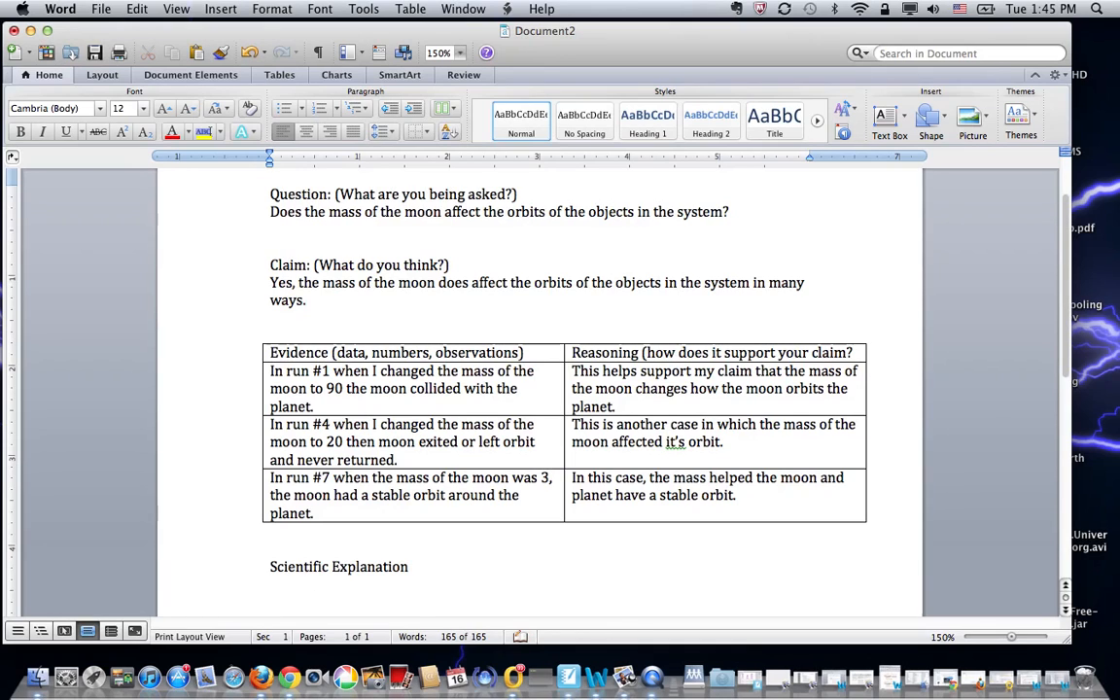
- Start the explanation: the moon's mass is very important and affects the system's orbits
left_click(314, 601)
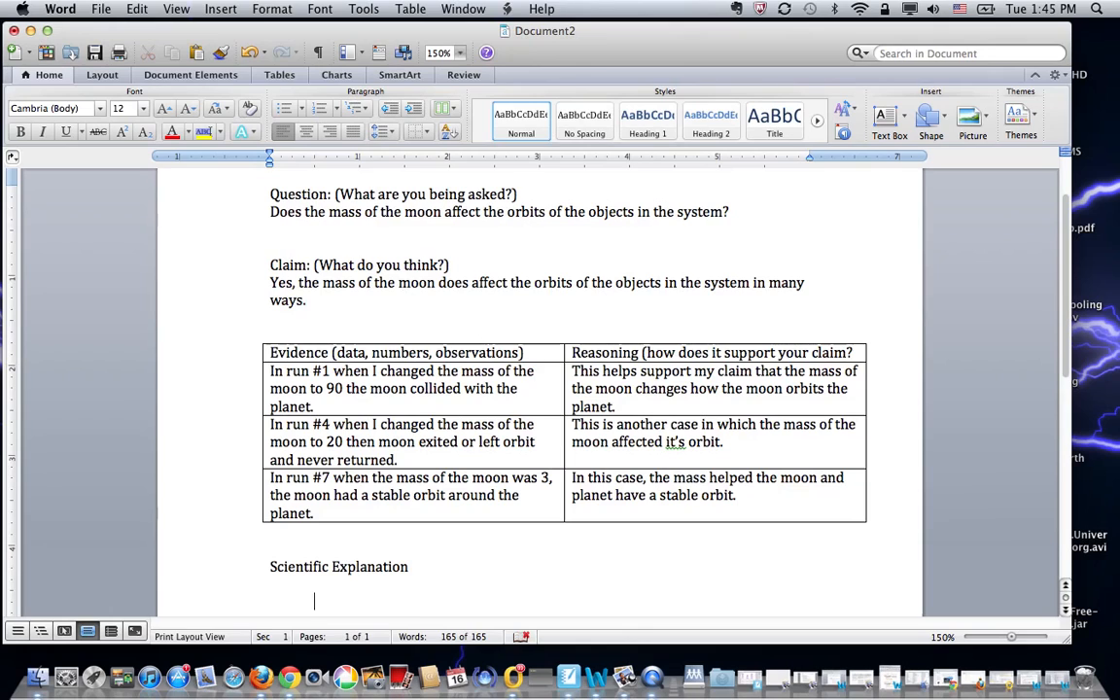
type("I th")
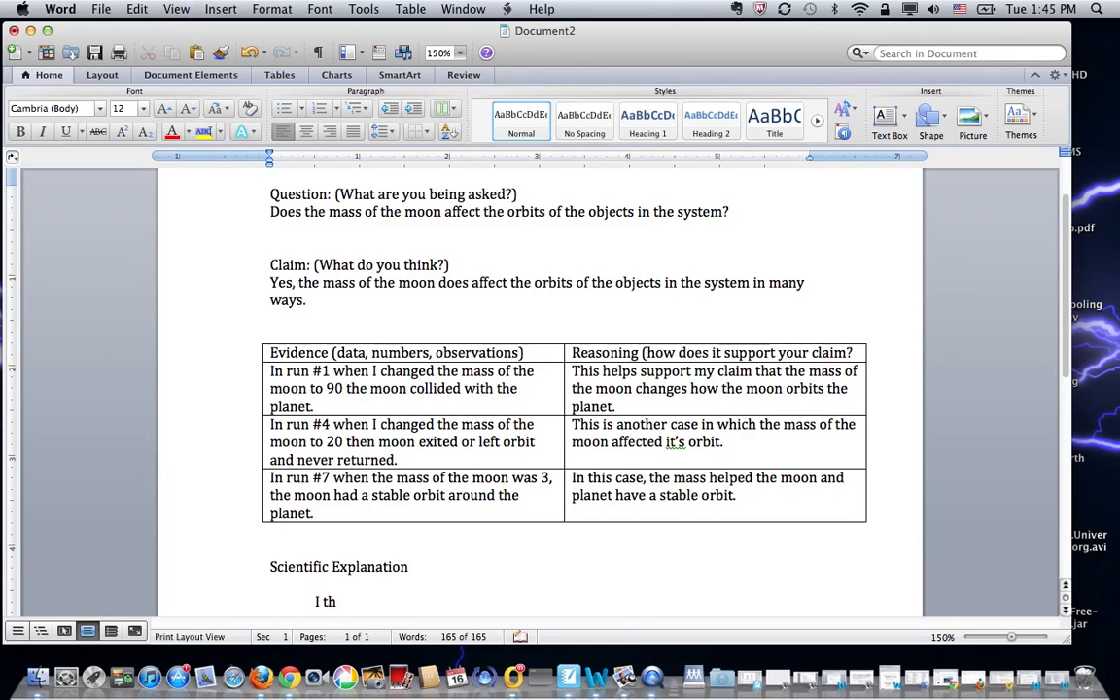
type("ink that the")
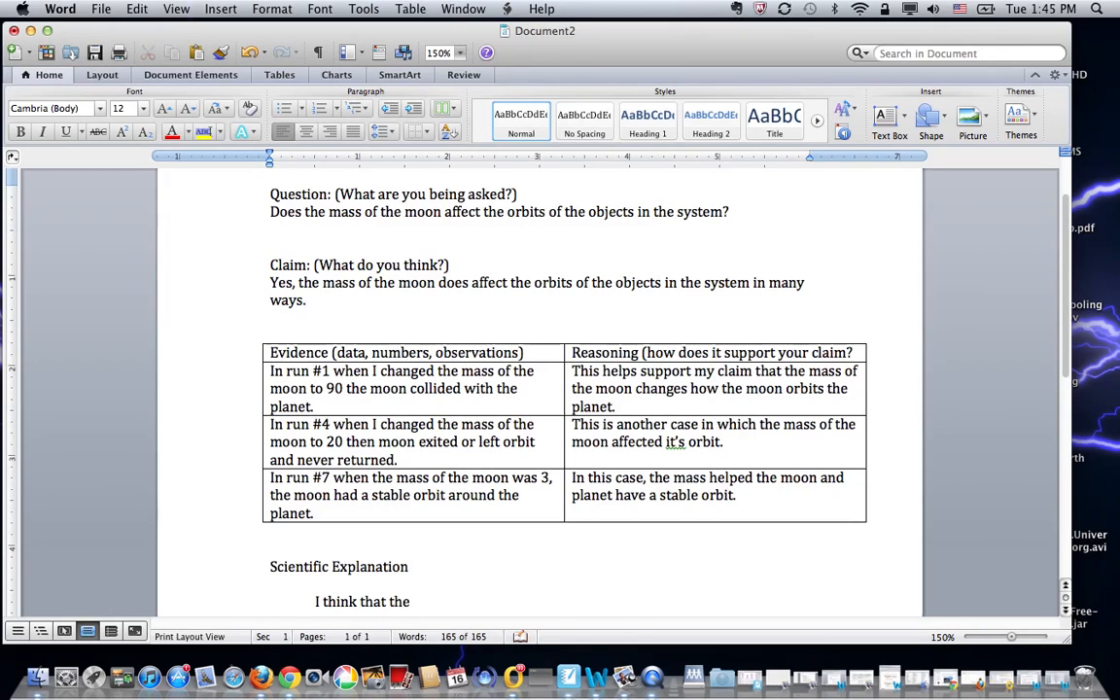
type("mass")
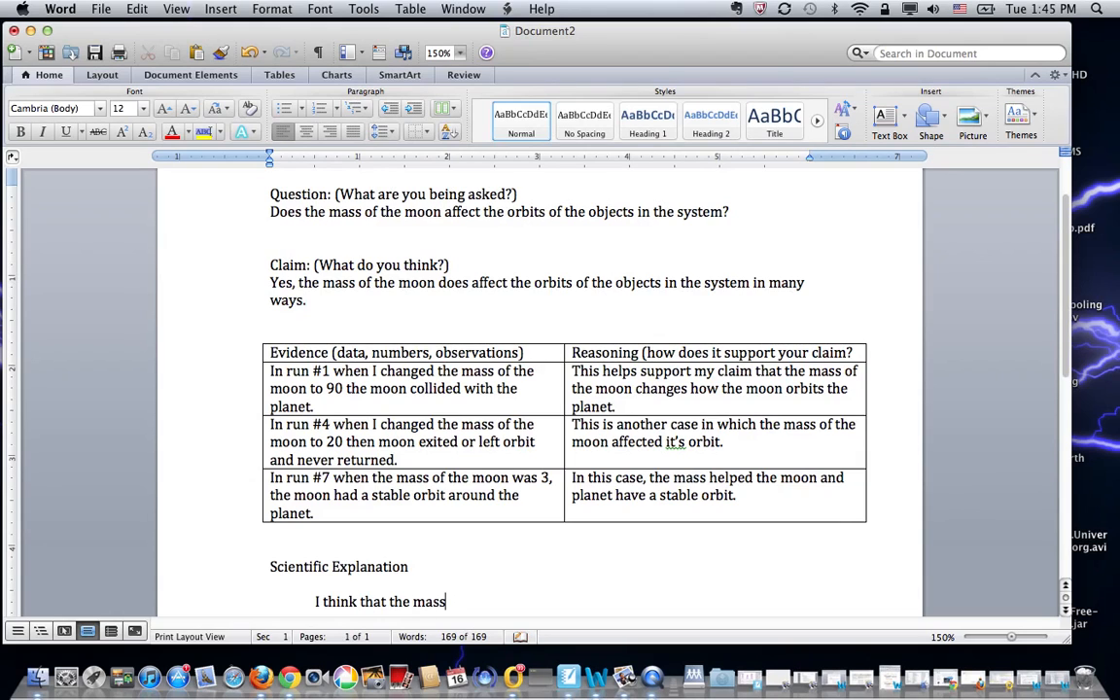
type("of the moon is")
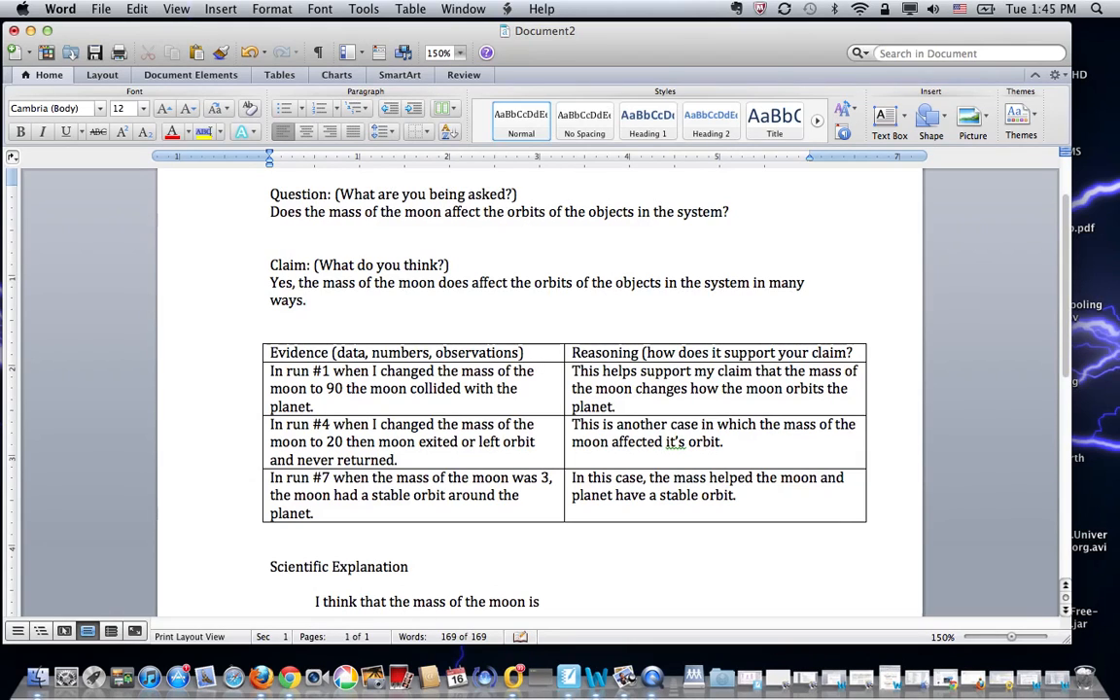
type("very important")
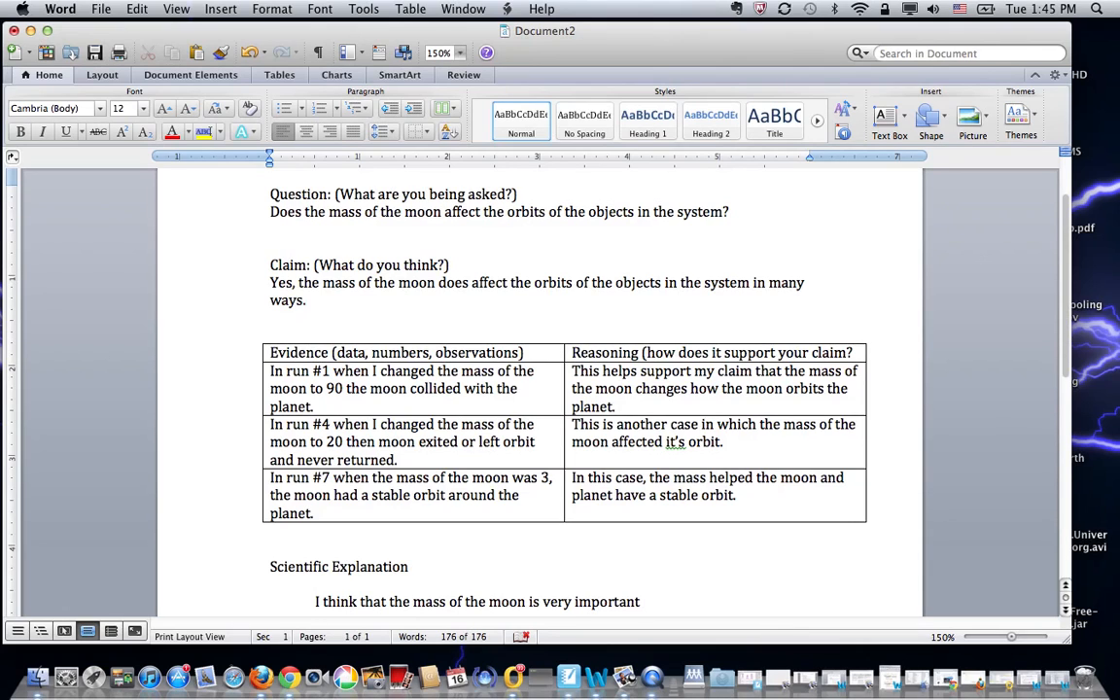
type("and")
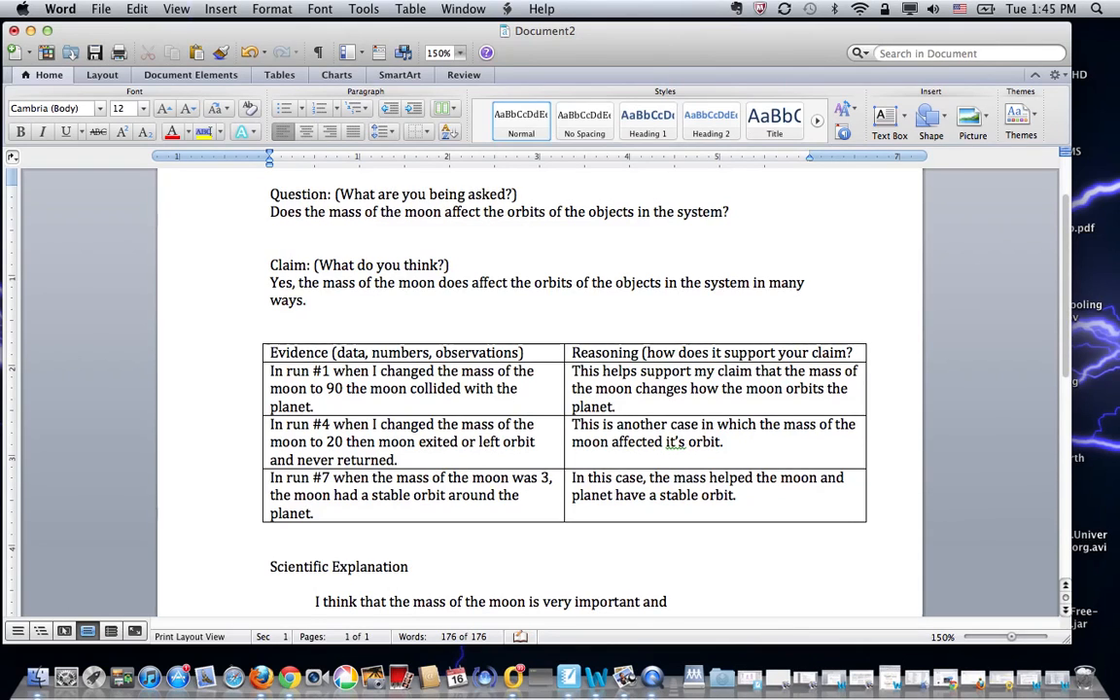
type("affects")
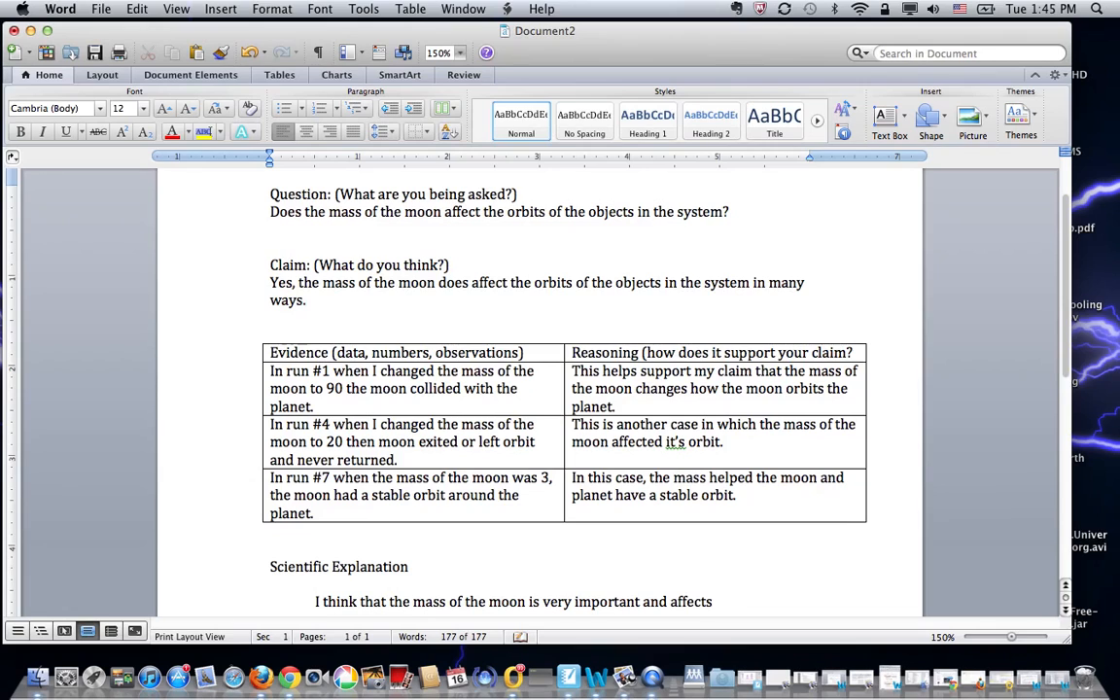
type("the orbits of")
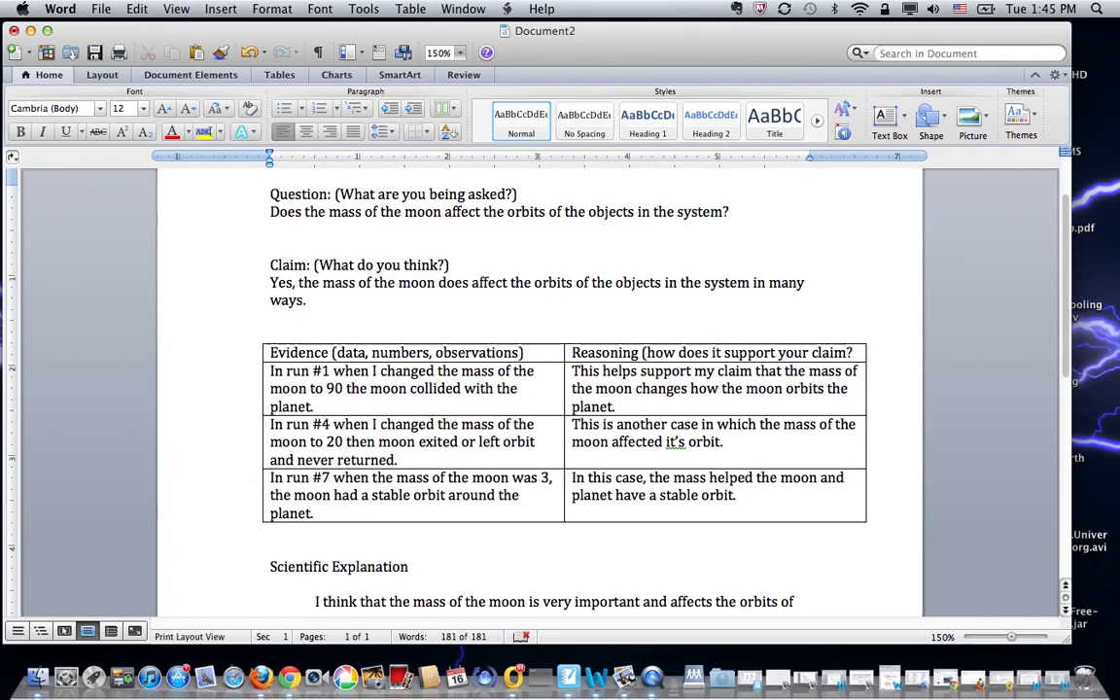
scroll("down", 3)
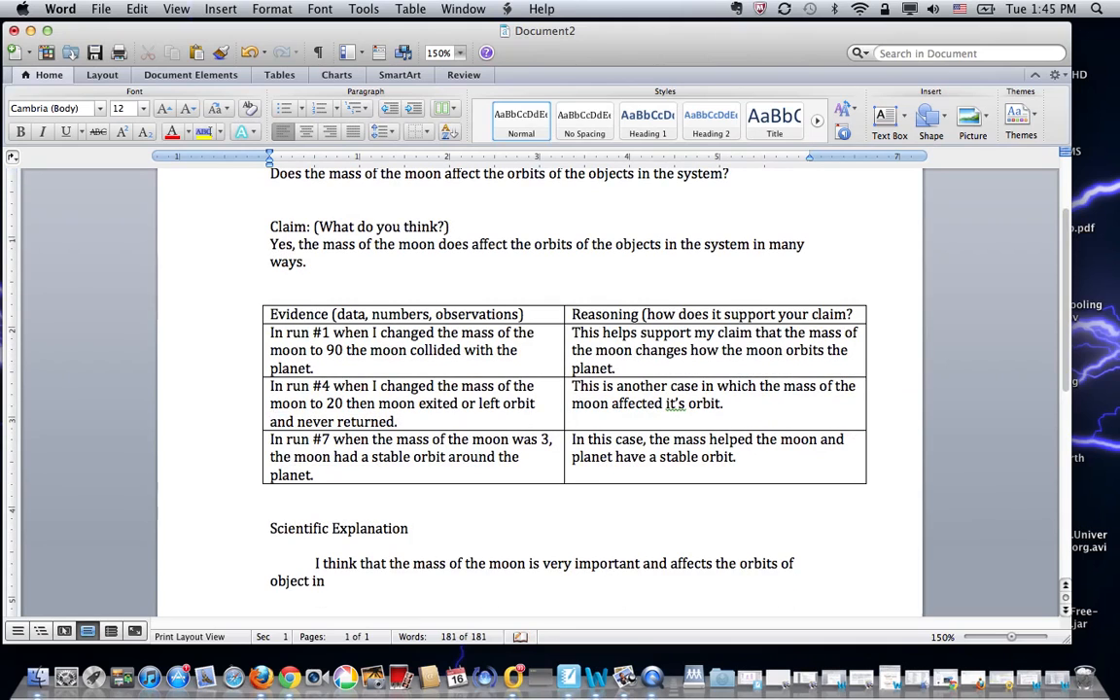
type("the system.")
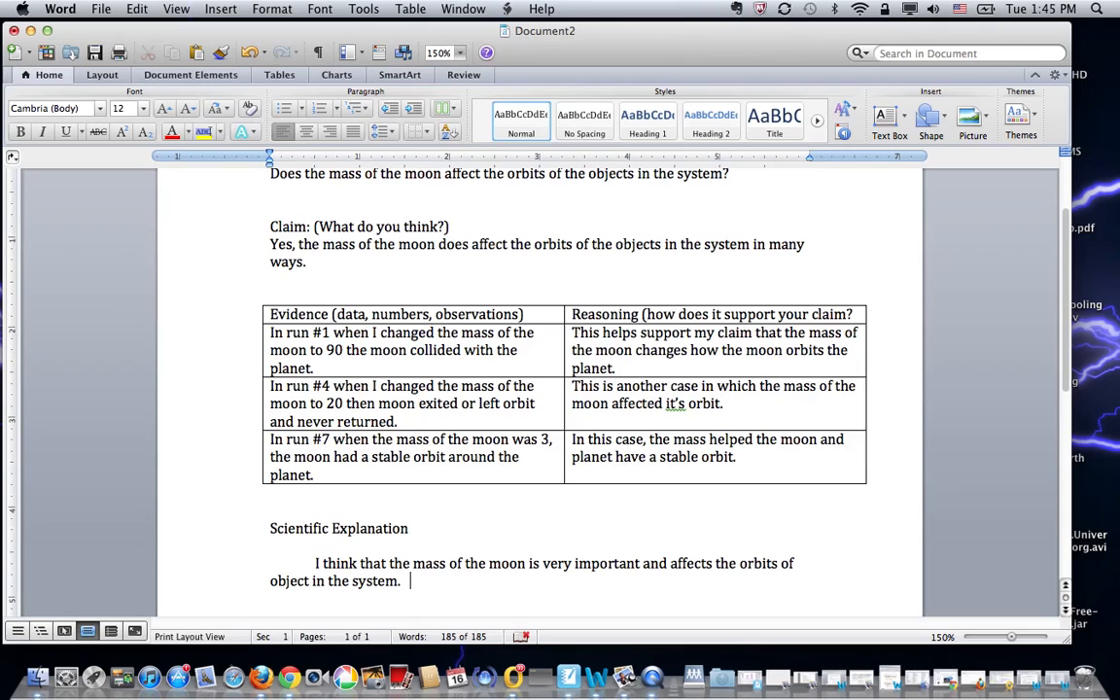
- Add the sentence 'I had three runs with very different outcomes (results).'
type("I ha")
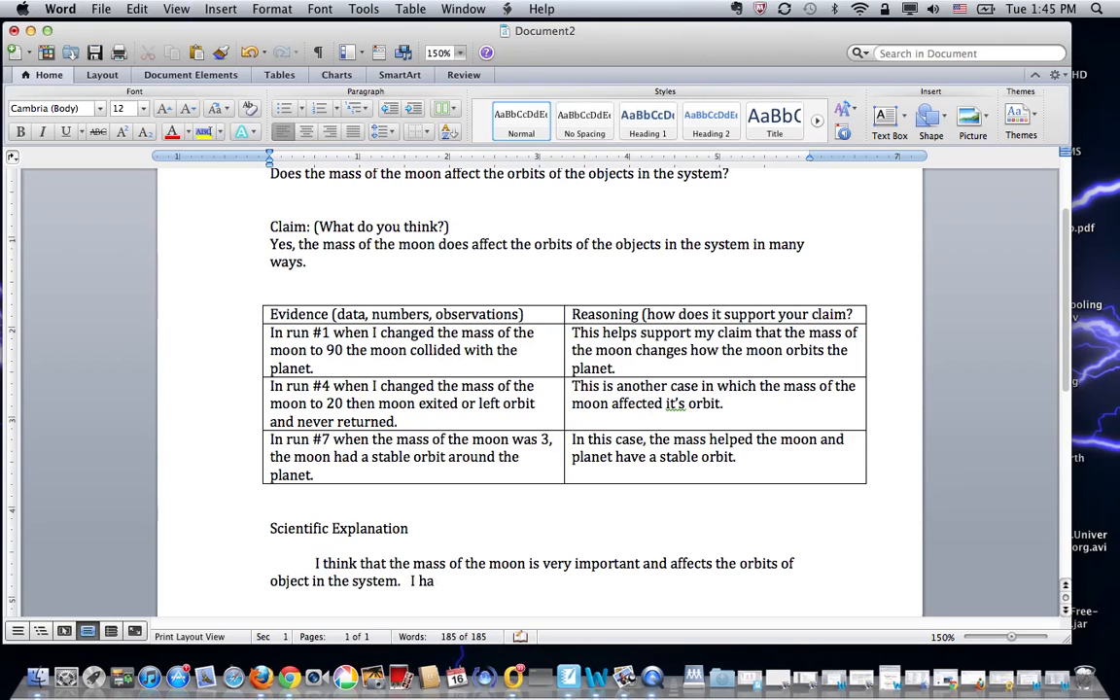
type("d three")
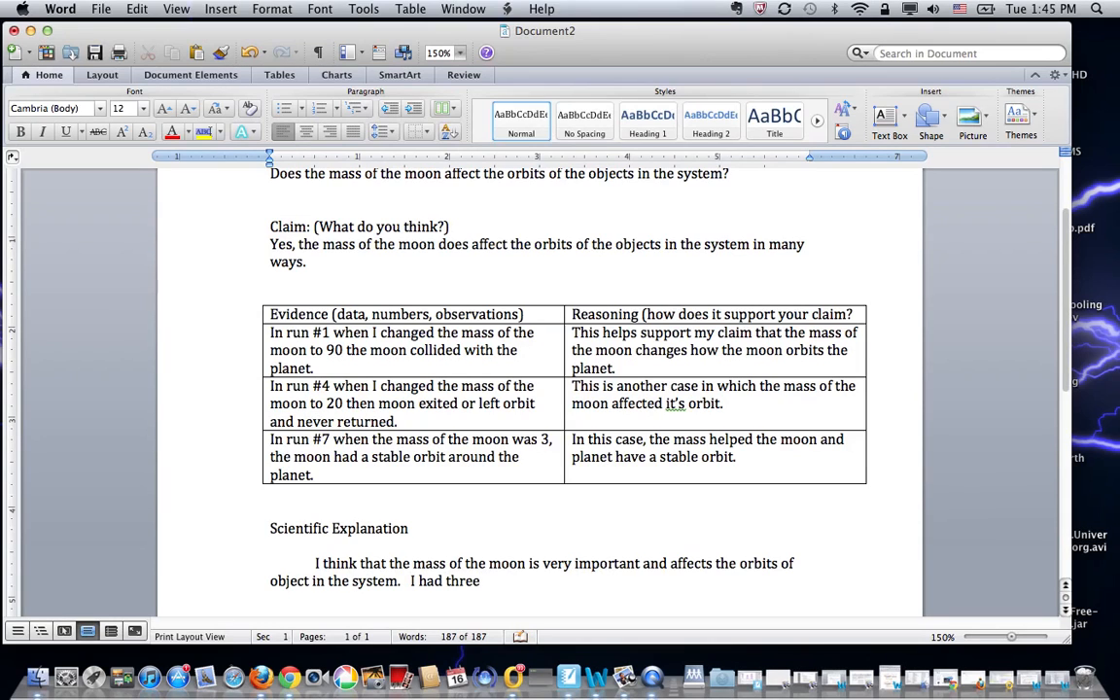
type("runs with v")
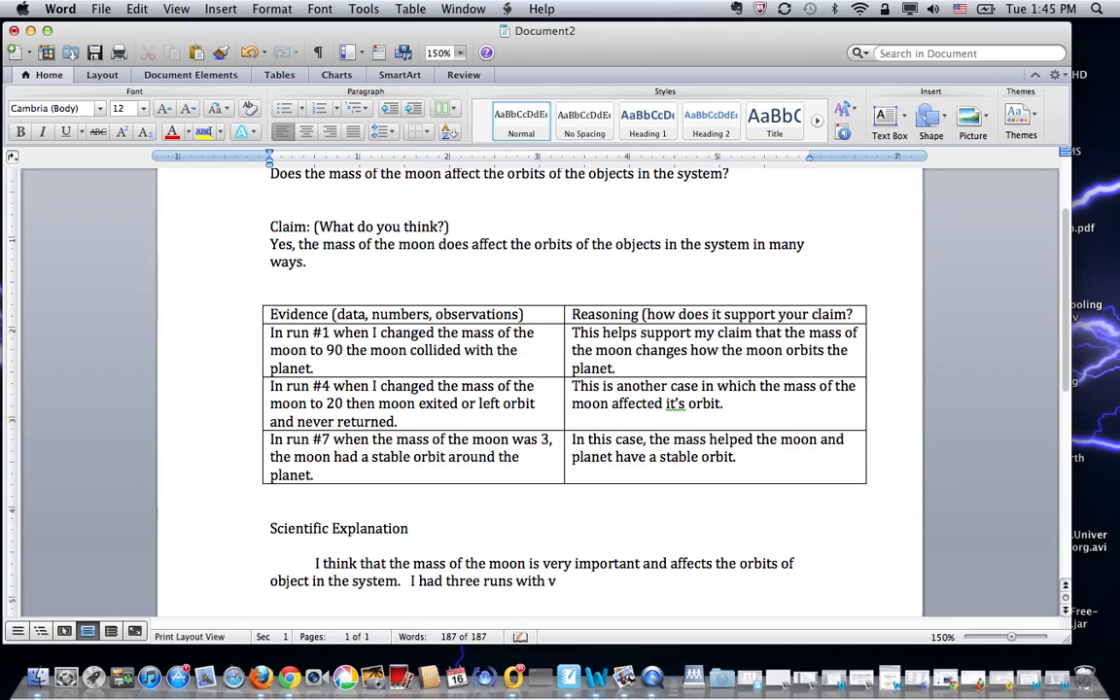
type("ery differe")
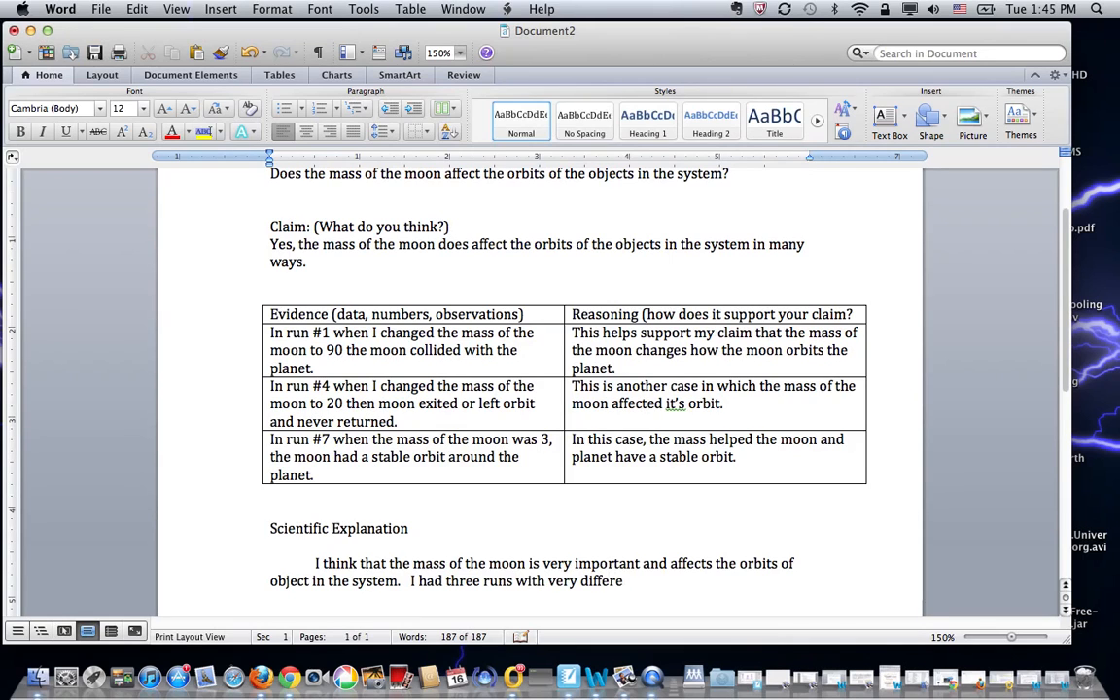
type("nt outcome")
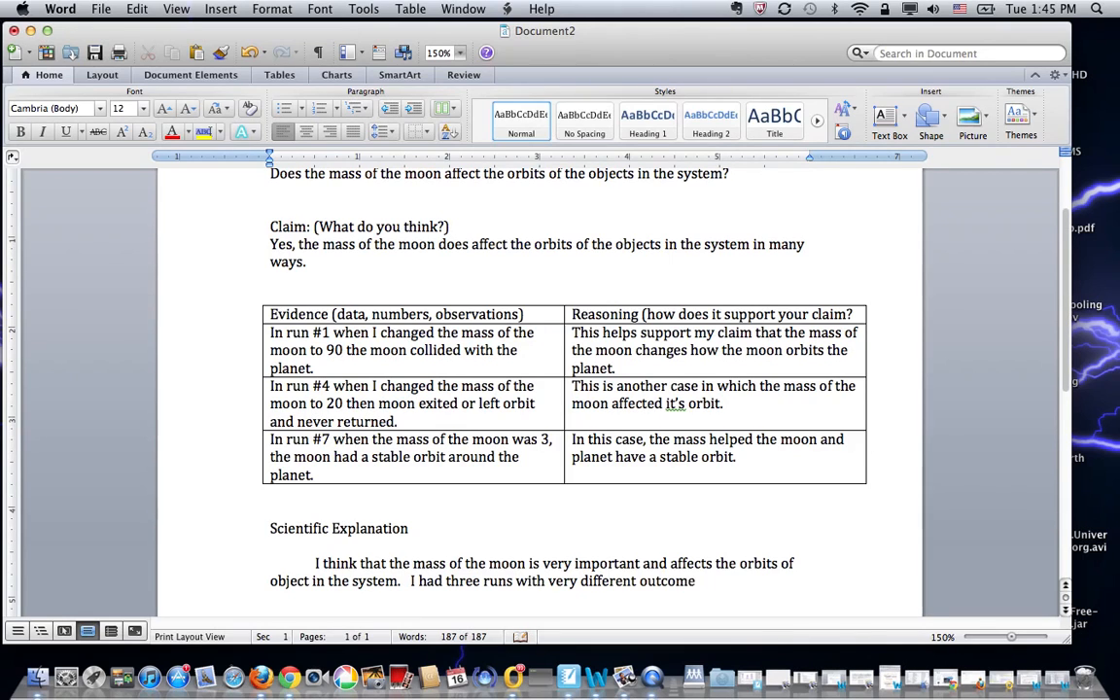
type("s (")
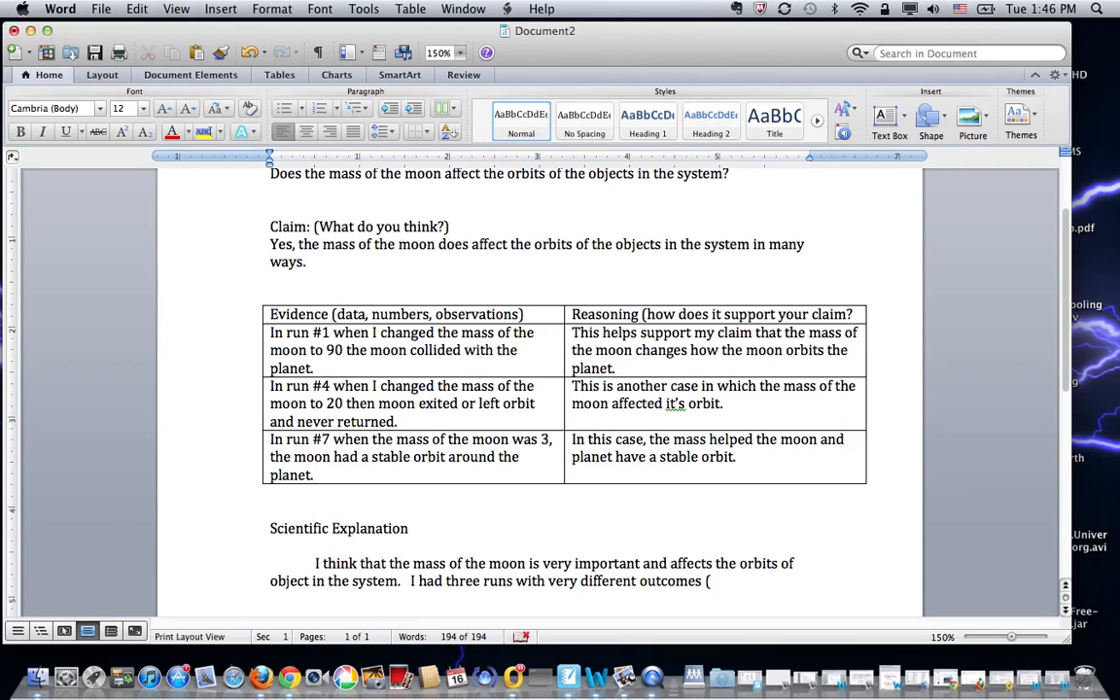
type("res")
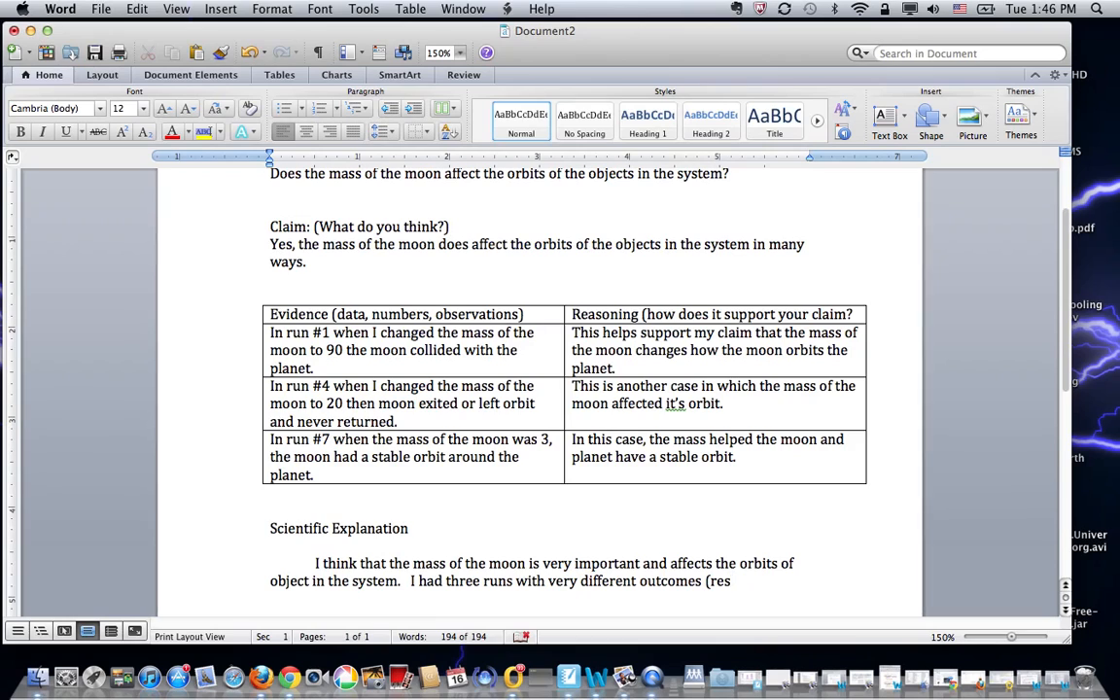
type("ults). In run")
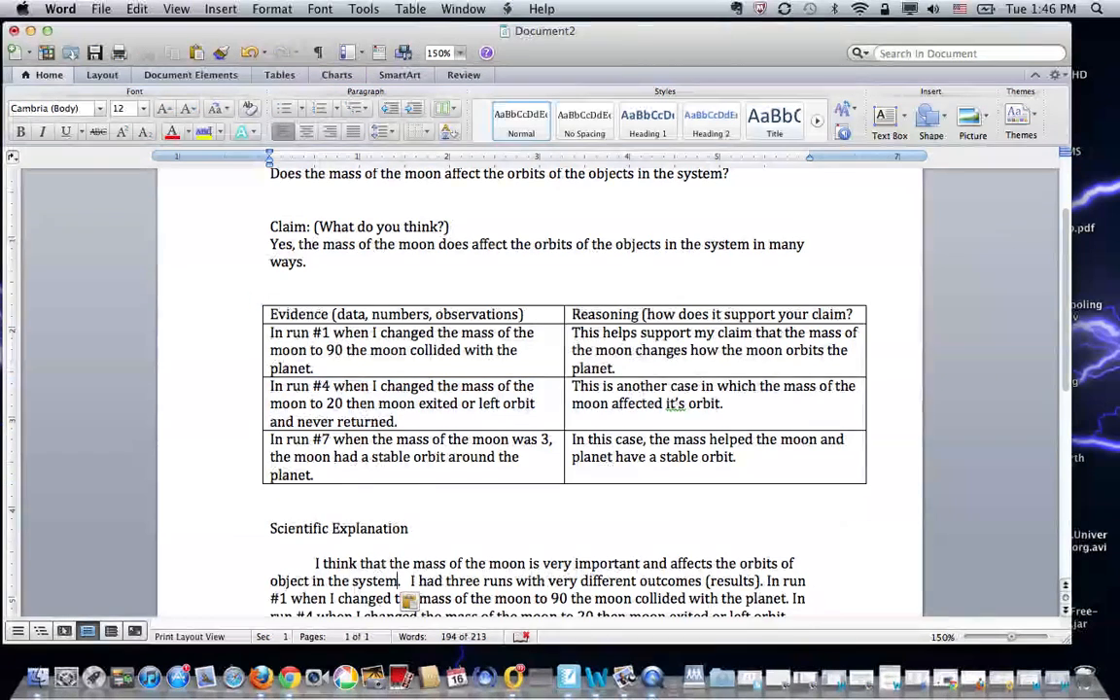
- Scroll down to view the paragraph's sentence on run #7's stable orbit
scroll("down", 3)
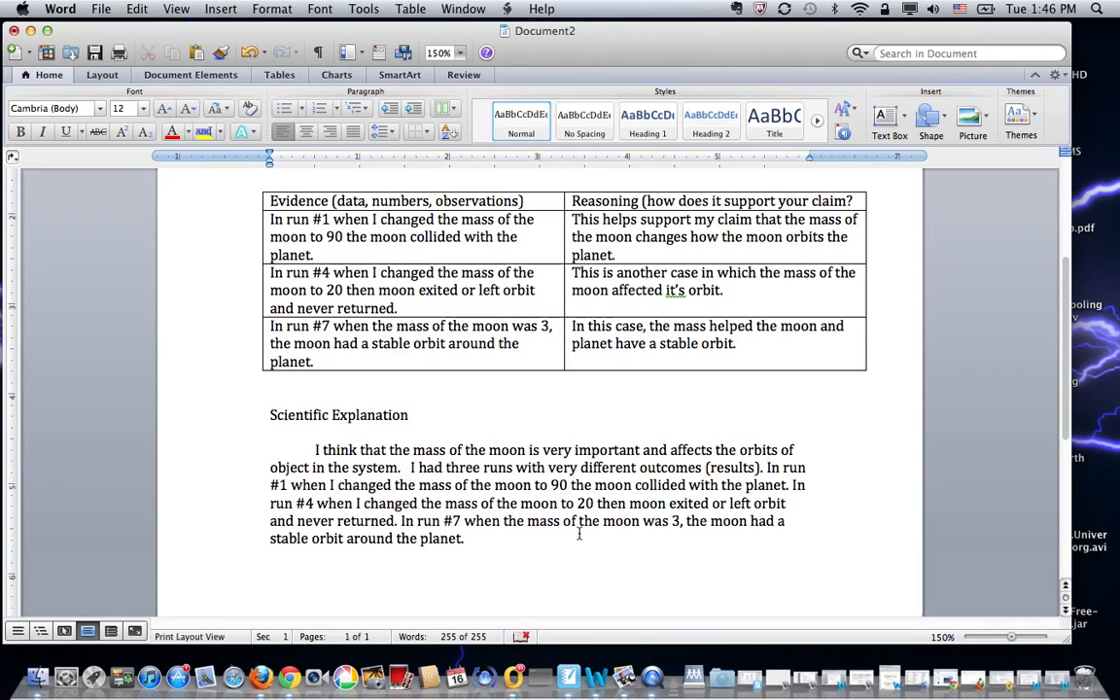
- Type the concluding sentence saying the simulation runs help show how important mass is
type("These three")
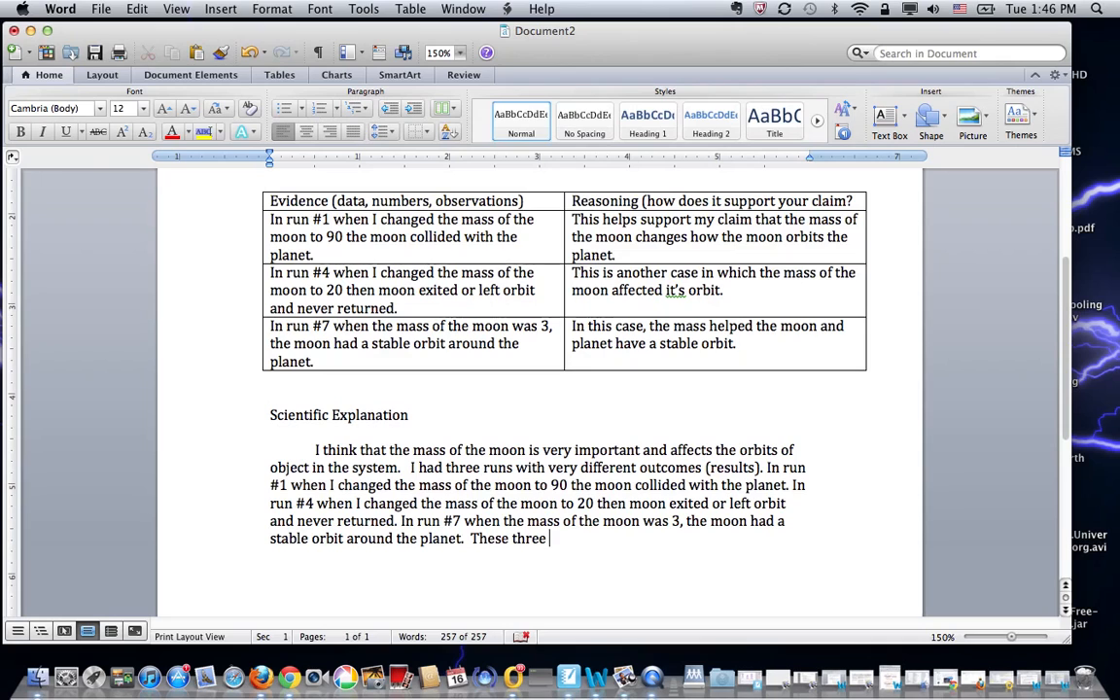
type("runs")
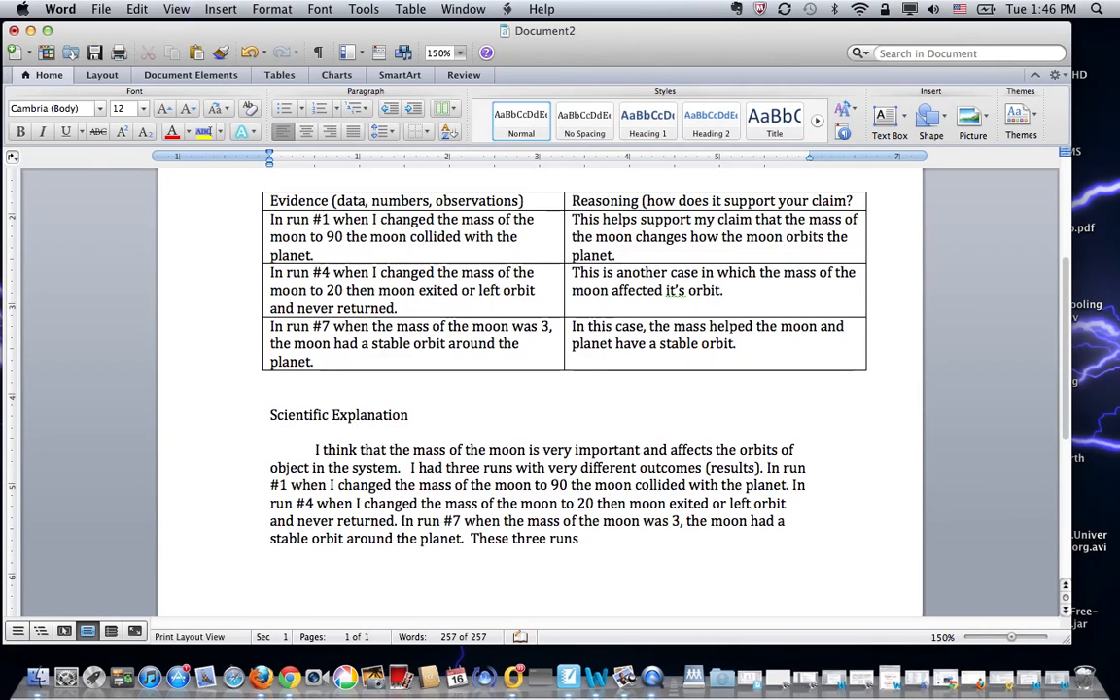
type("on the sumula")
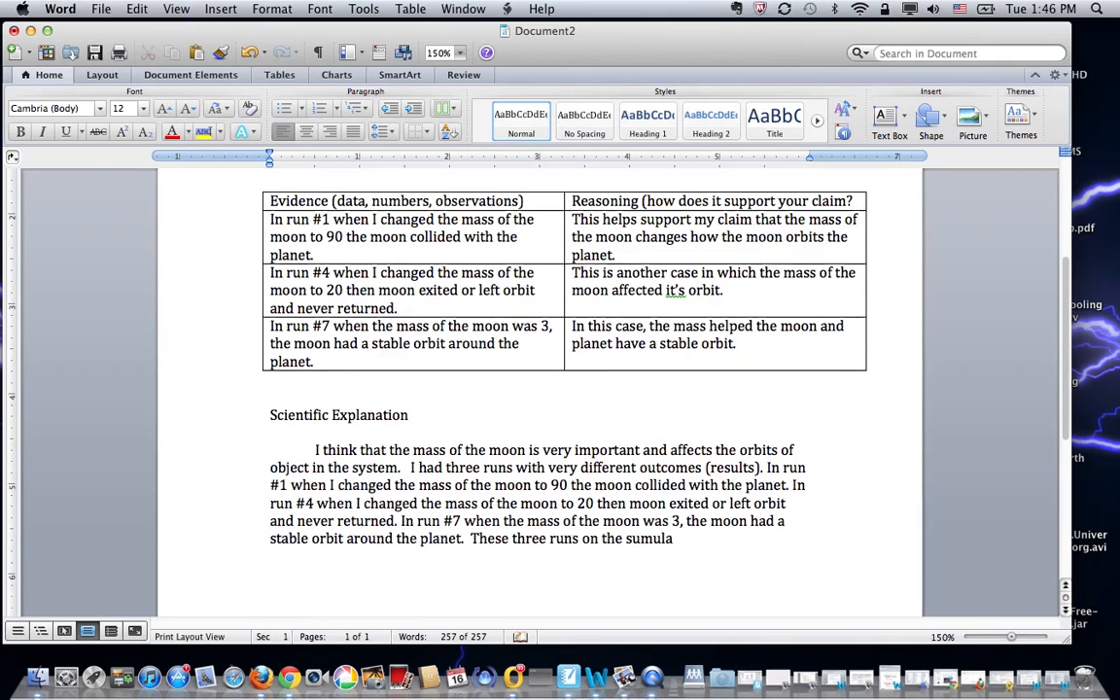
type("tion")
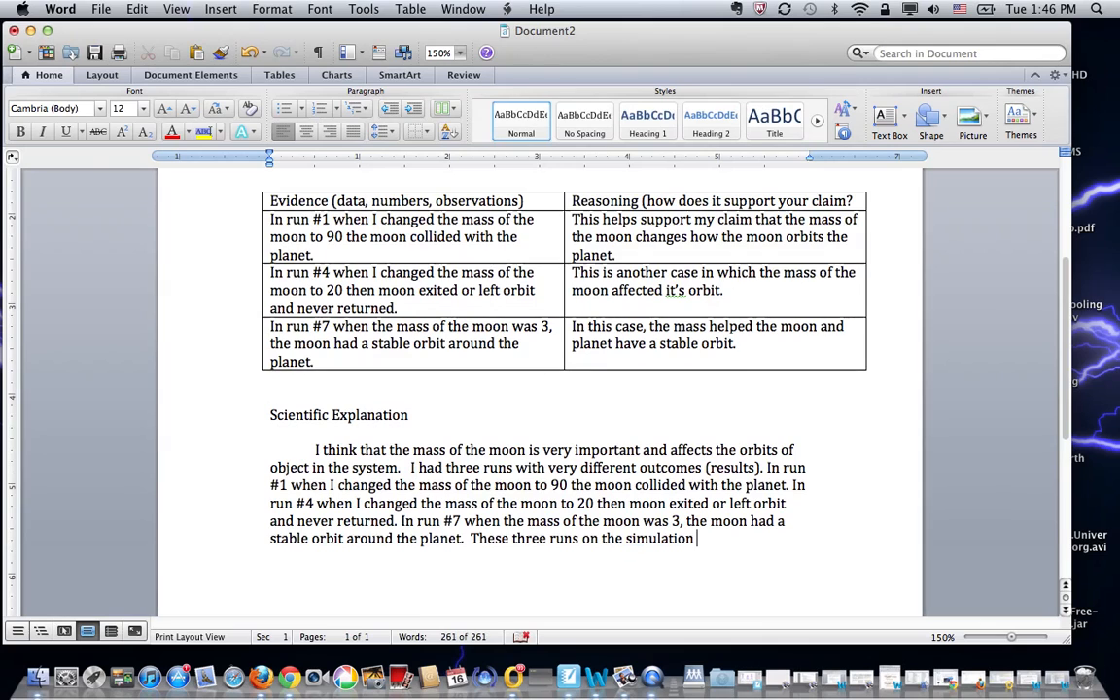
type("help to s")
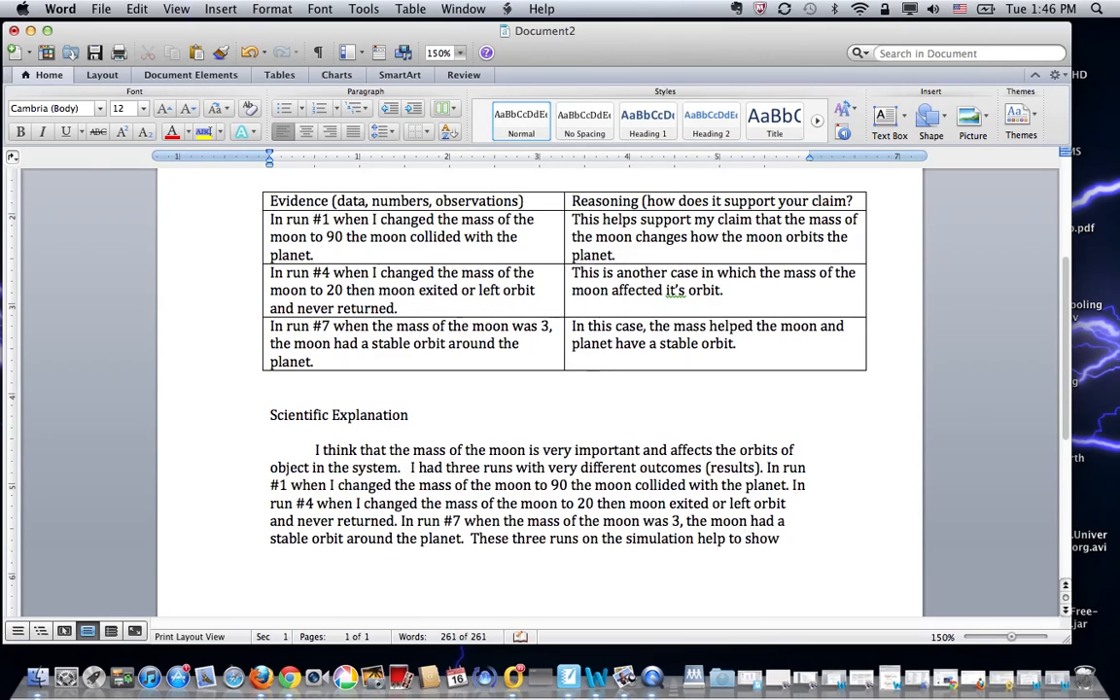
type("how im")
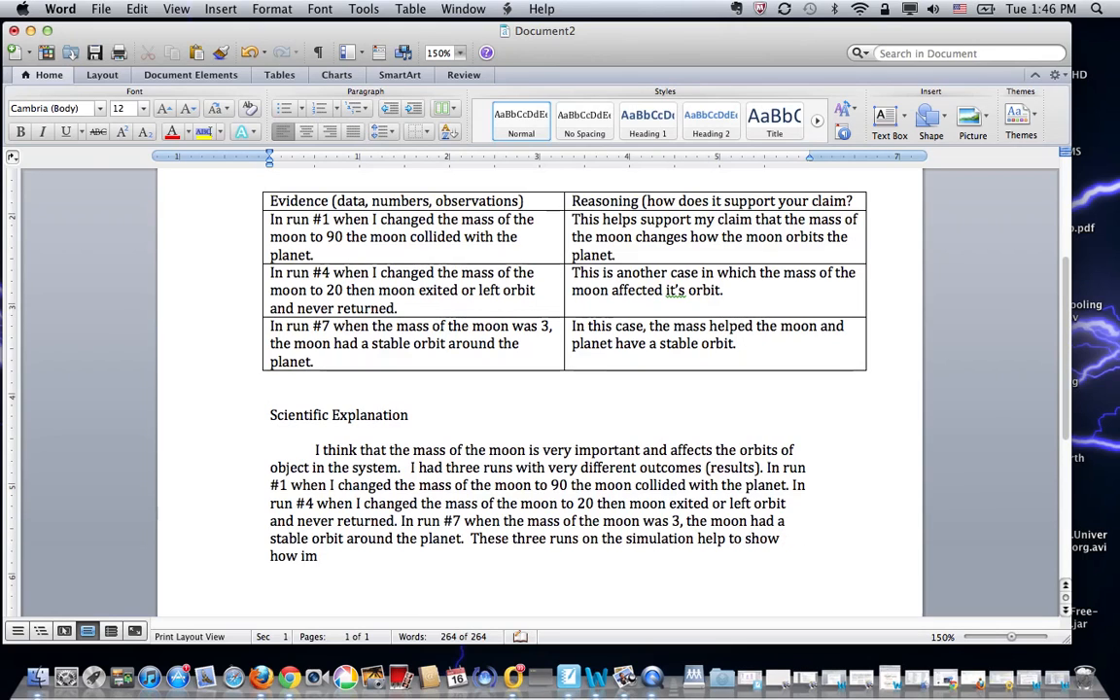
type("port")
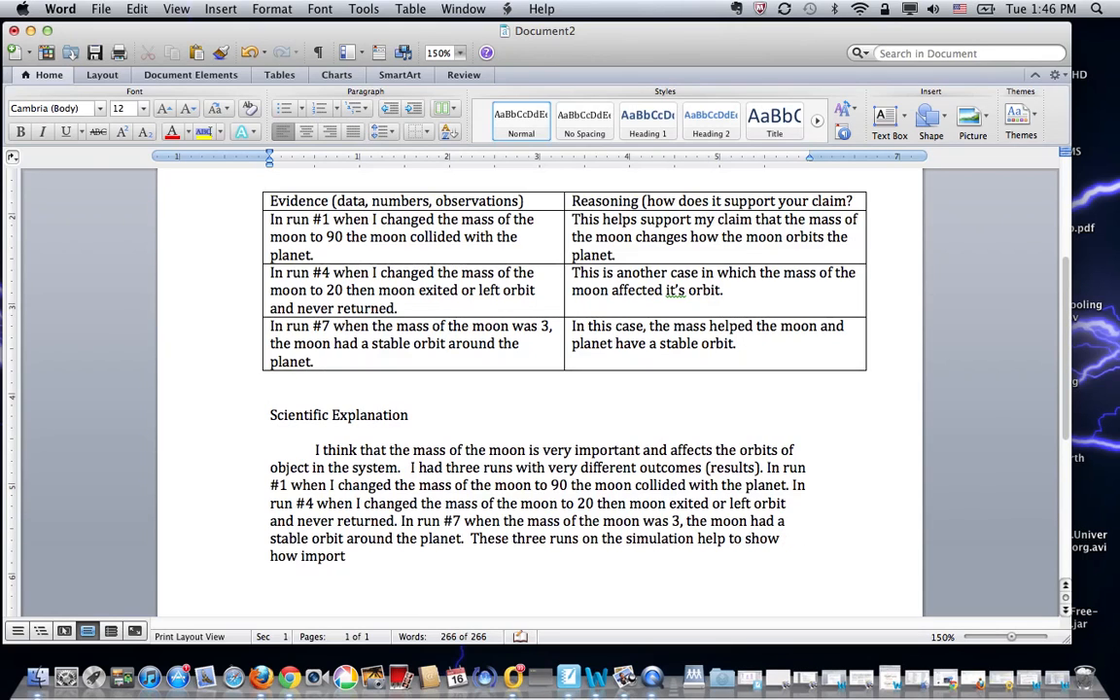
type("ant mass i")
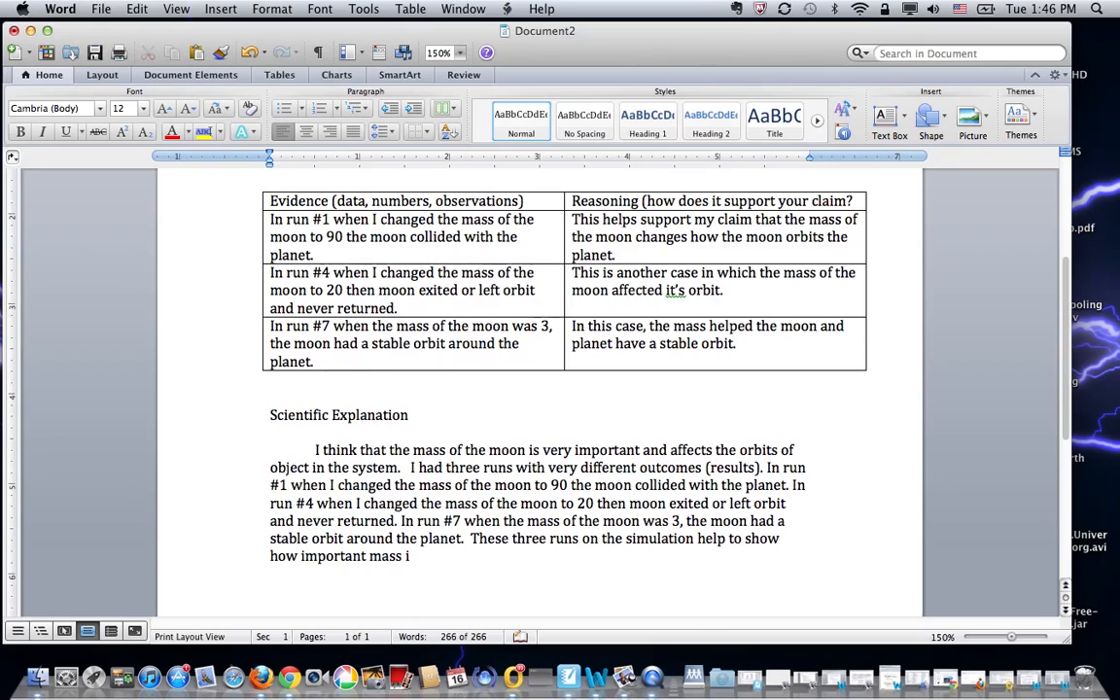
type("s")
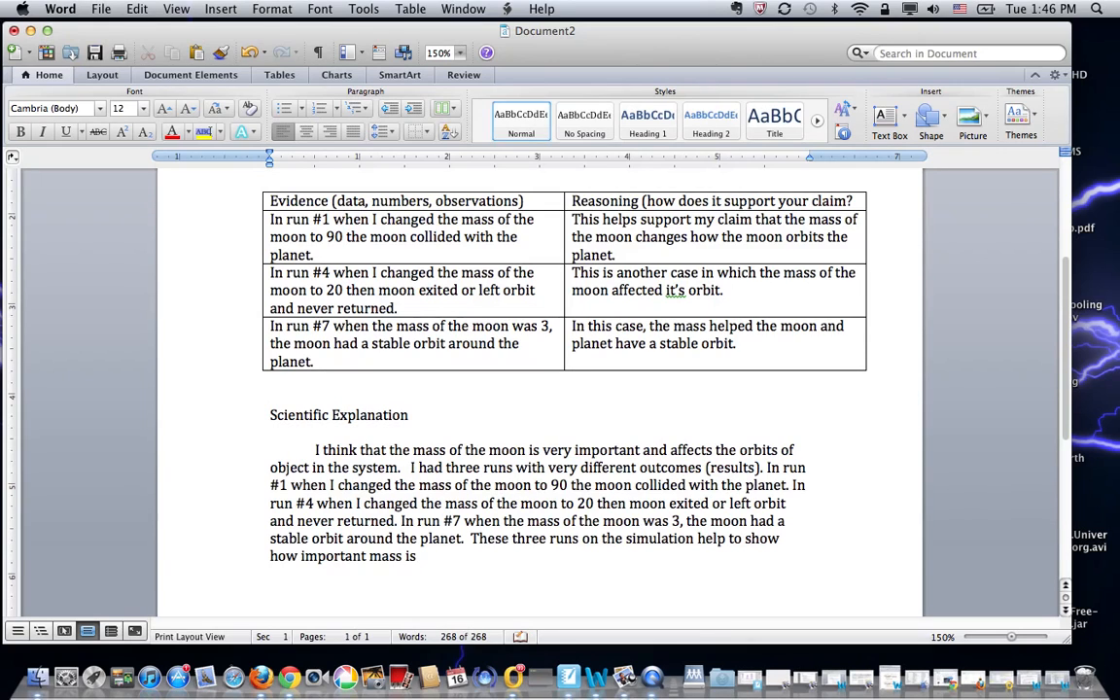
type("when")
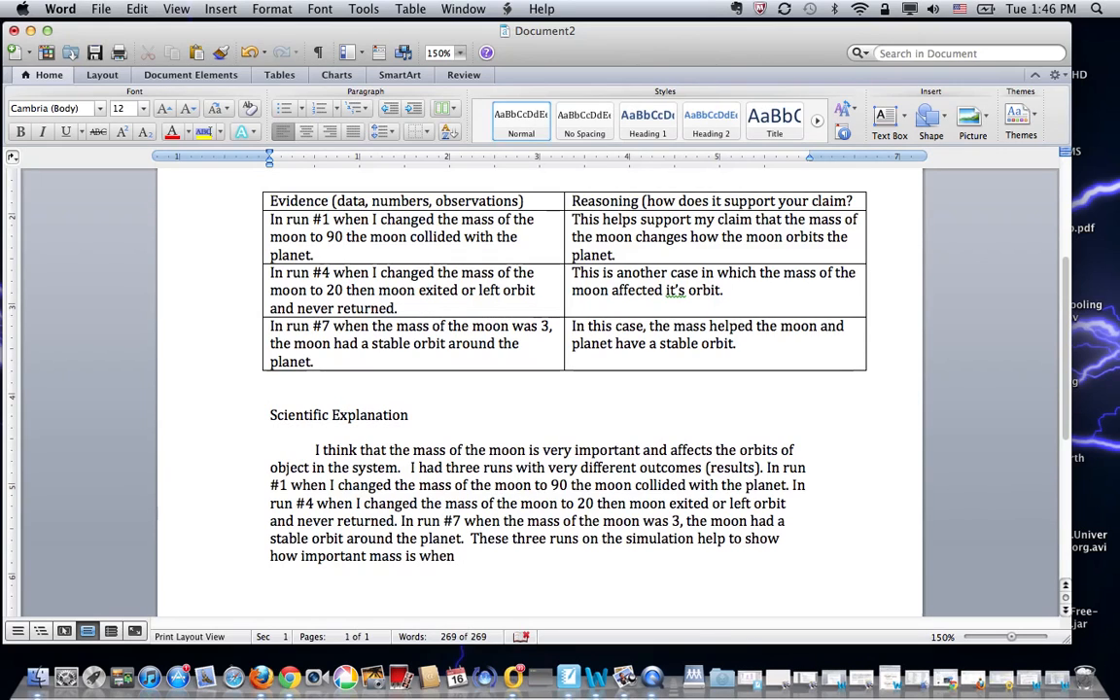
- Remove the stray word 'when' and finish the sentence with 'to the orbits.'
left_click(455, 555)
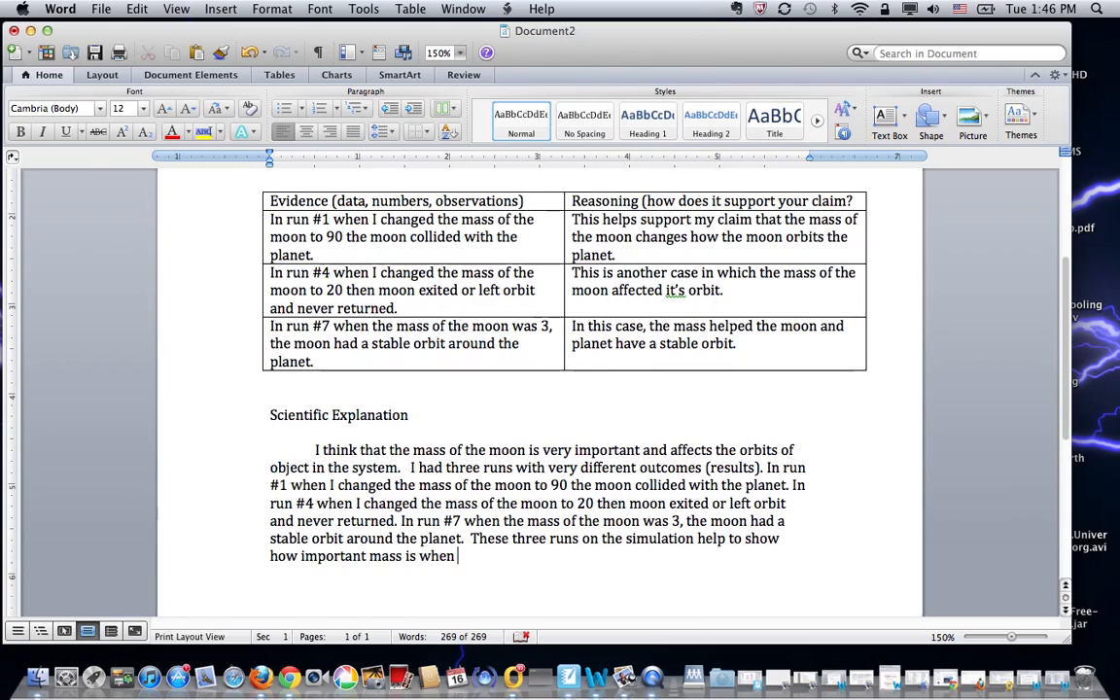
key("backspace")
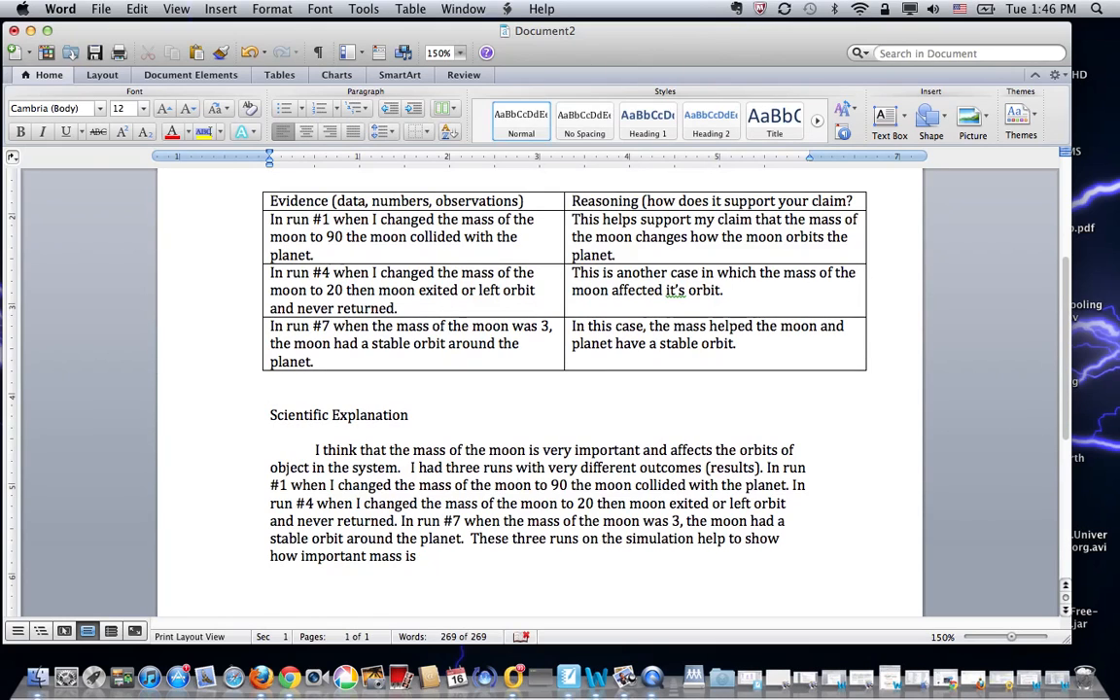
type("to the")
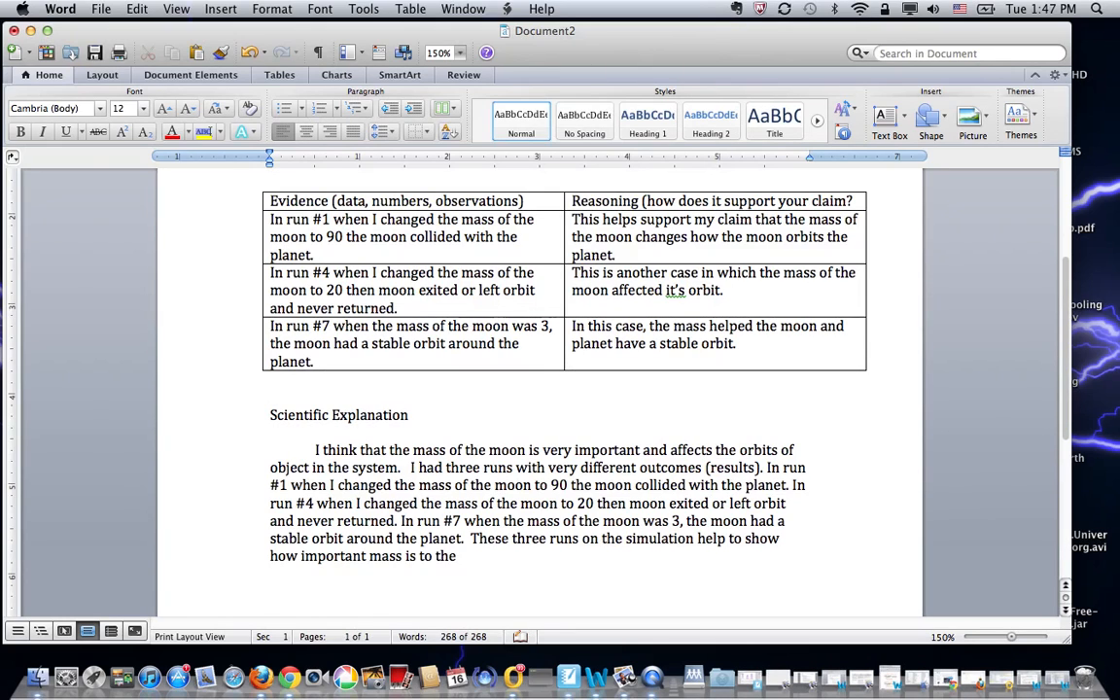
type("orbits.")
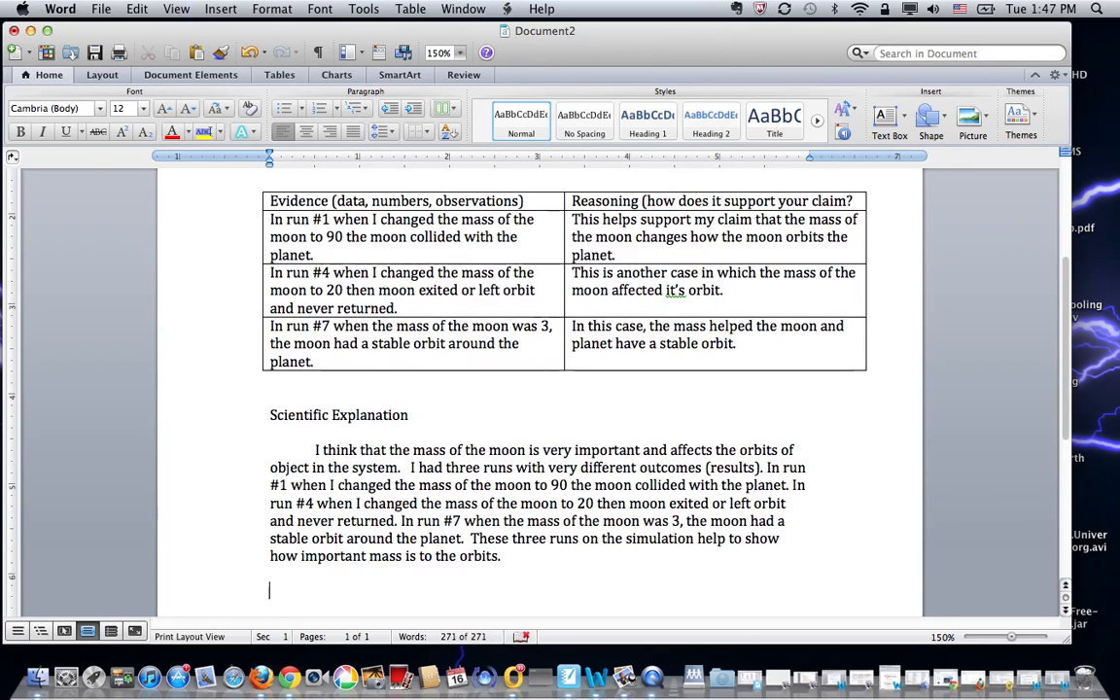
mouse_move(354, 243)
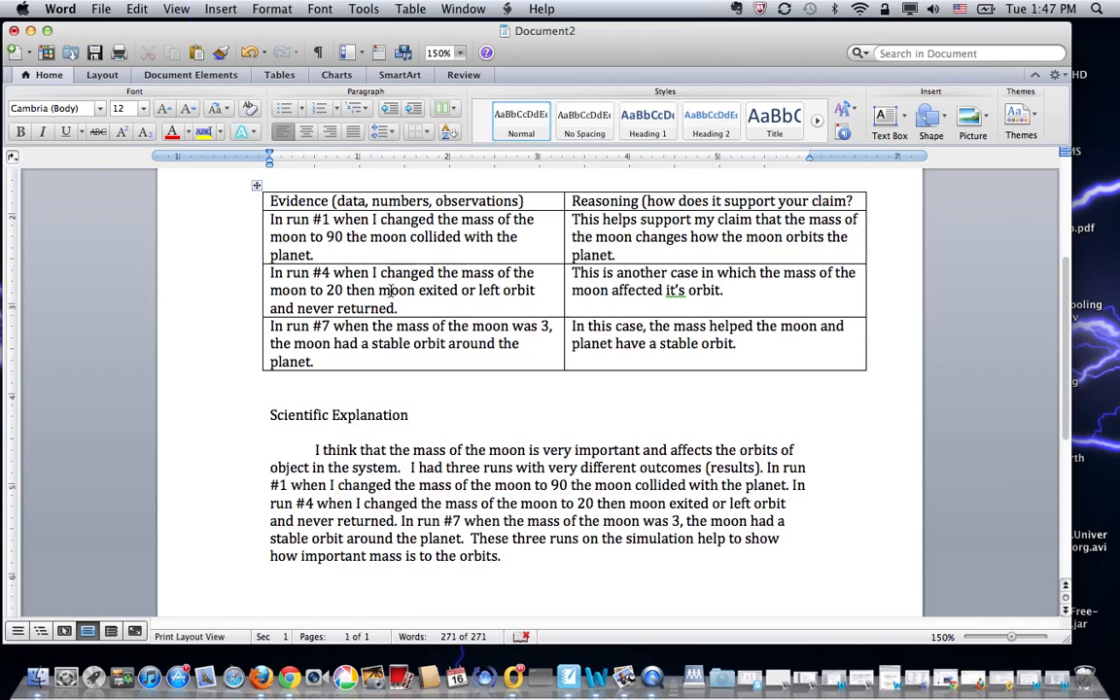
left_click(269, 589)
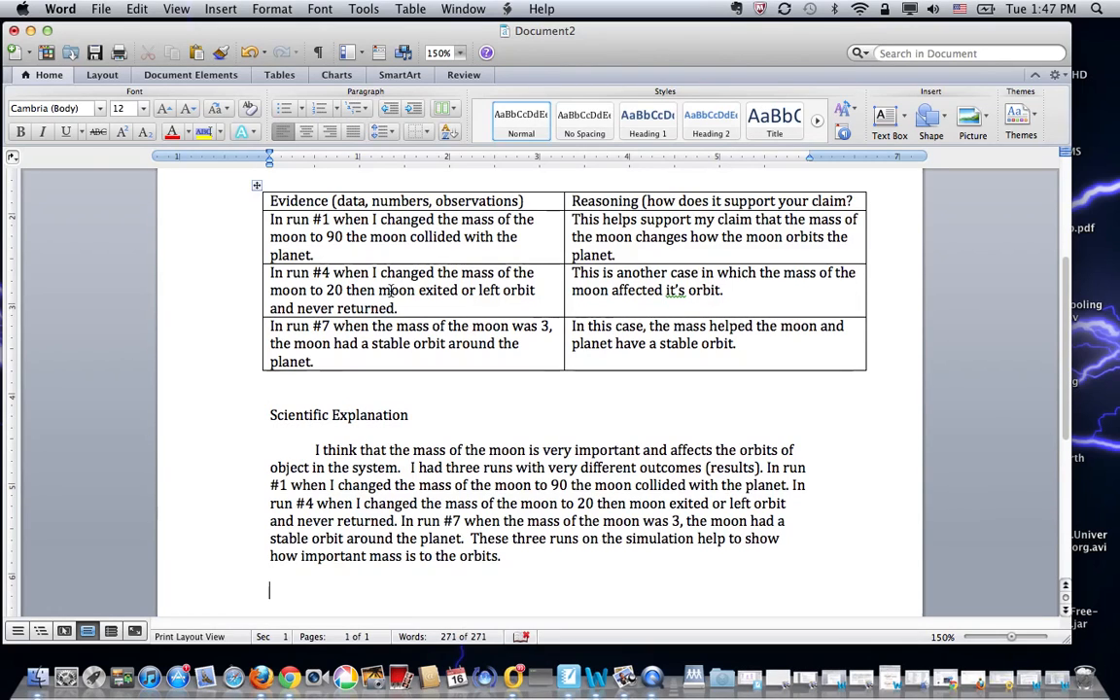
scroll("up", 3)
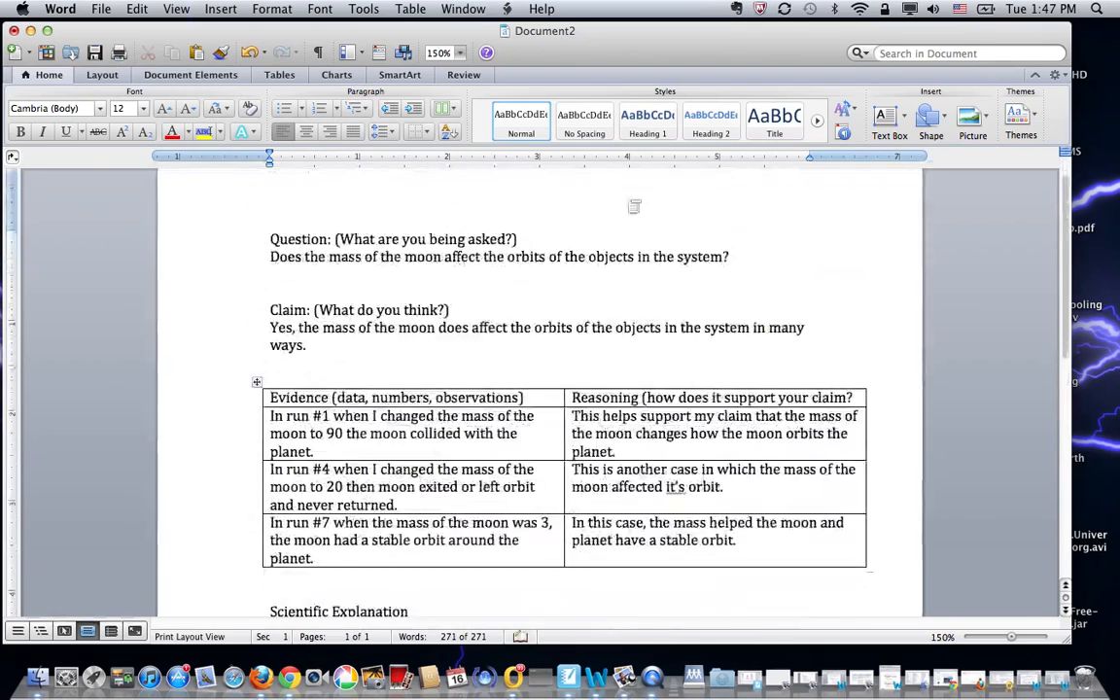
scroll("down", 3)
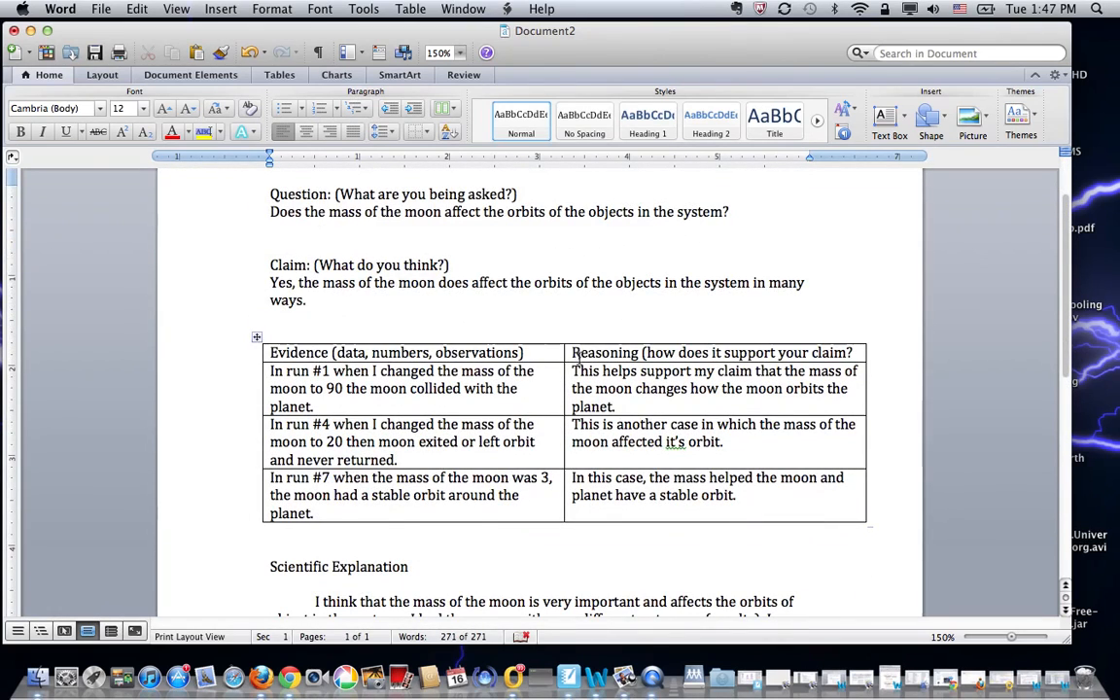
scroll("down", 3)
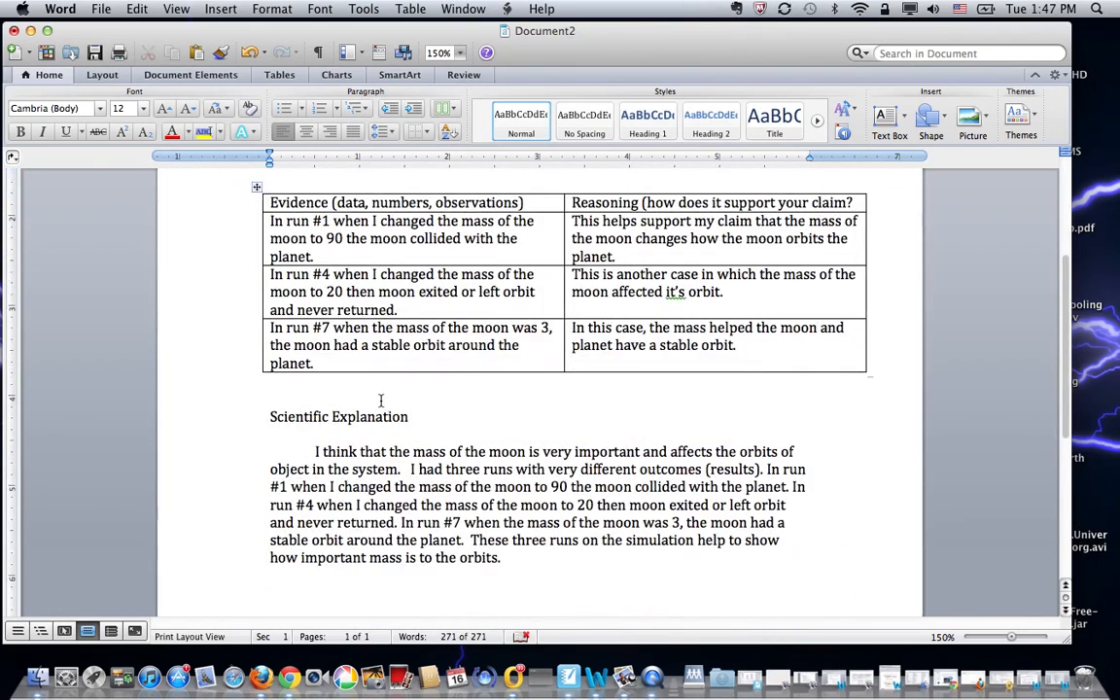
scroll("up", 3)
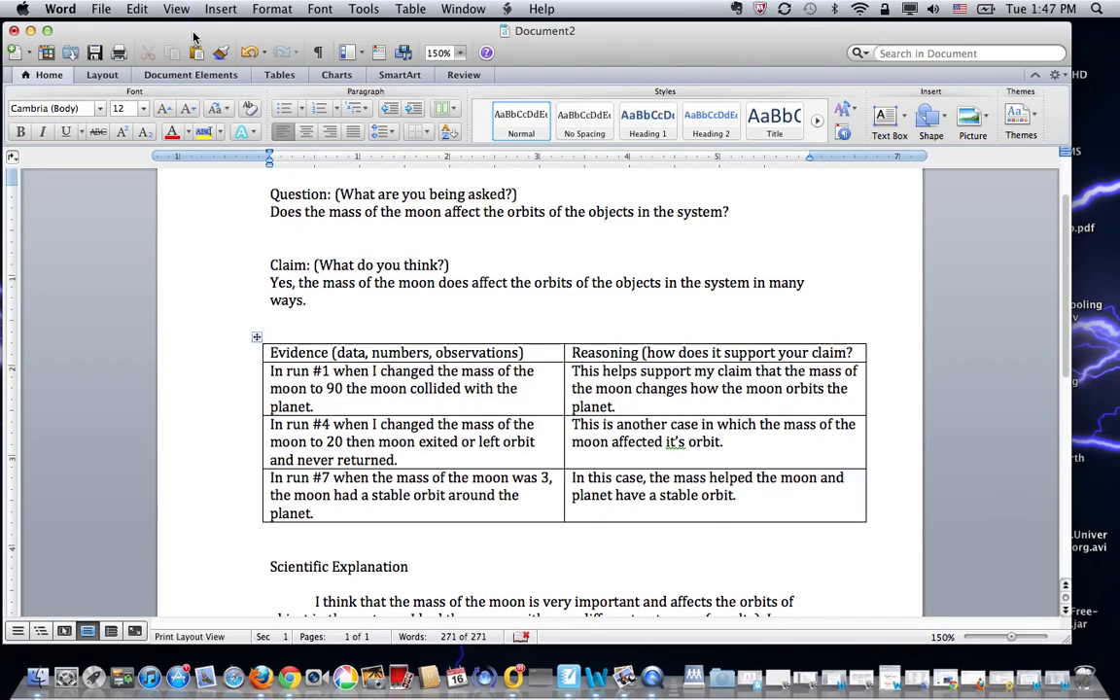